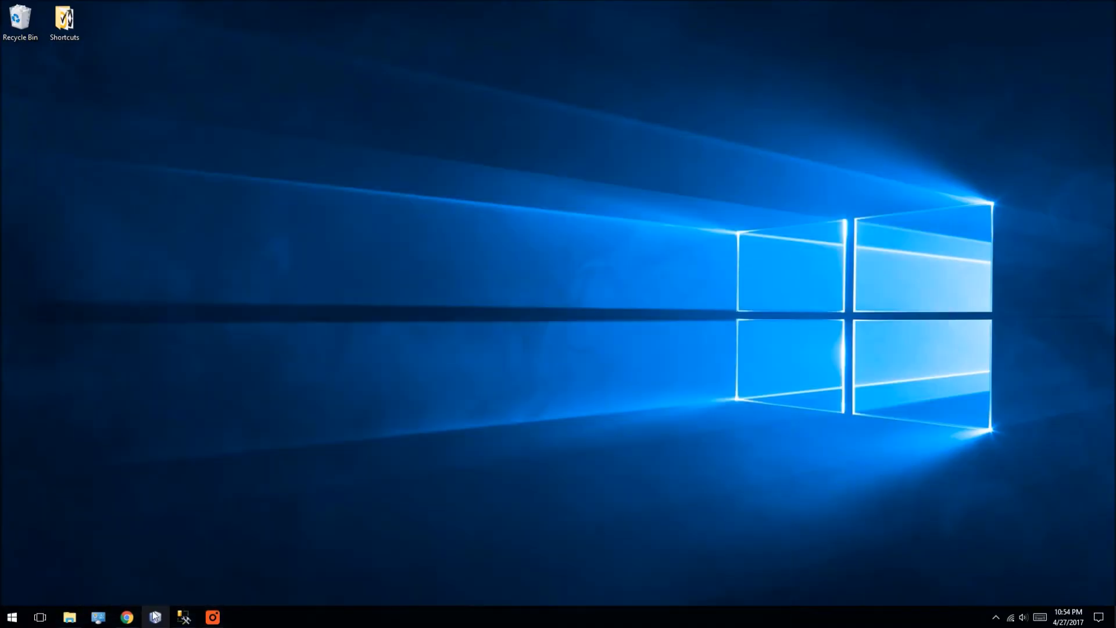
- Switch to NetBeans showing the gs-serving-web-content project's pom.xml
left_click(154, 617)
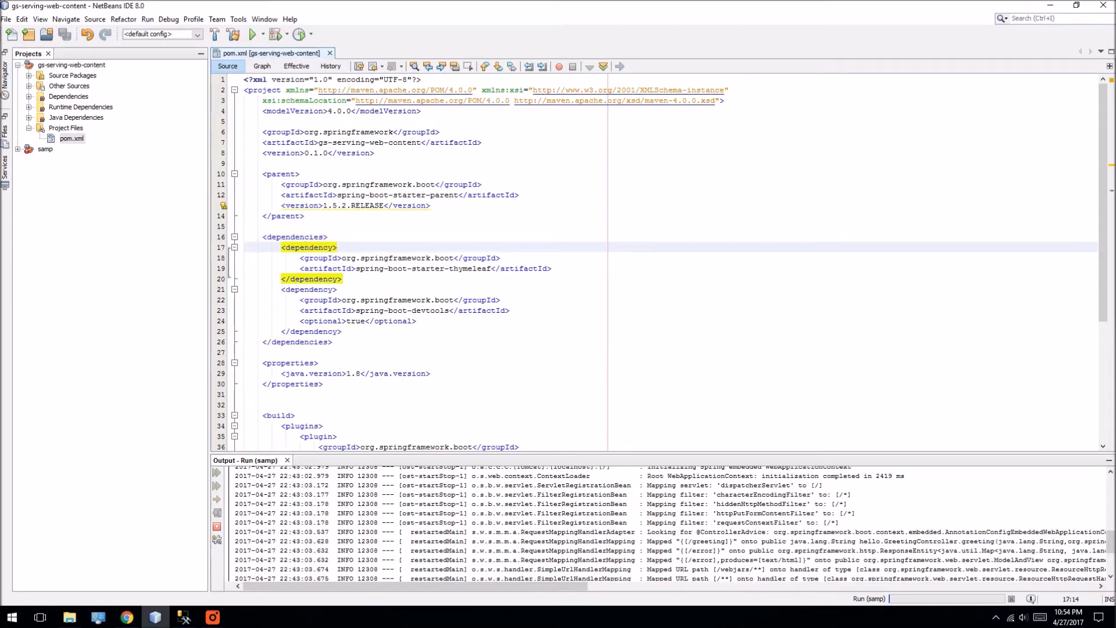
- Add a new dependency after devtools with empty groupId and artifactId tags
left_click(301, 288)
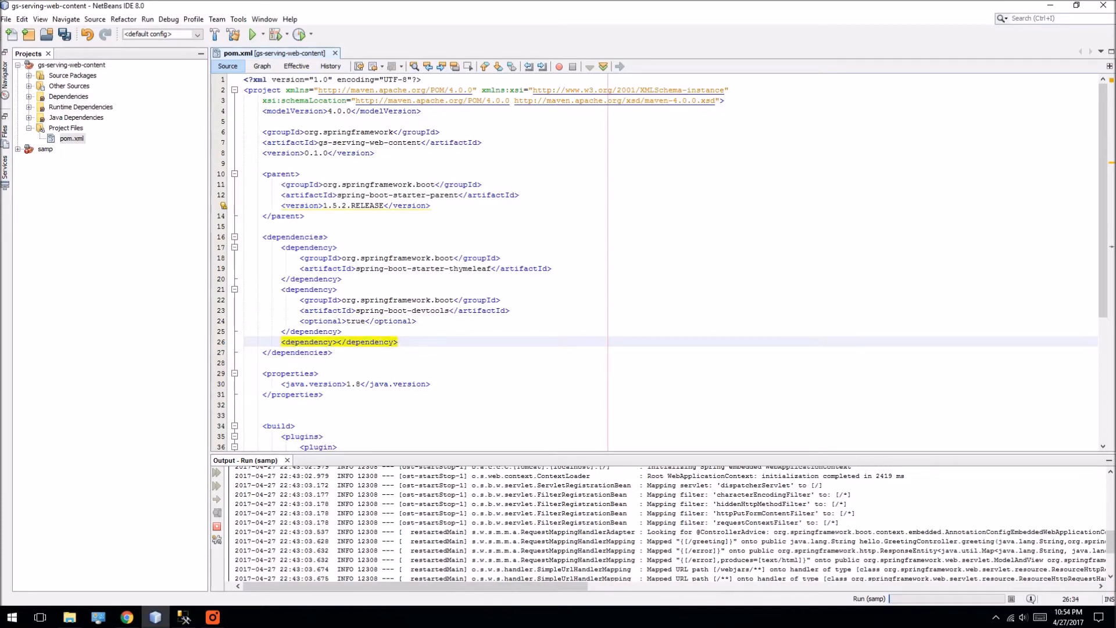
key("Enter")
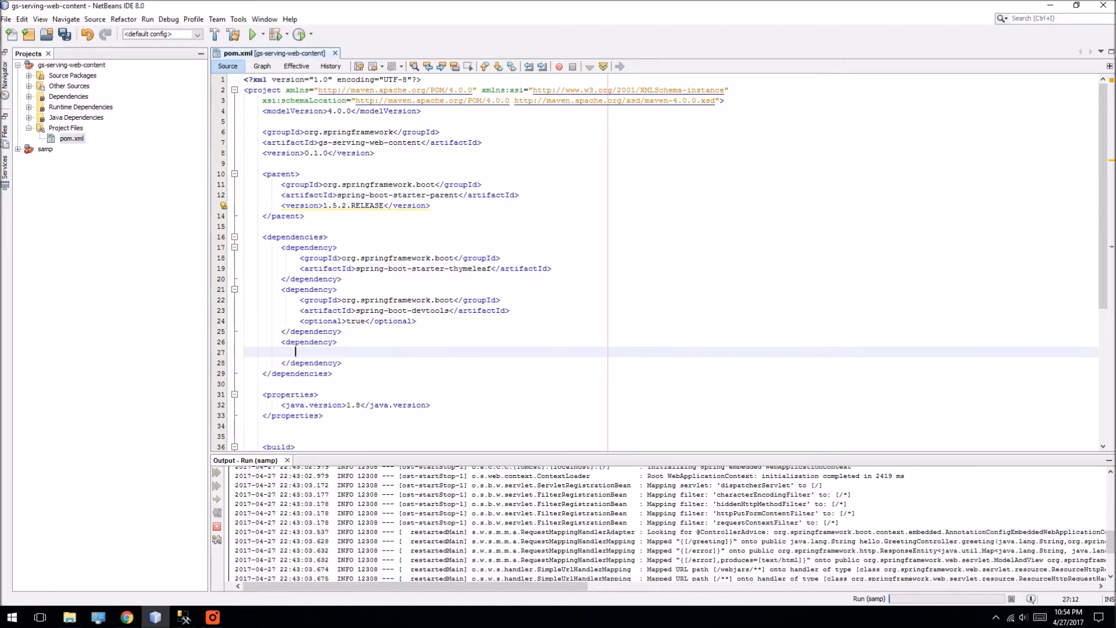
type("groupId></groupId>")
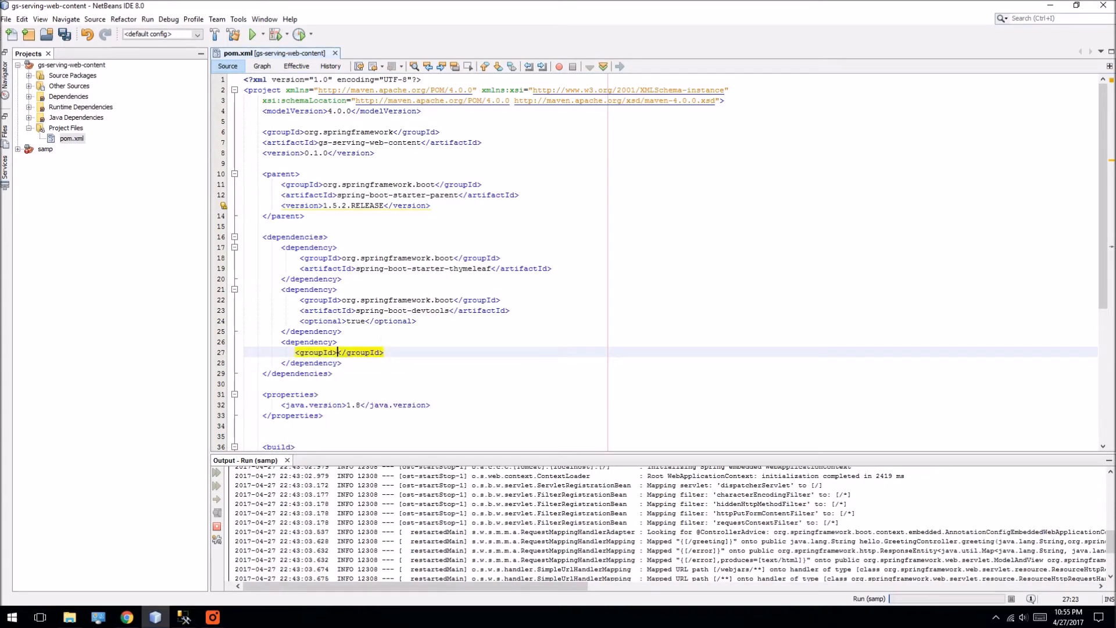
type("artifactId></artifactId>")
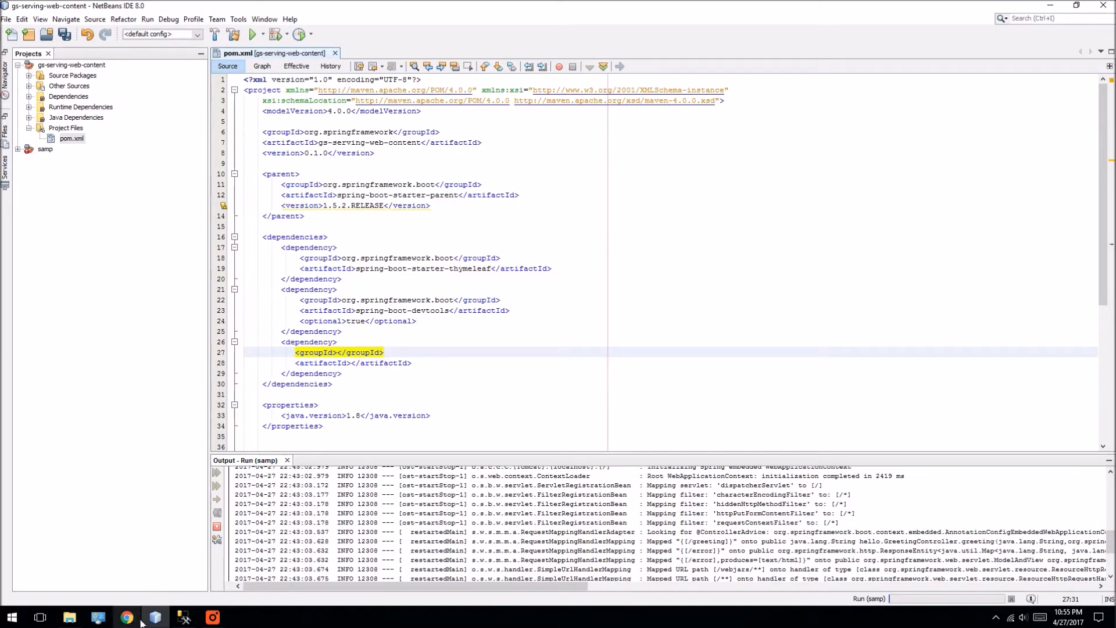
- Browse the maven2 repository folder at repo.maven.apache.org in Chrome
left_click(124, 615)
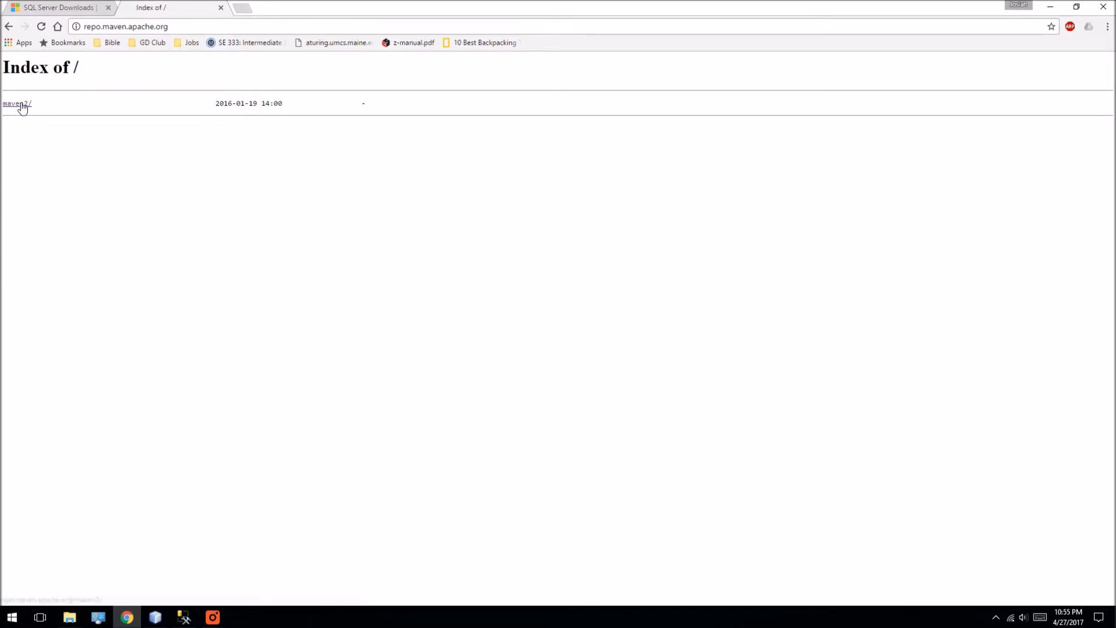
left_click(17, 104)
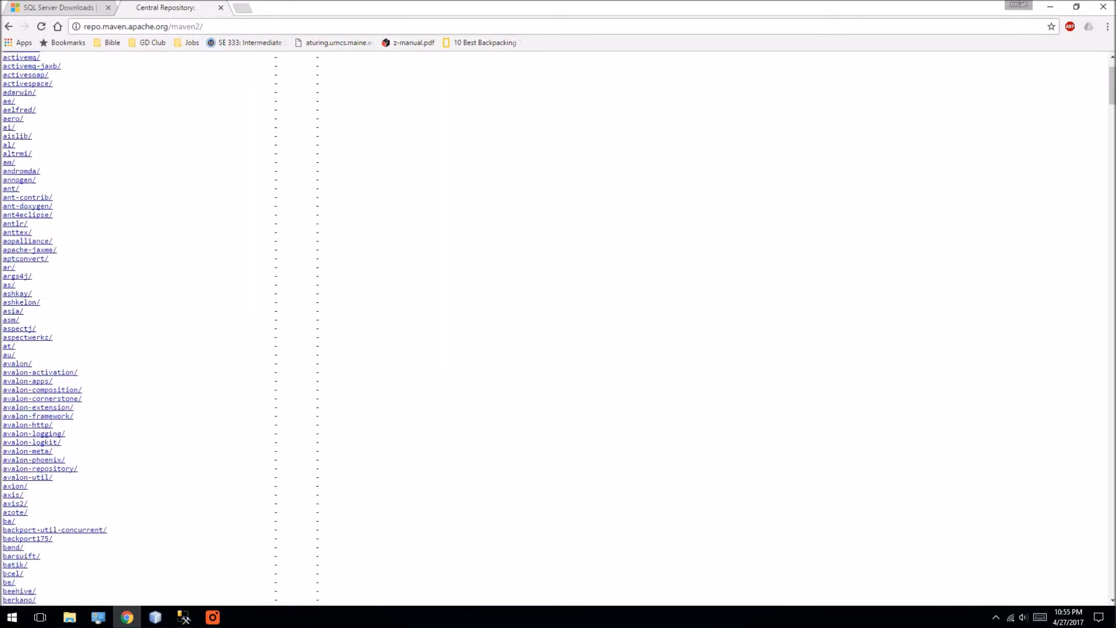
scroll("down", 3)
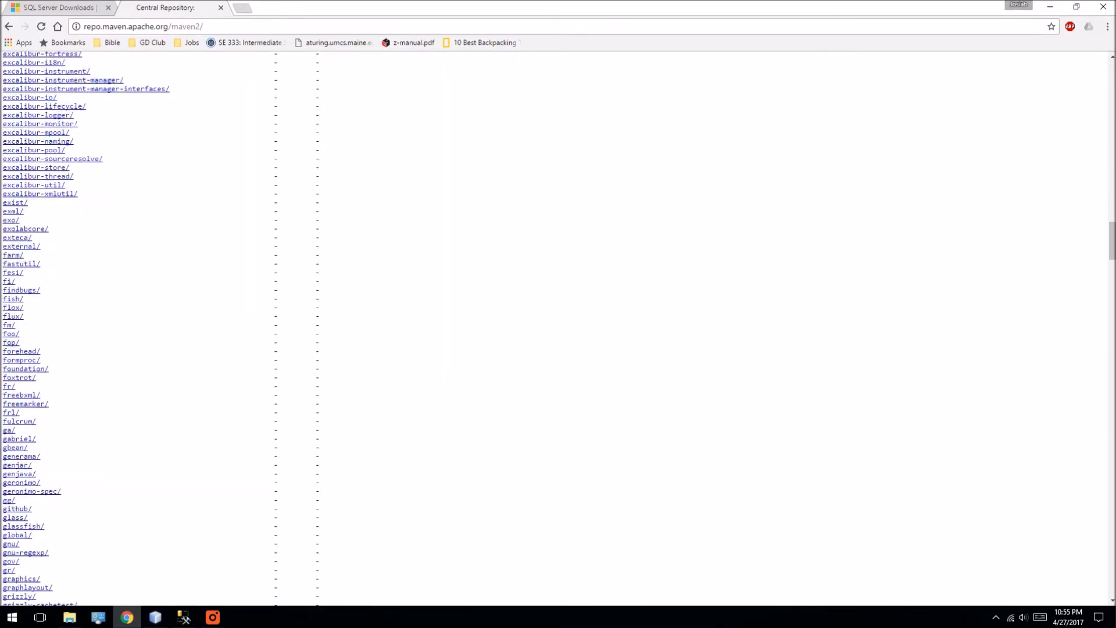
scroll("down", 3)
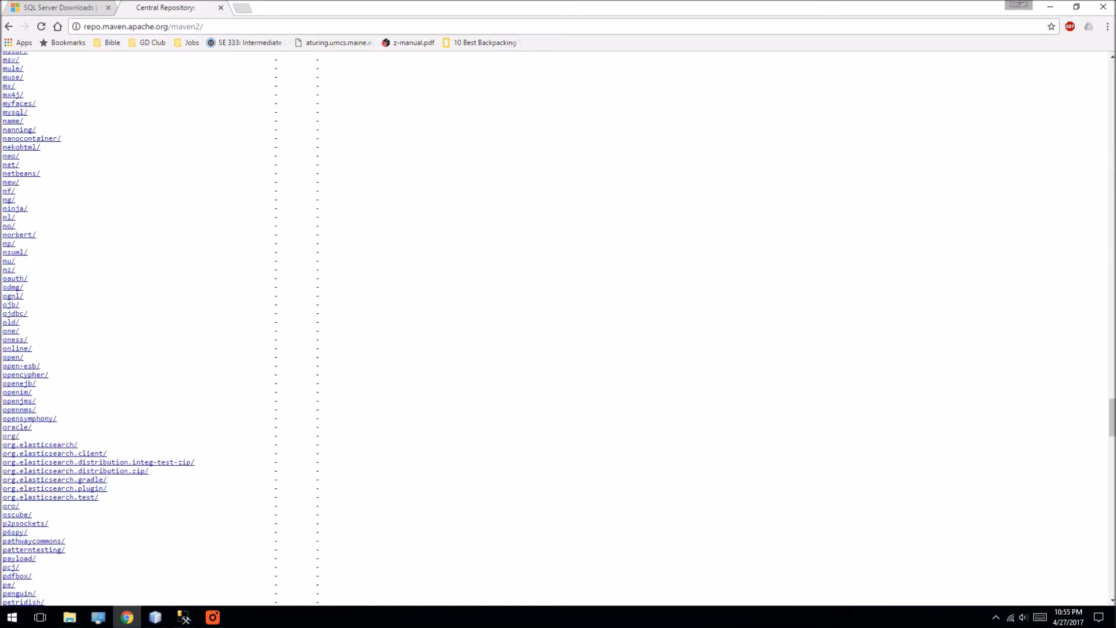
scroll("down", 3)
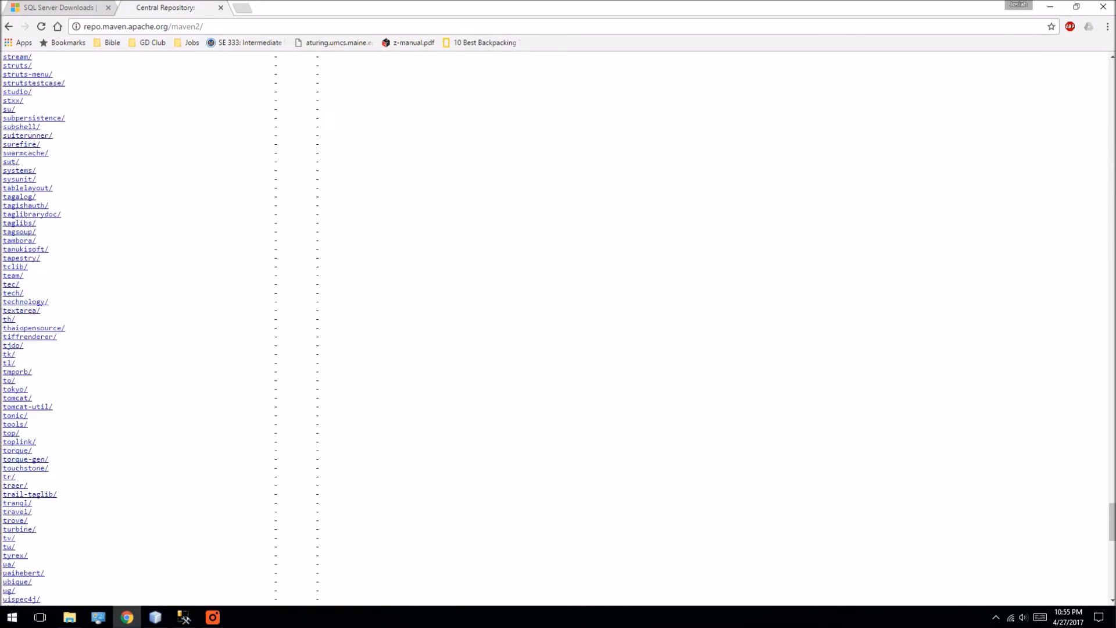
scroll("up", 3)
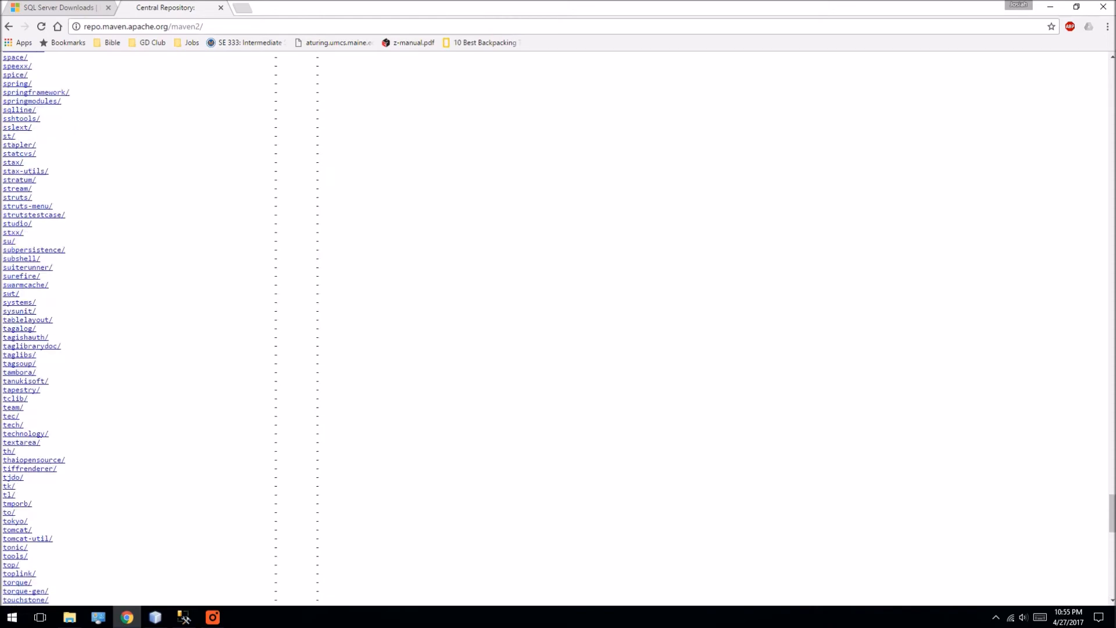
scroll("up", 3)
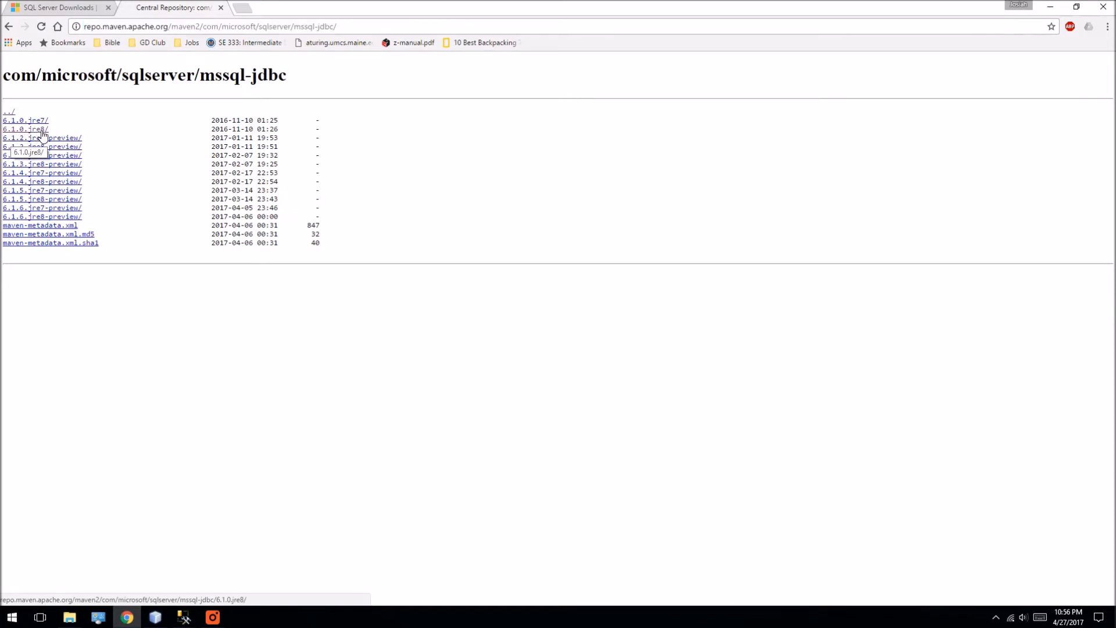
- Open mssql-jdbc 6.1.0.jre8 and select the com/microsoft/sqlserver group path
left_click(20, 129)
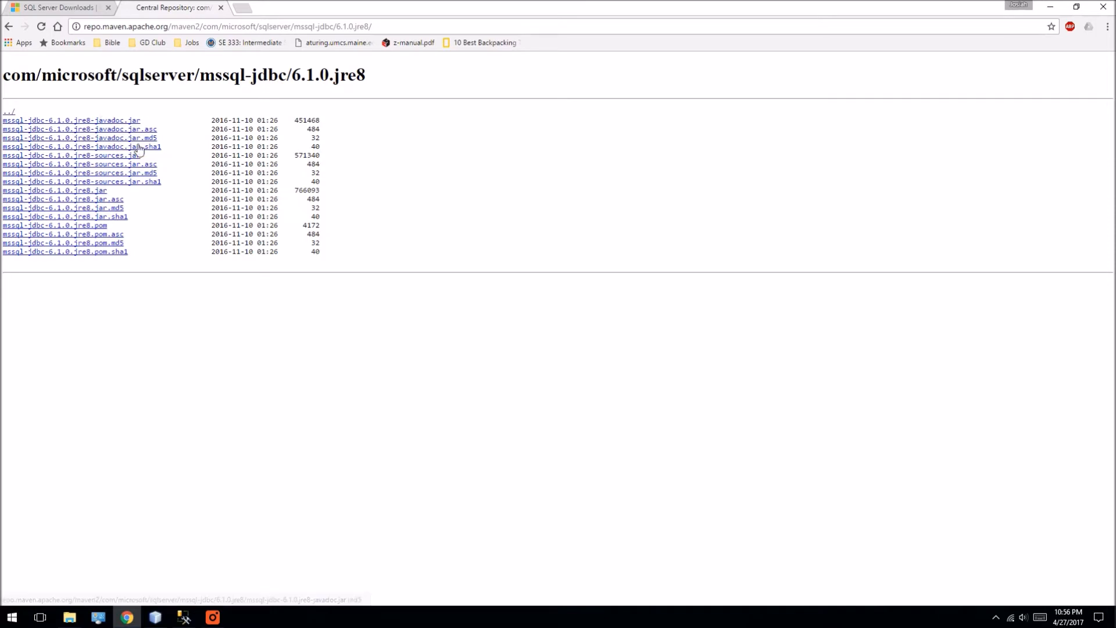
mouse_move(87, 120)
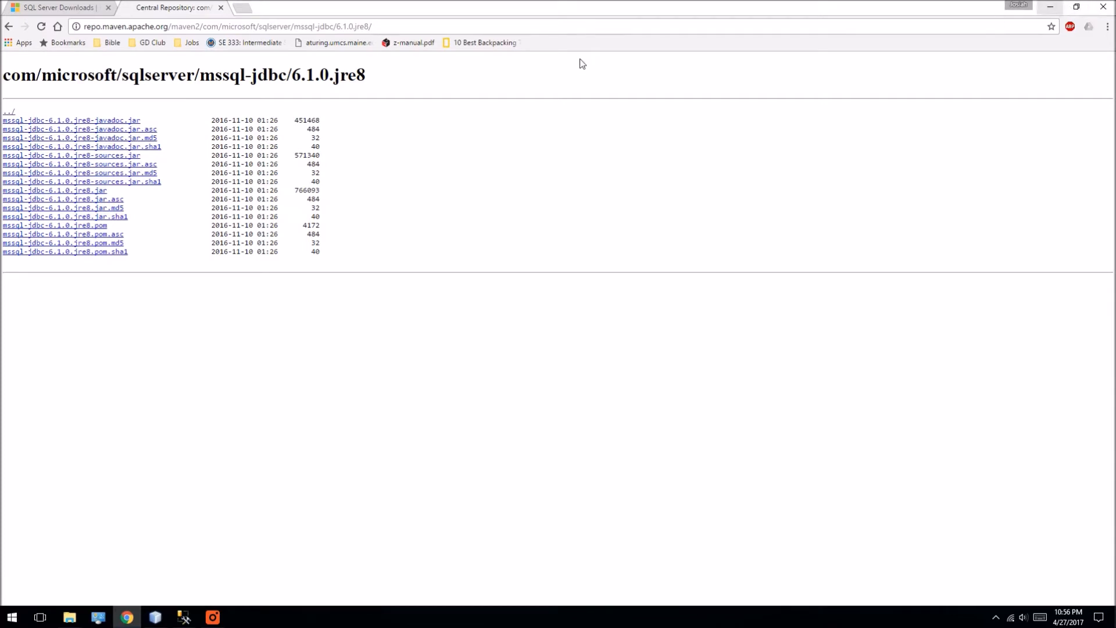
double_click(246, 28)
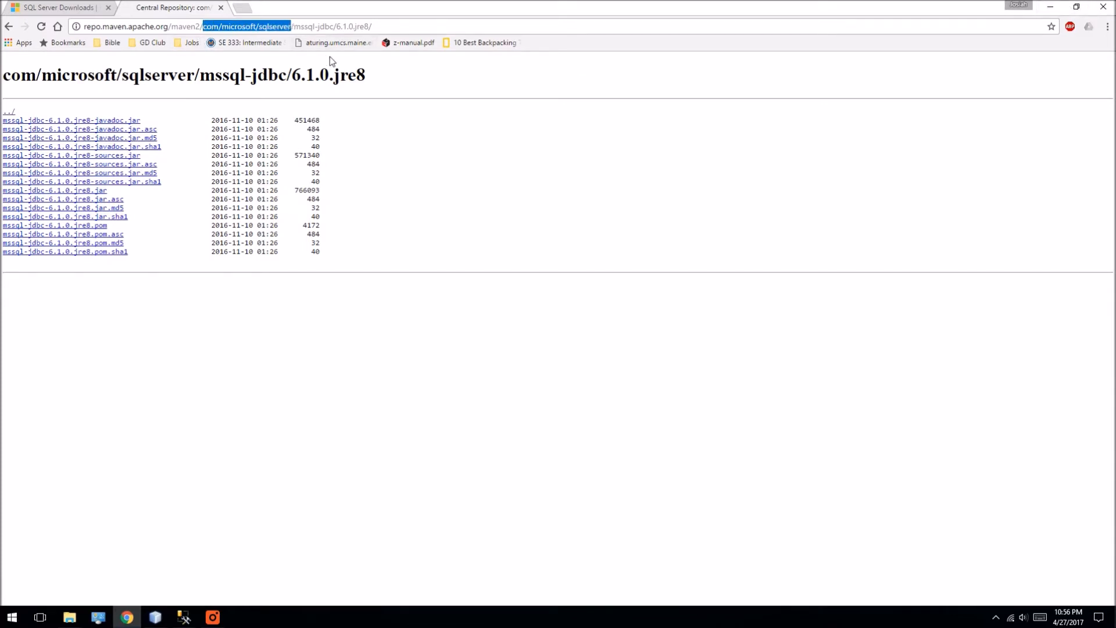
- Set groupId com.microsoft.sqlserver and artifactId mssql-jdbc, then save pom.xml
left_click(153, 616)
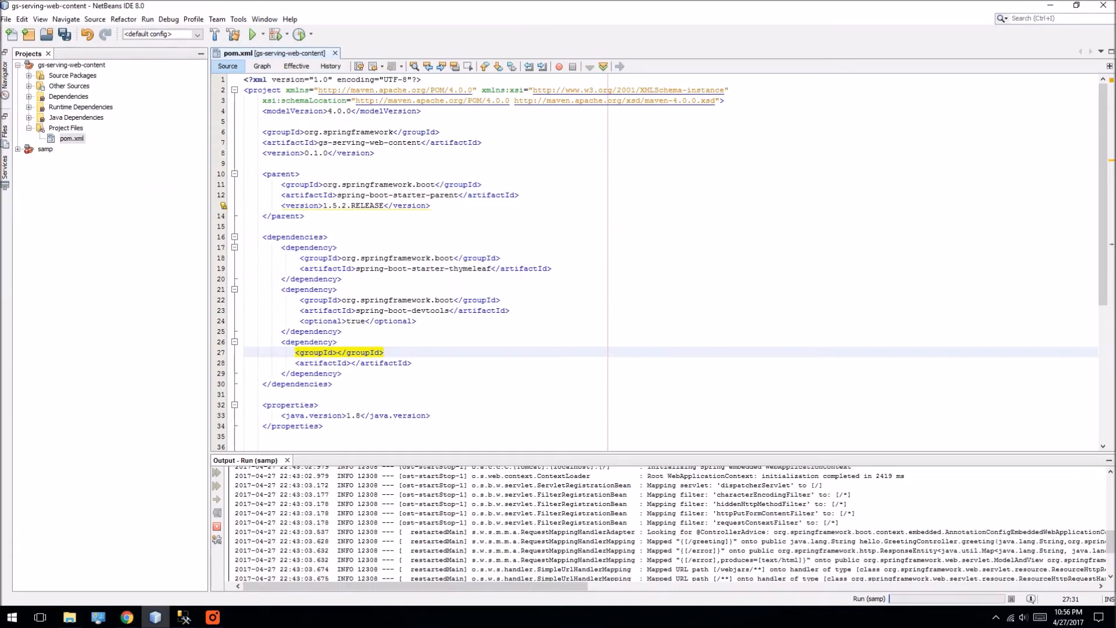
type("com/microsoft/sqlserver/")
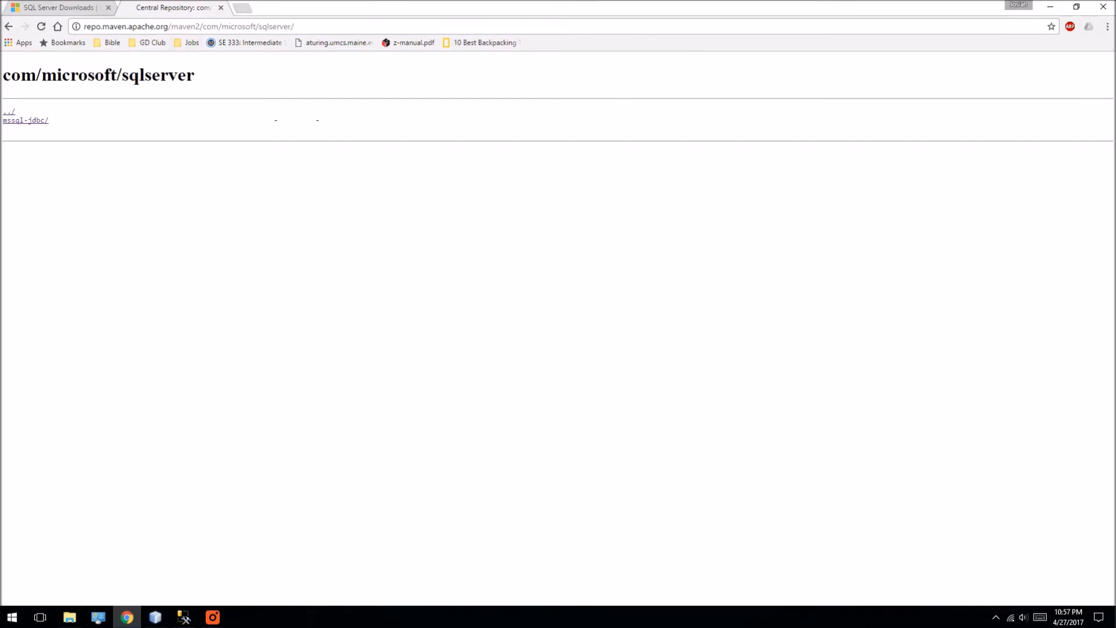
mouse_move(24, 125)
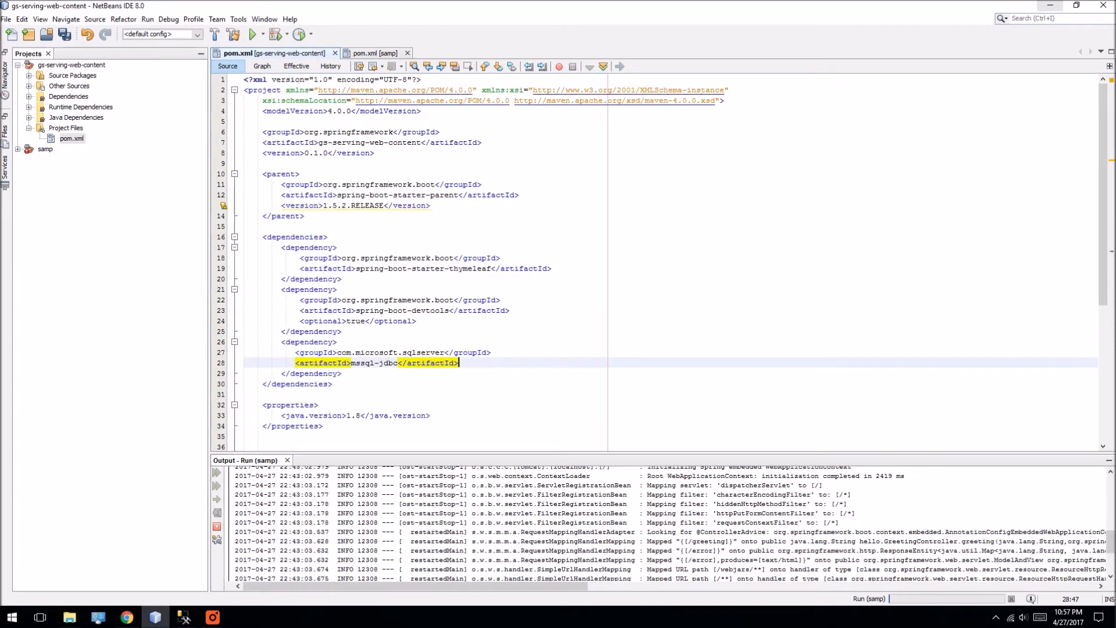
key("ctrl+s")
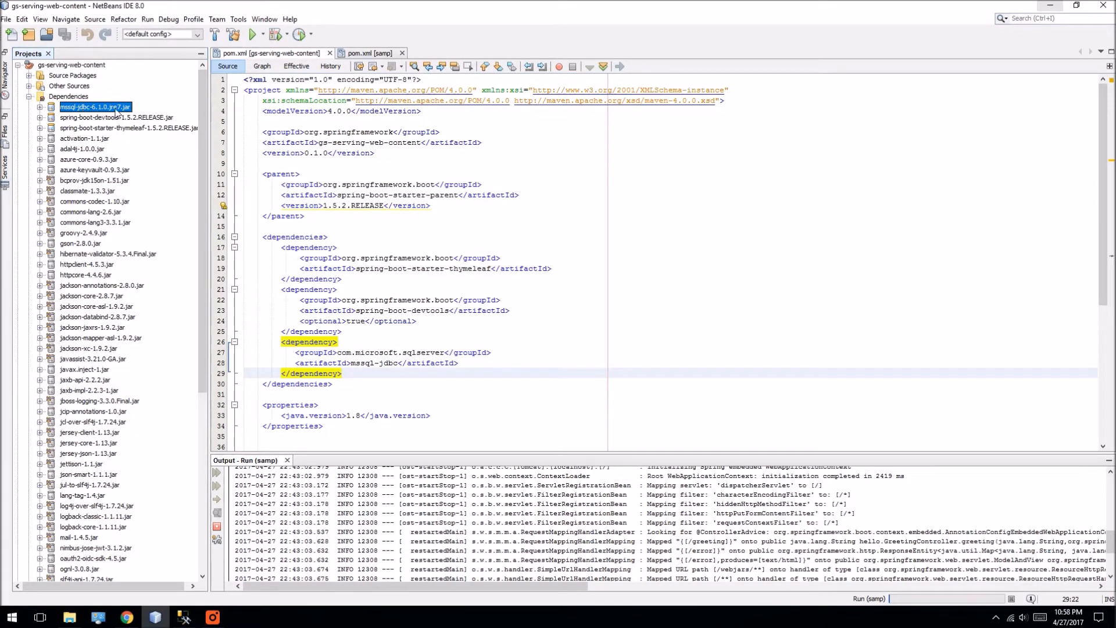
mouse_move(84, 110)
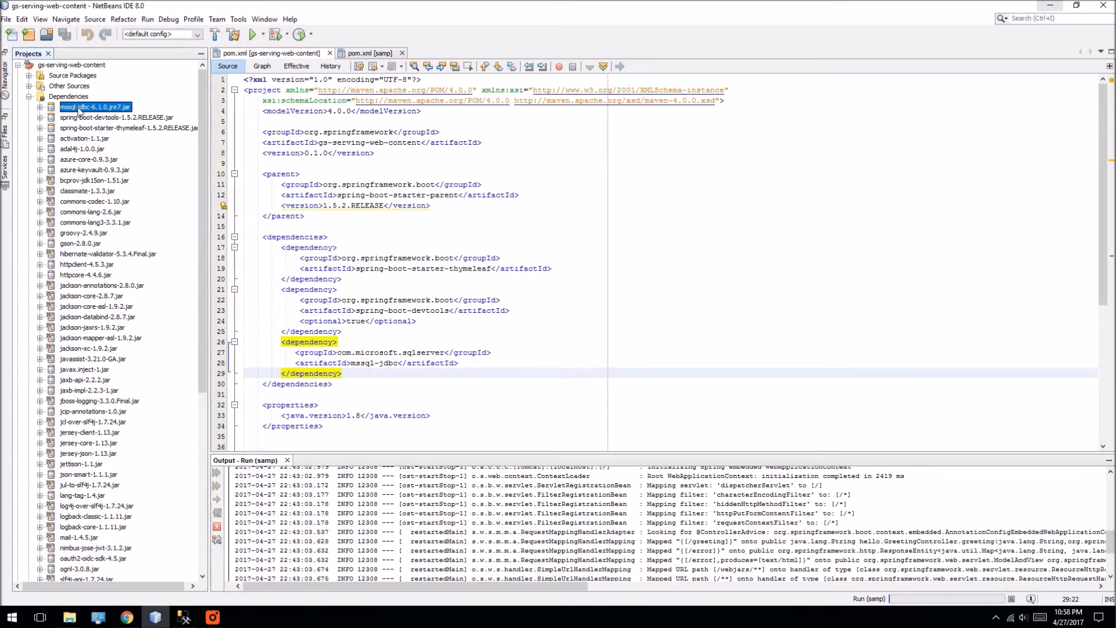
- Resolve the mssql-jdbc driver jar under Dependencies and rerun the project
right_click(70, 64)
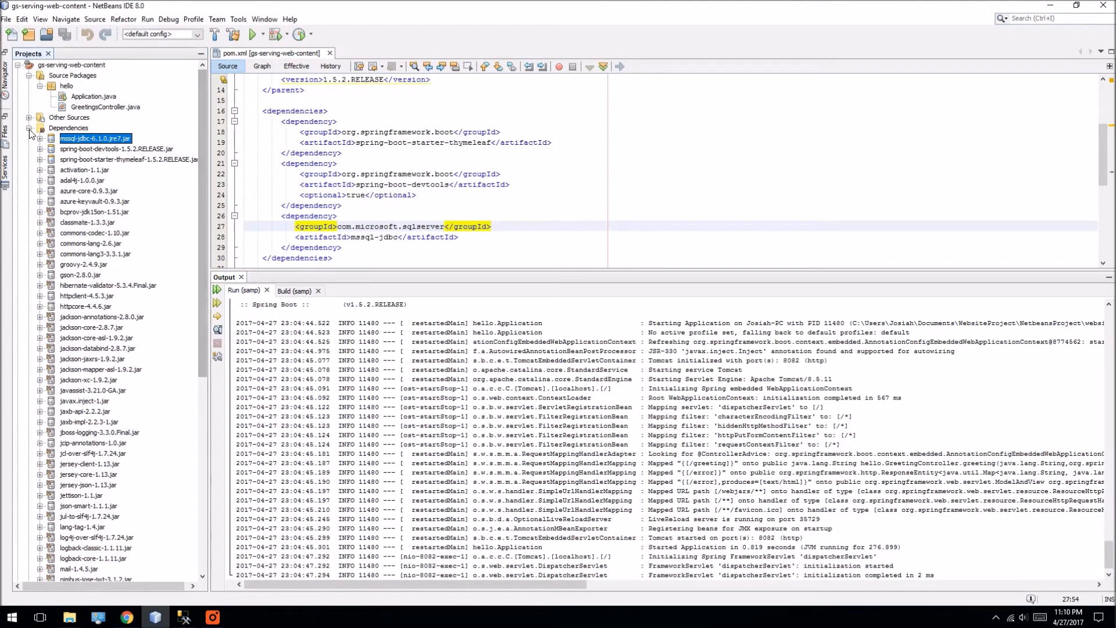
- Open GreetingsController.java and add an import for java.sql.*
left_click(32, 128)
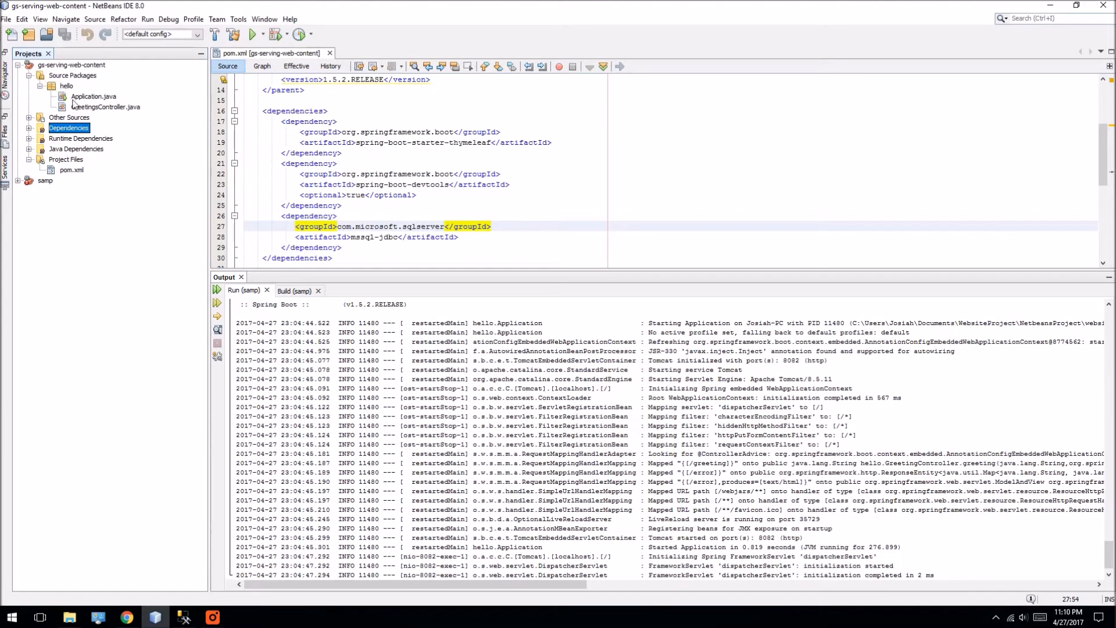
double_click(104, 107)
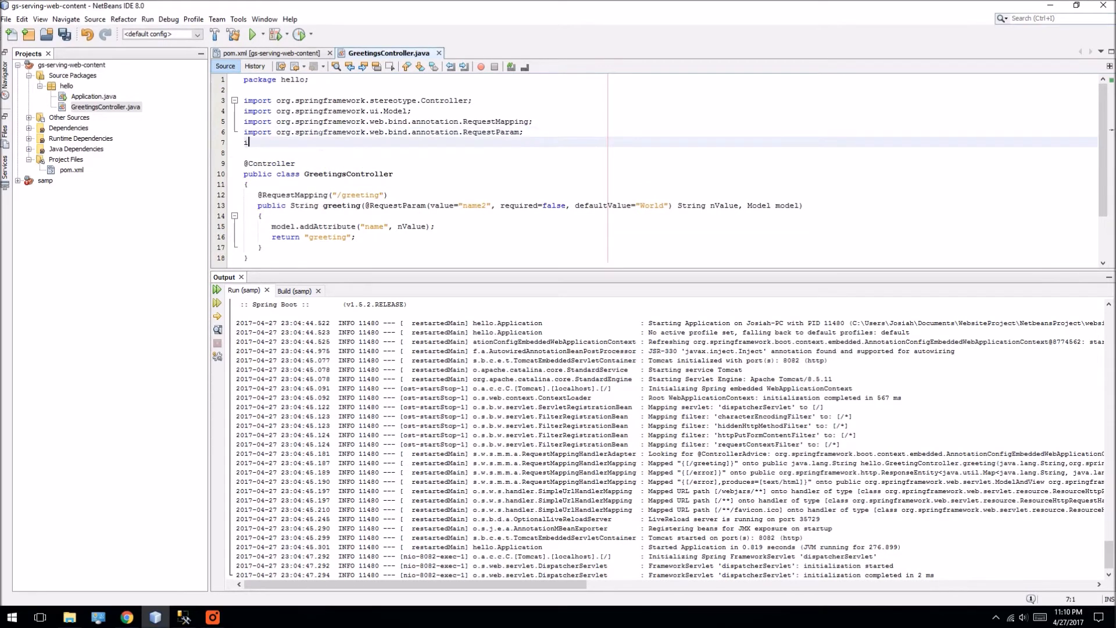
type("import")
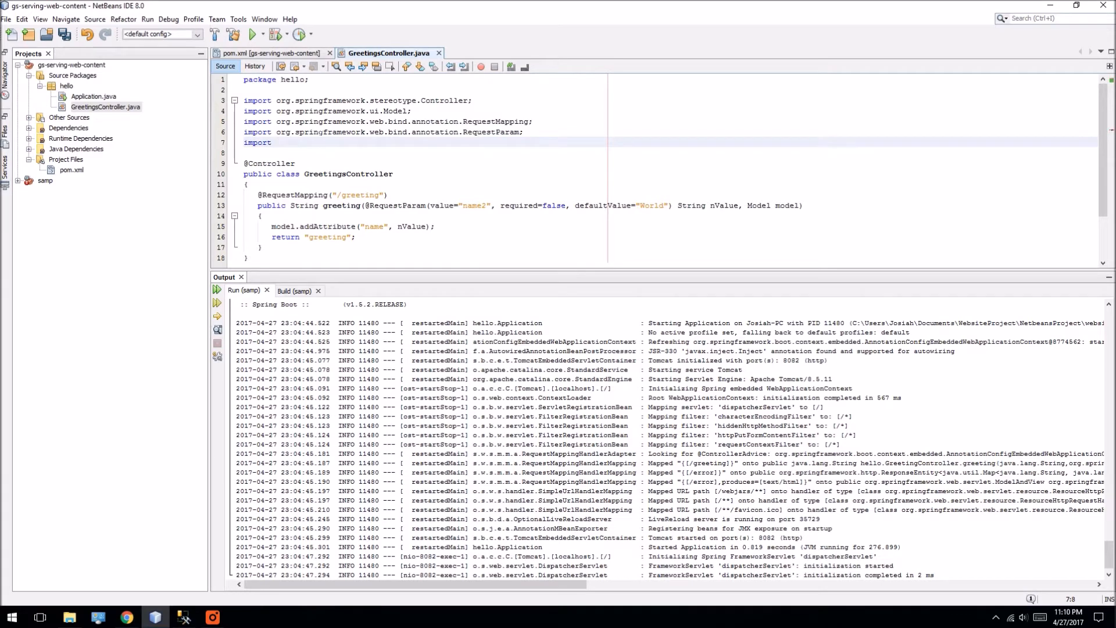
type("org.j")
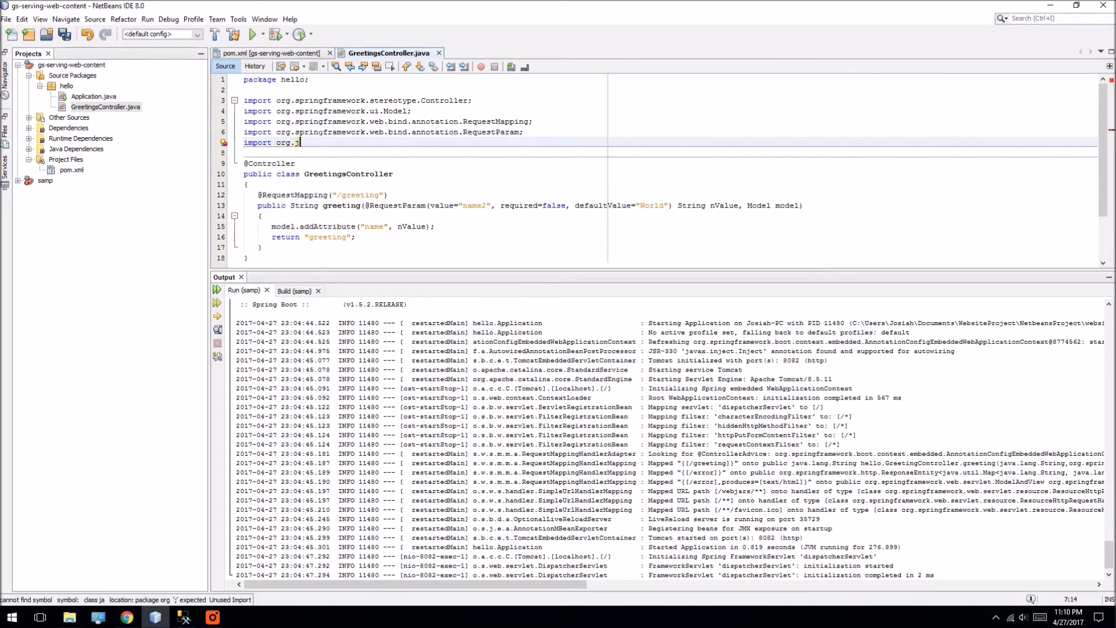
type("ava.")
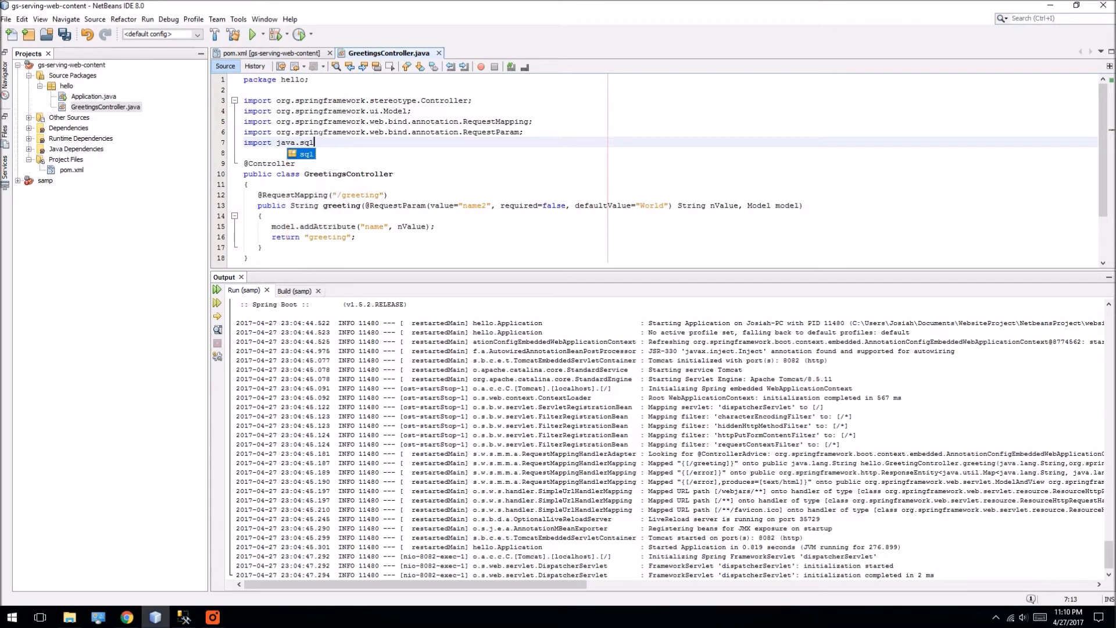
type(".*;")
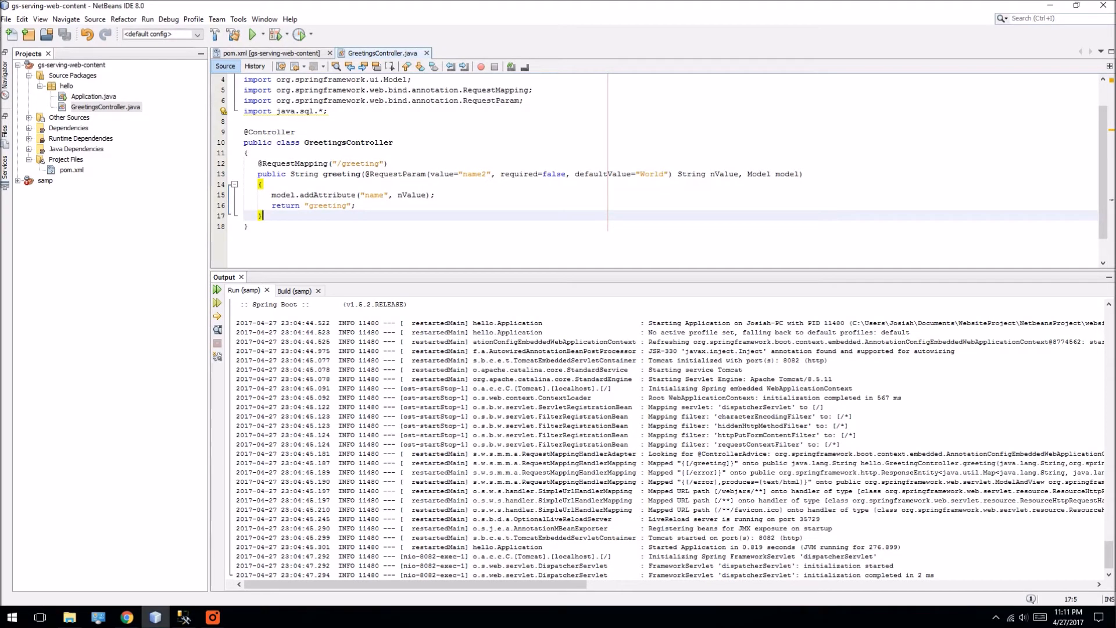
- Declare an empty public Connection getConnectionToDB() method below greeting
key("Enter")
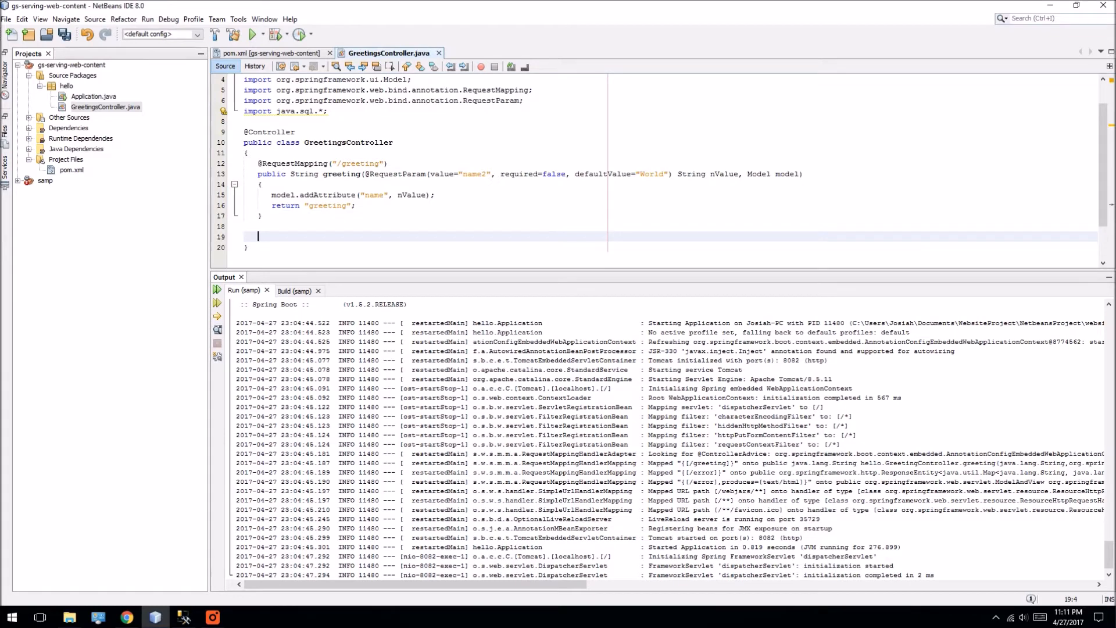
type("public")
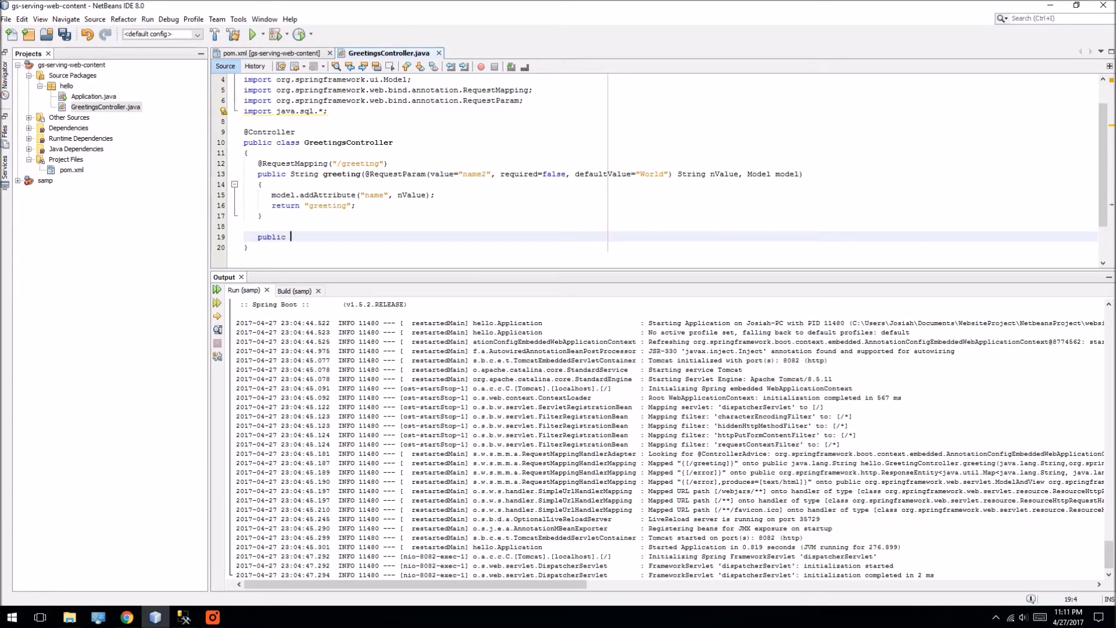
type("Connection")
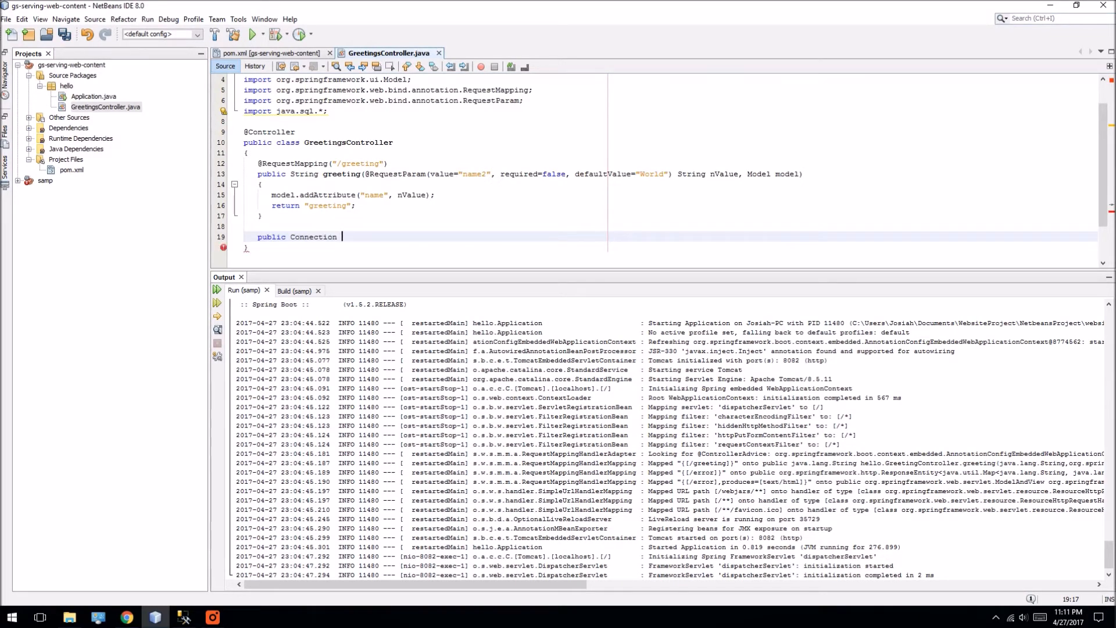
type("get")
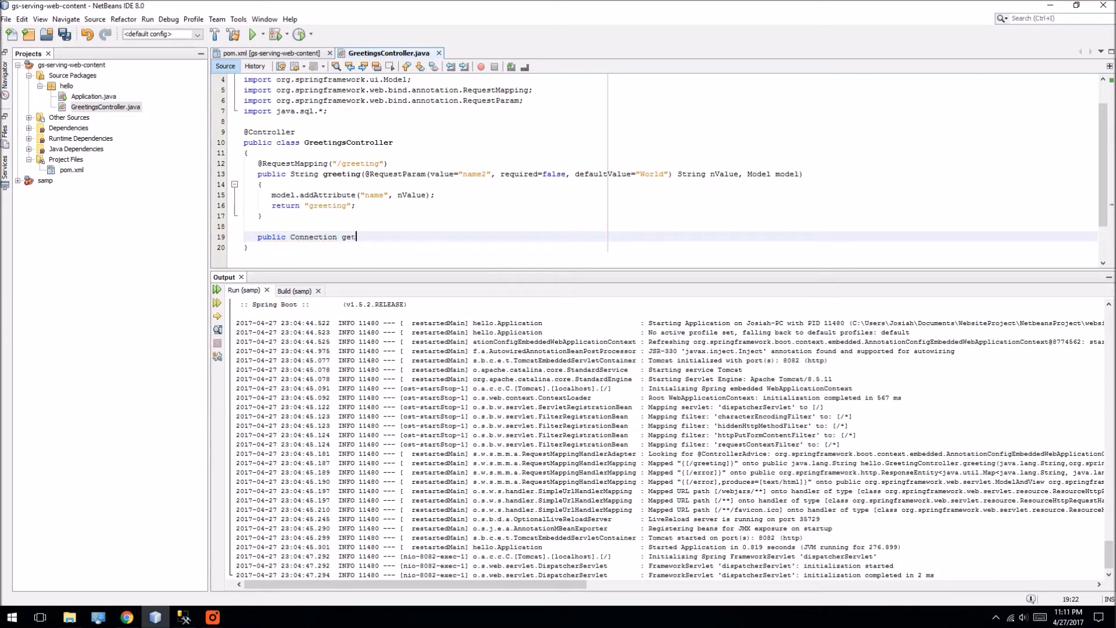
type("ConnectionTo")
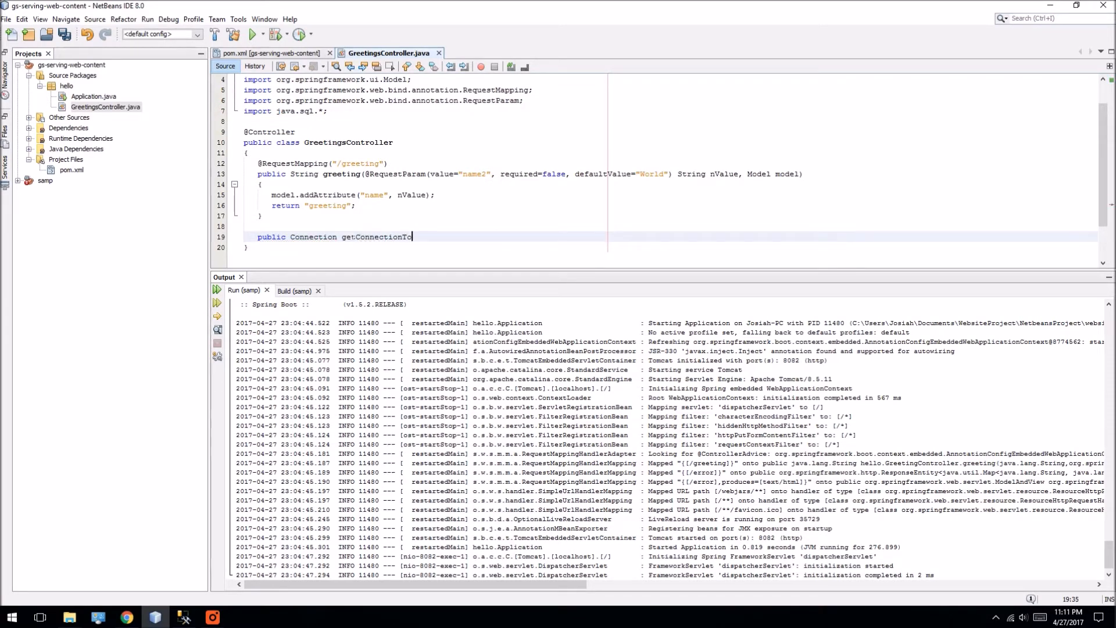
type("DB()")
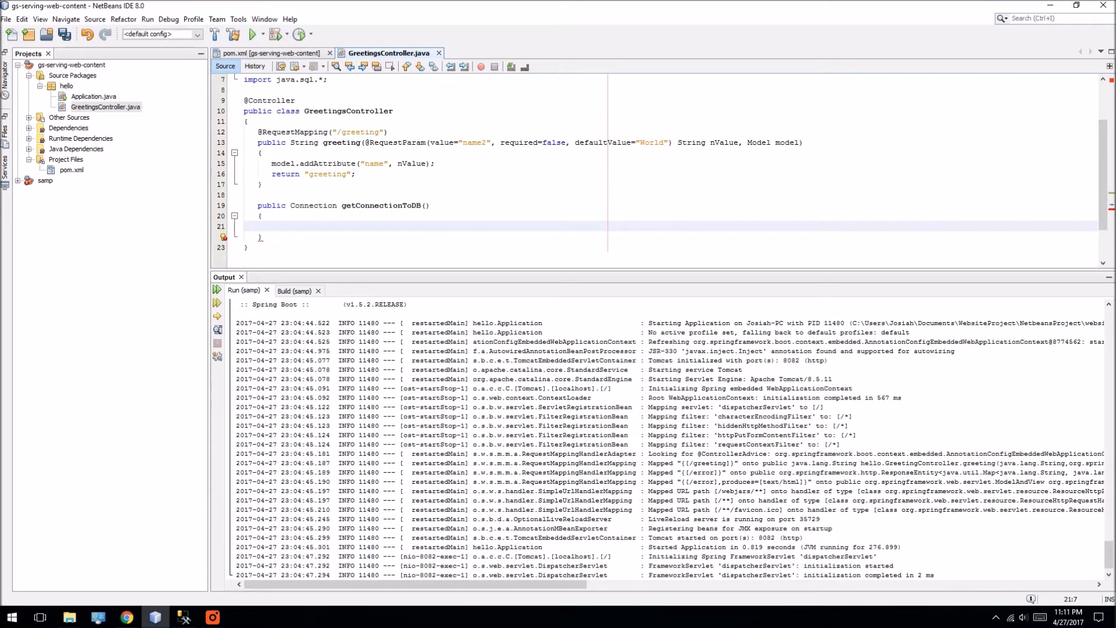
- Add a try block with catch(Exception e) returning null, and start declaring Connection conn
type("try")
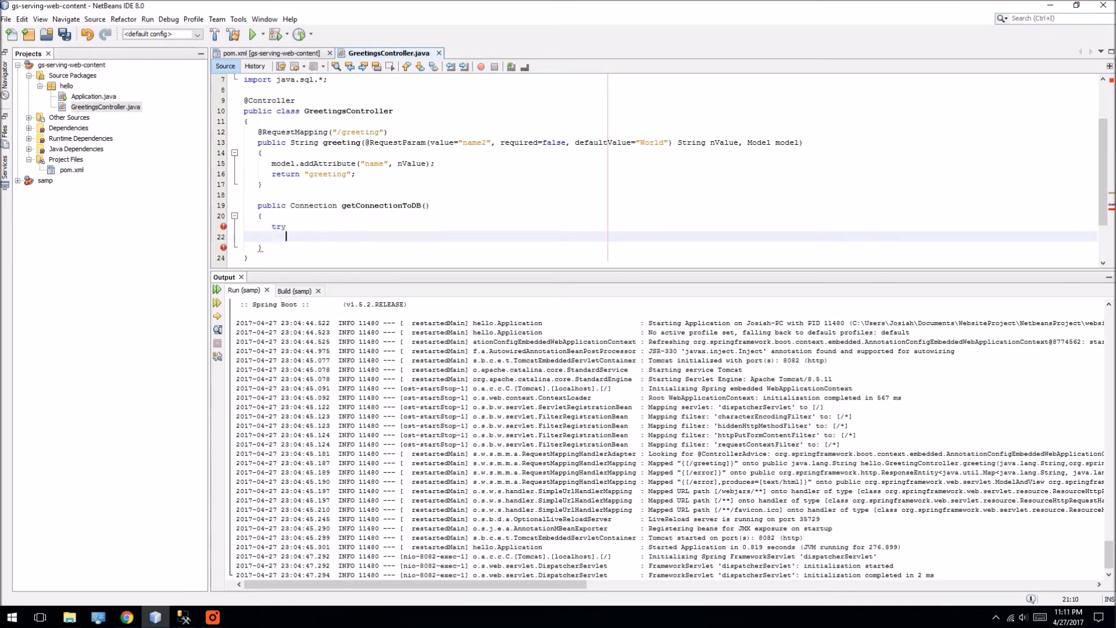
type("{")
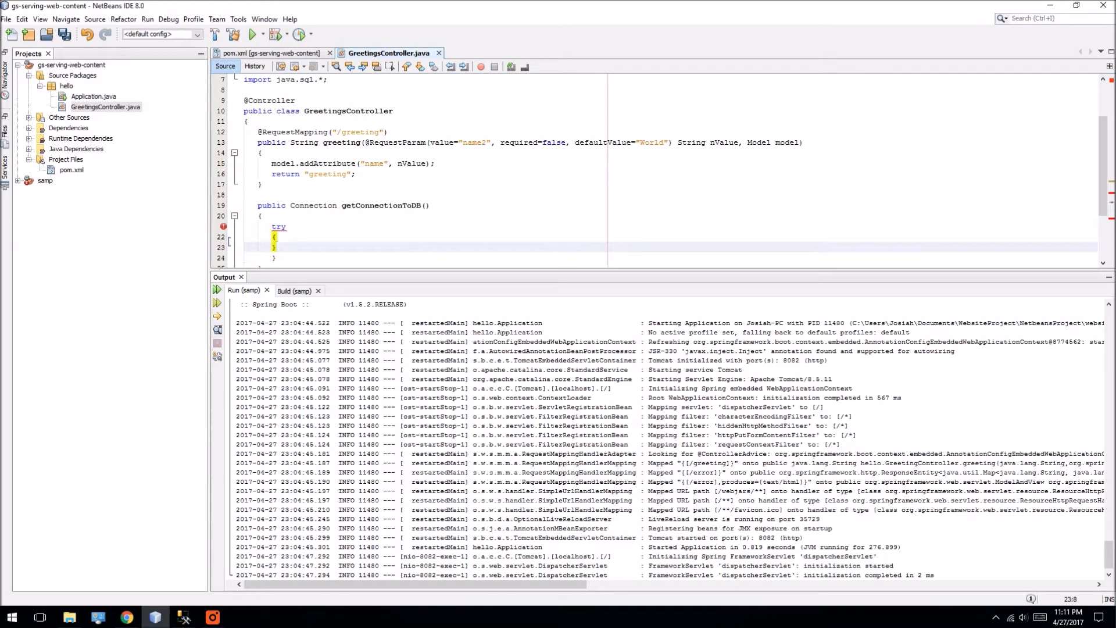
type("catch(Exception e")
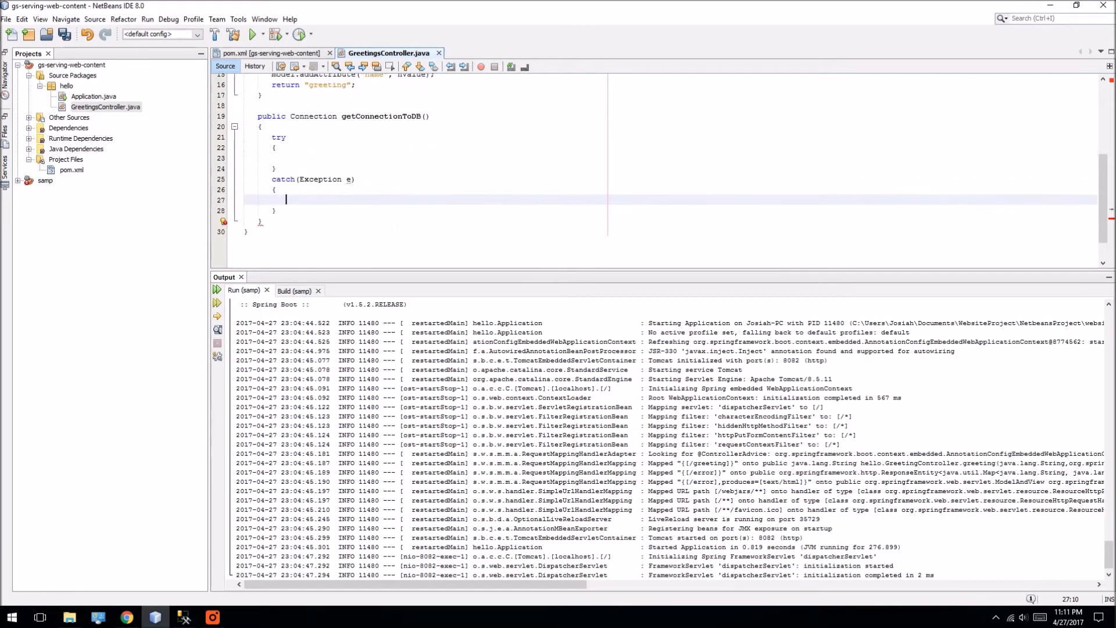
type("return null;")
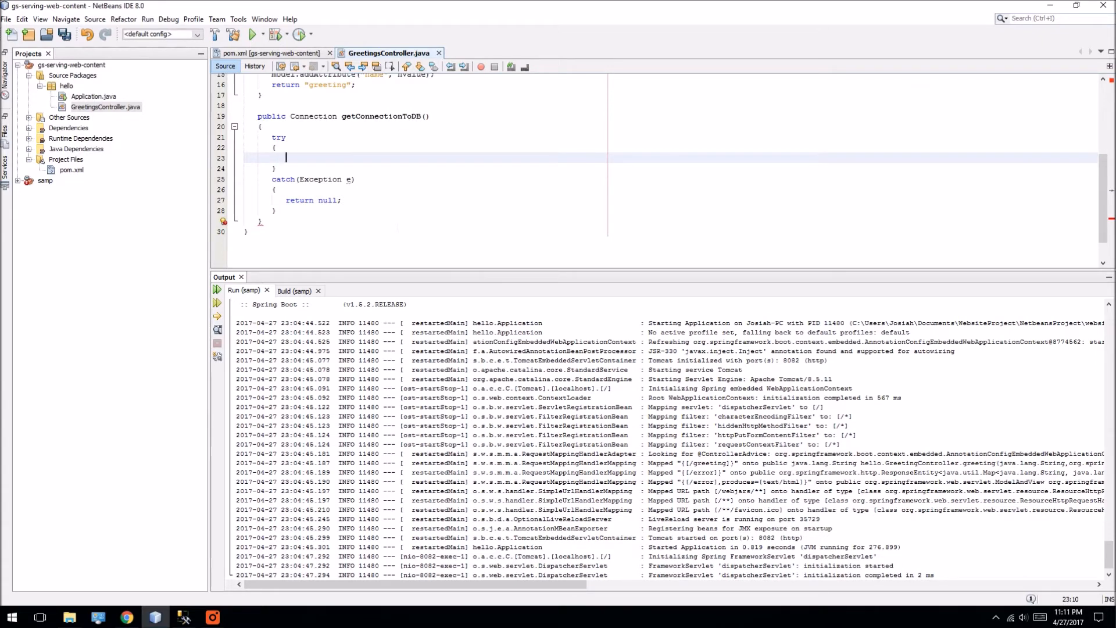
type("Connection conn =")
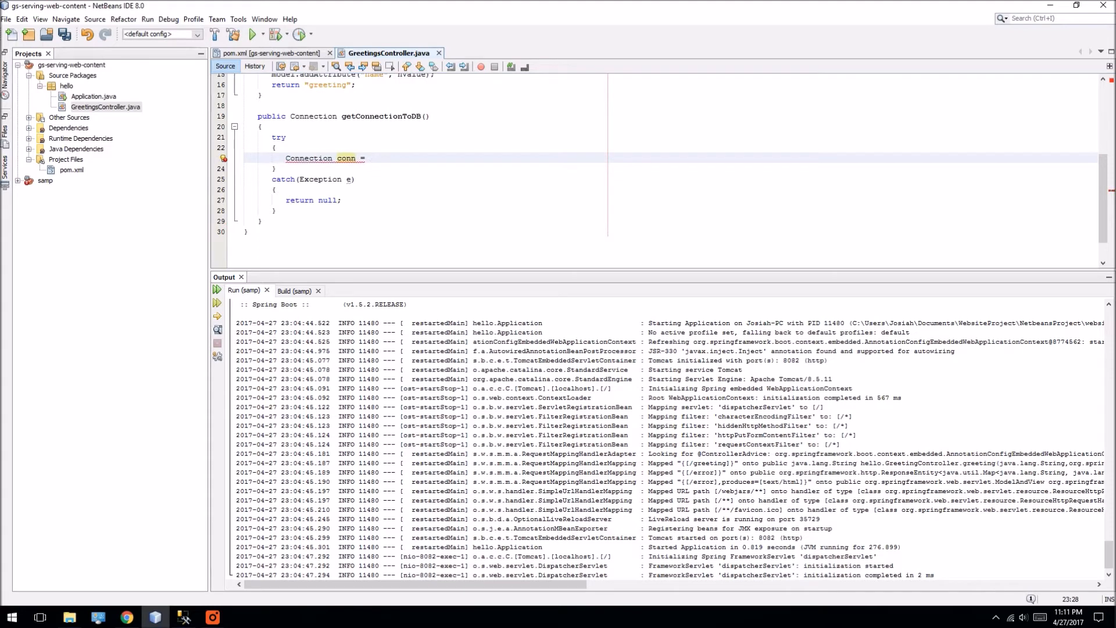
- Assign conn from DriverManager.getConnection(url, user, password) with arguments on separate lines
type("DriverManager.getC")
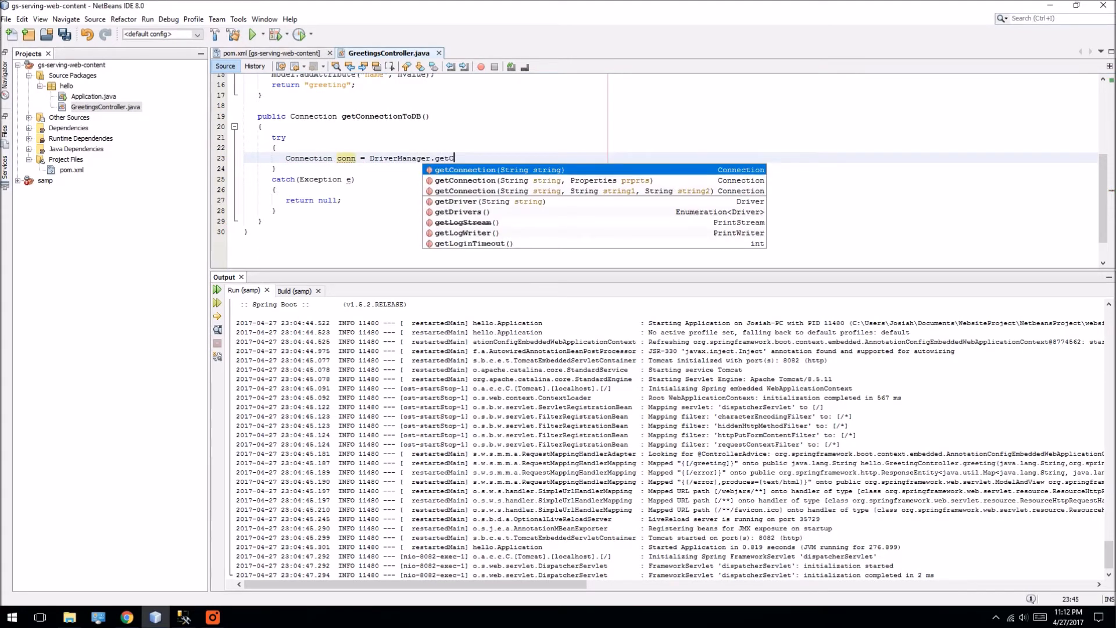
type("o")
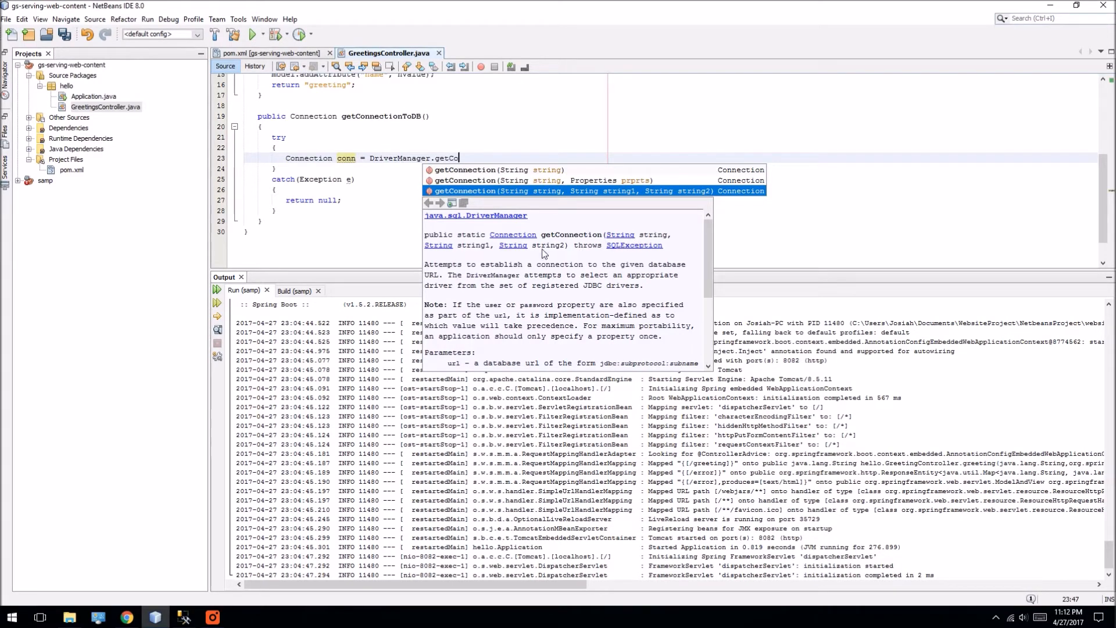
mouse_move(471, 255)
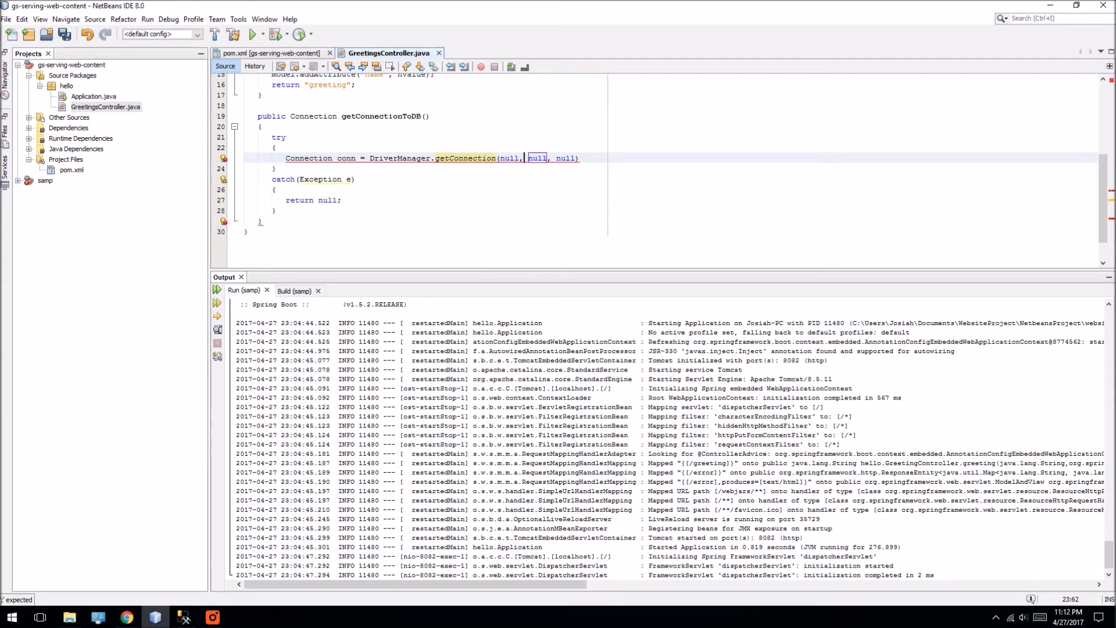
key("Enter")
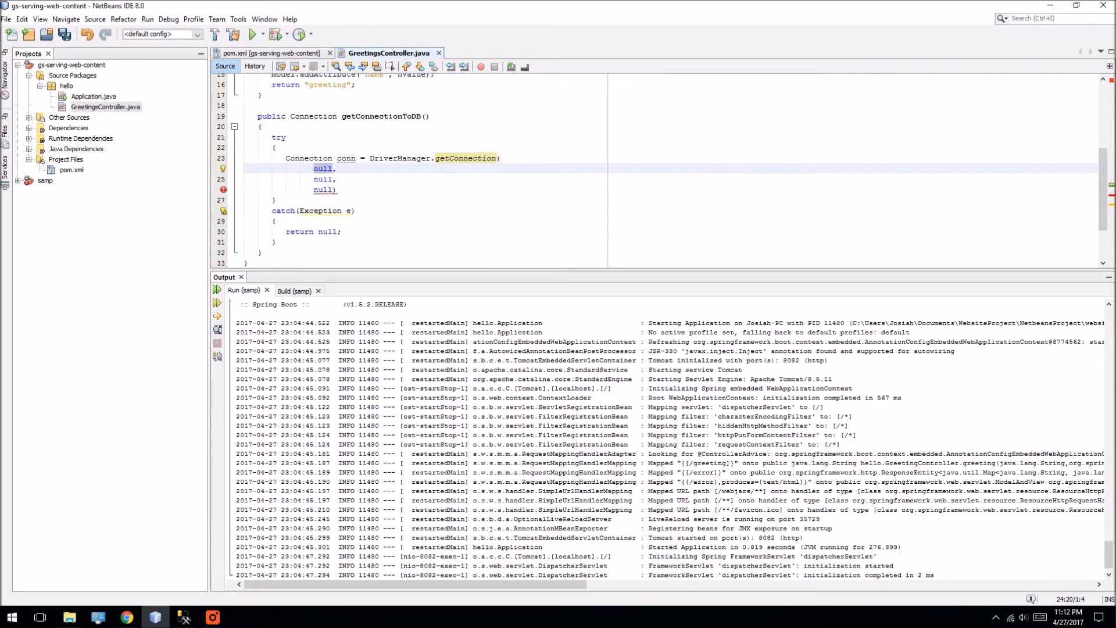
type("\"\"")
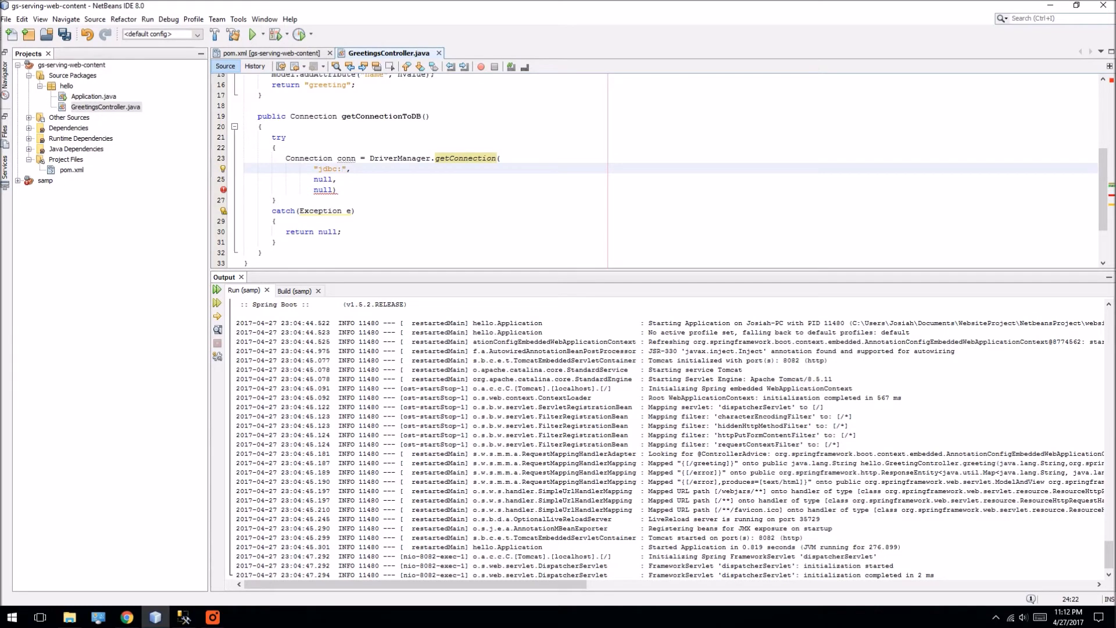
- Enter the URL jdbc:sqlserver://JOSIAHPC\\SQLEXPRESS for the local instance
type("sqlserver:")
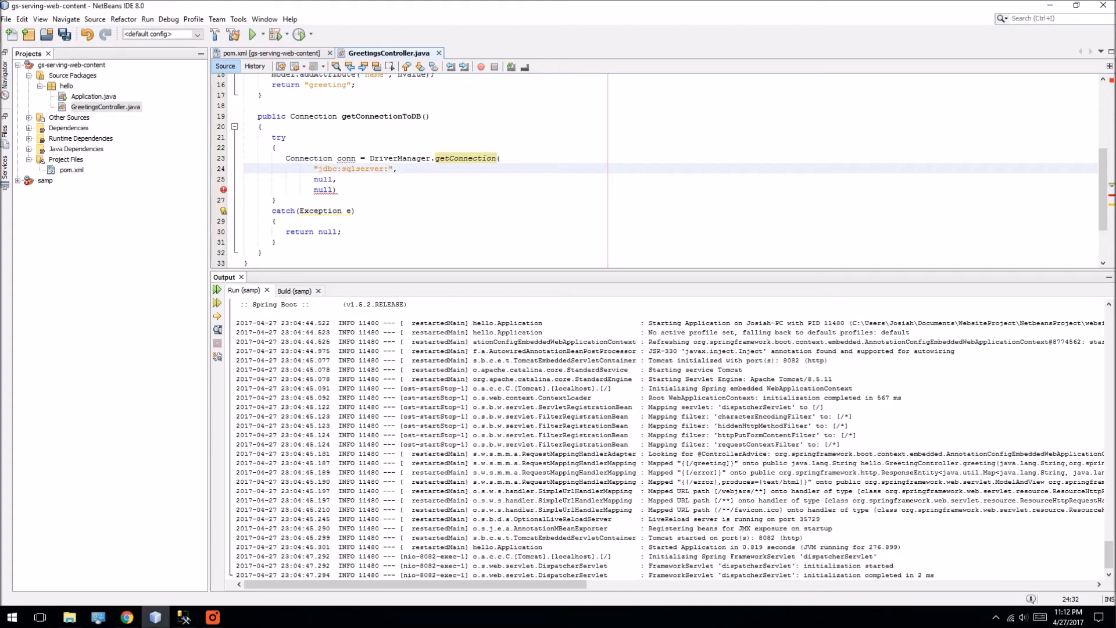
type("//")
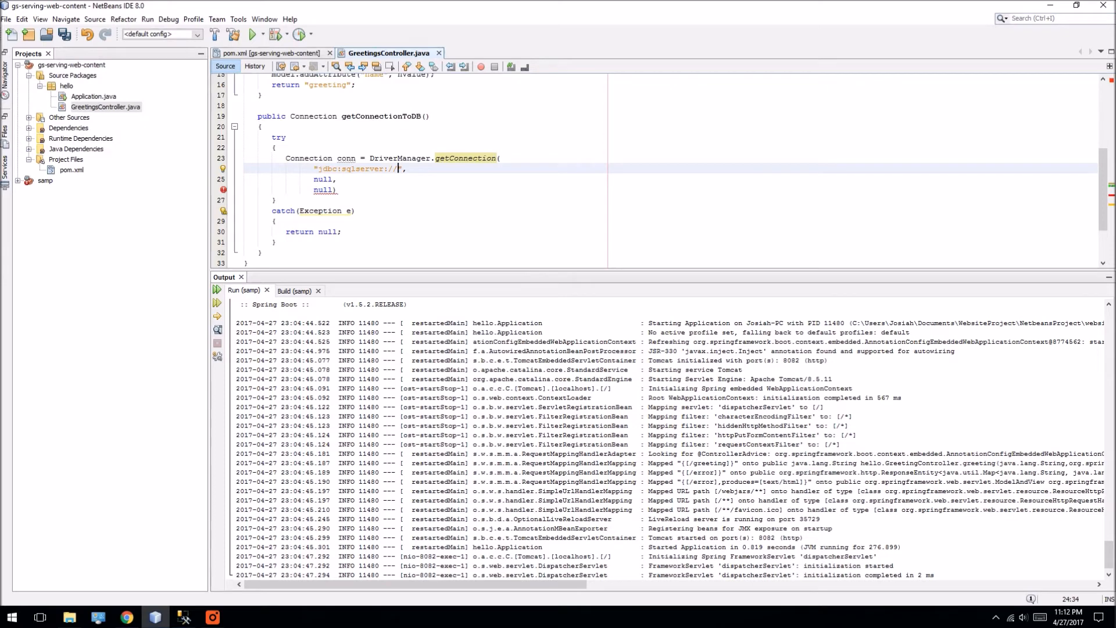
type("JOSIAHPC")
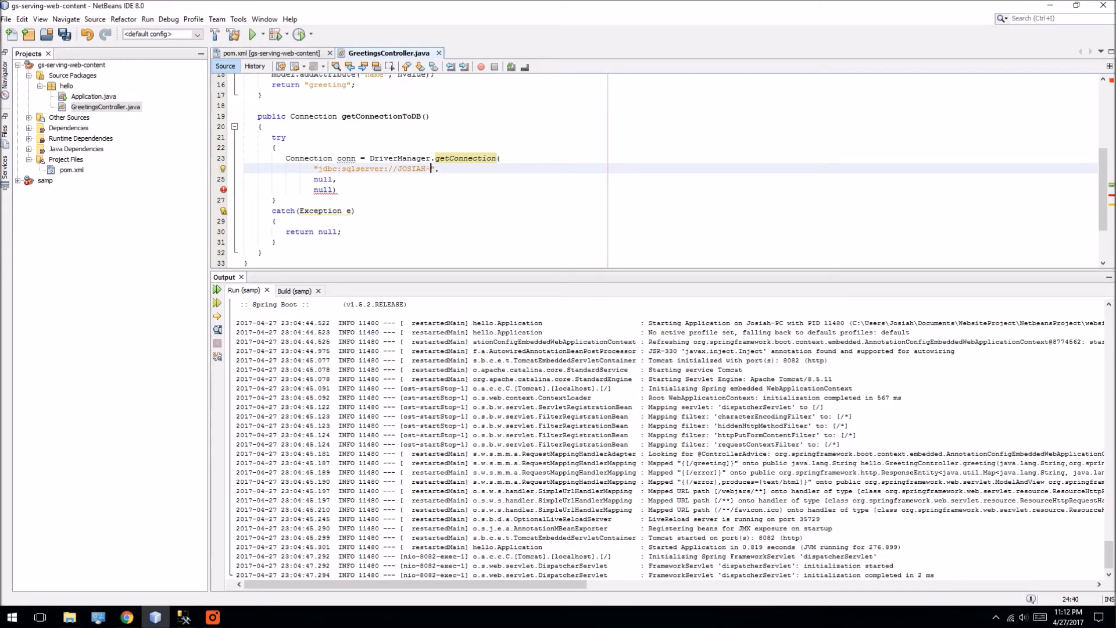
type("PC")
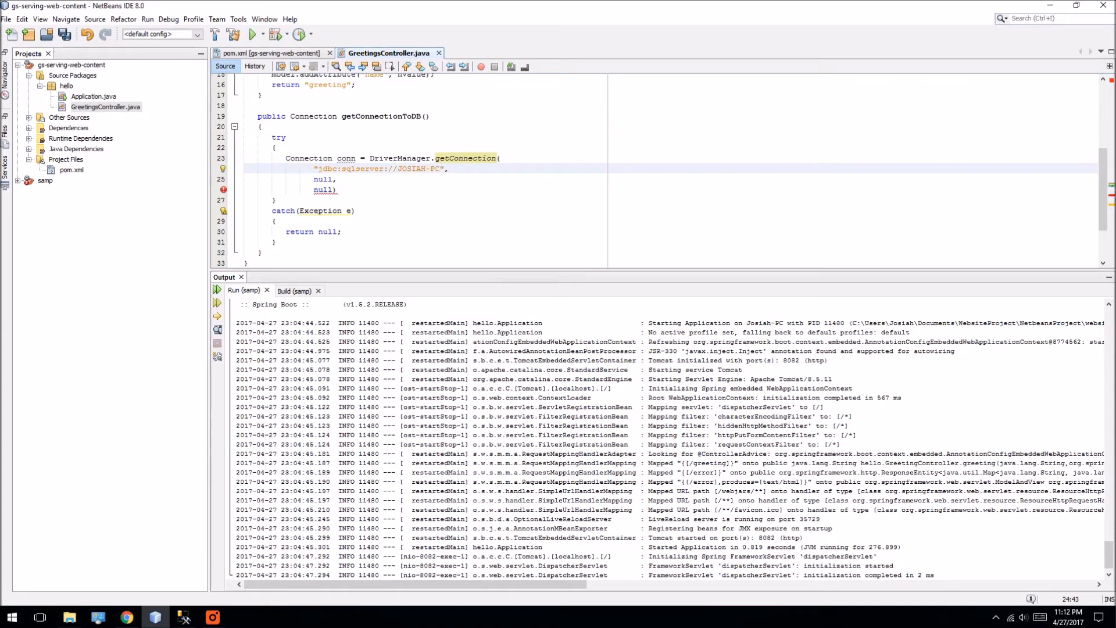
type("\\\\")
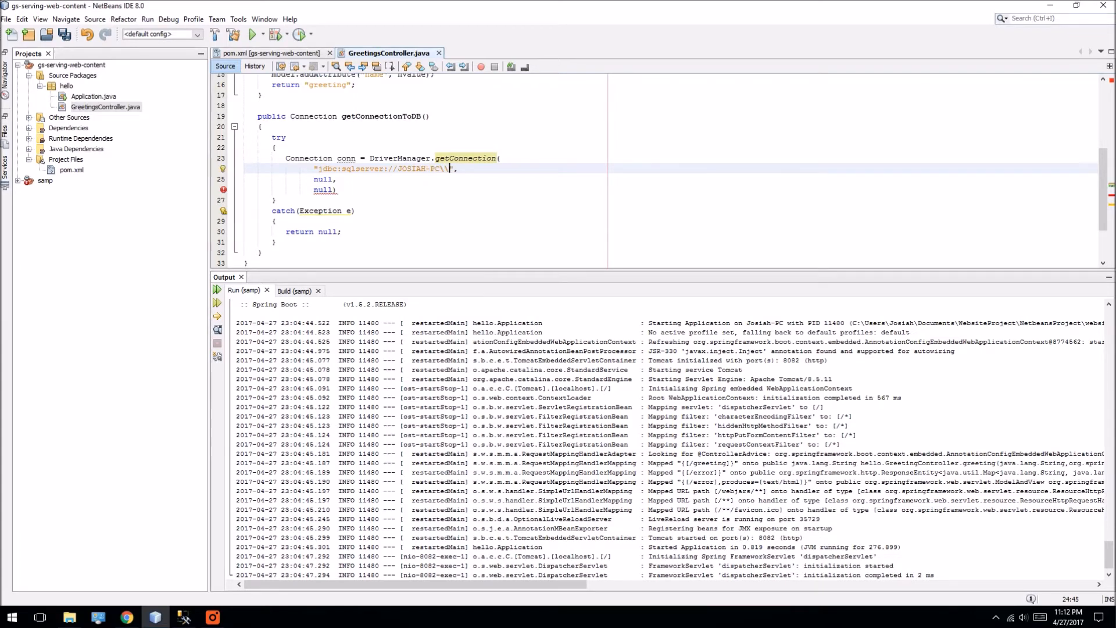
type("SQL")
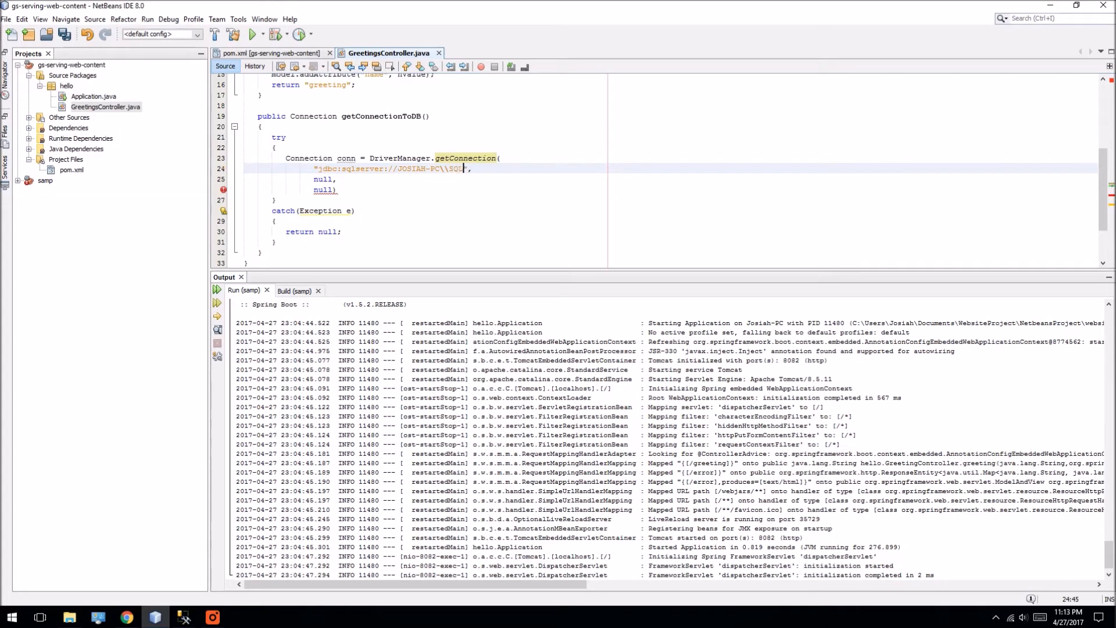
type("EXPRESS")
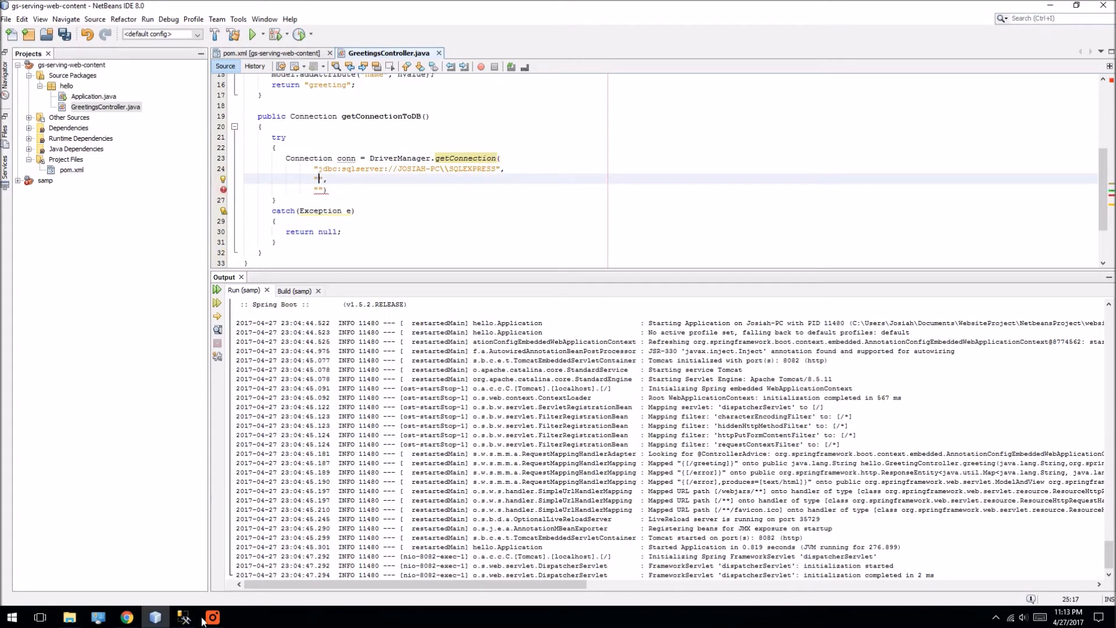
left_click(184, 617)
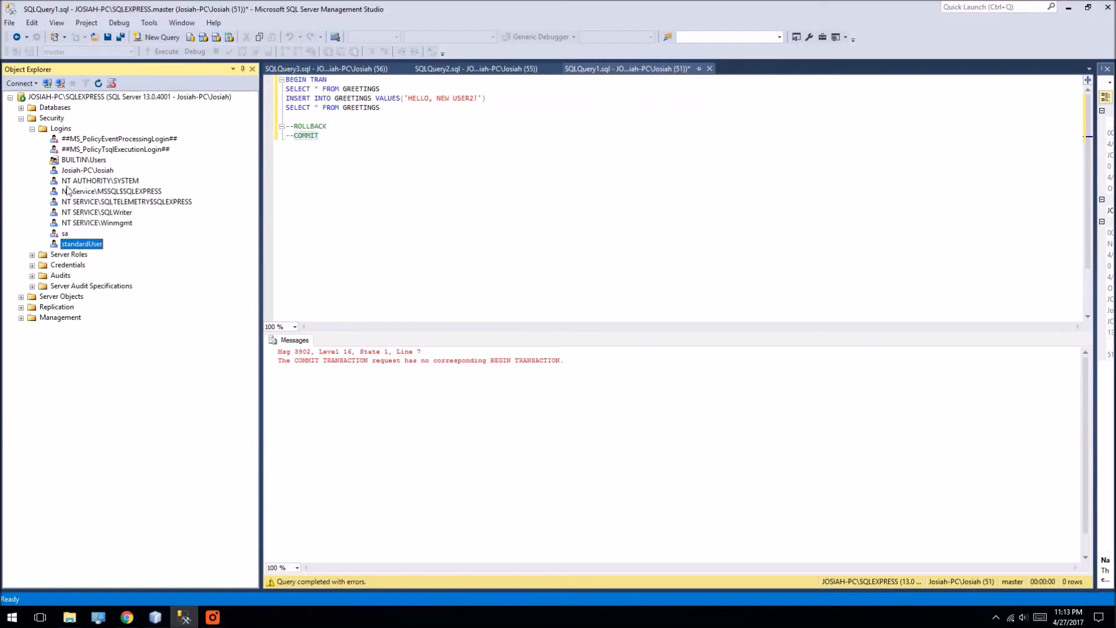
right_click(82, 244)
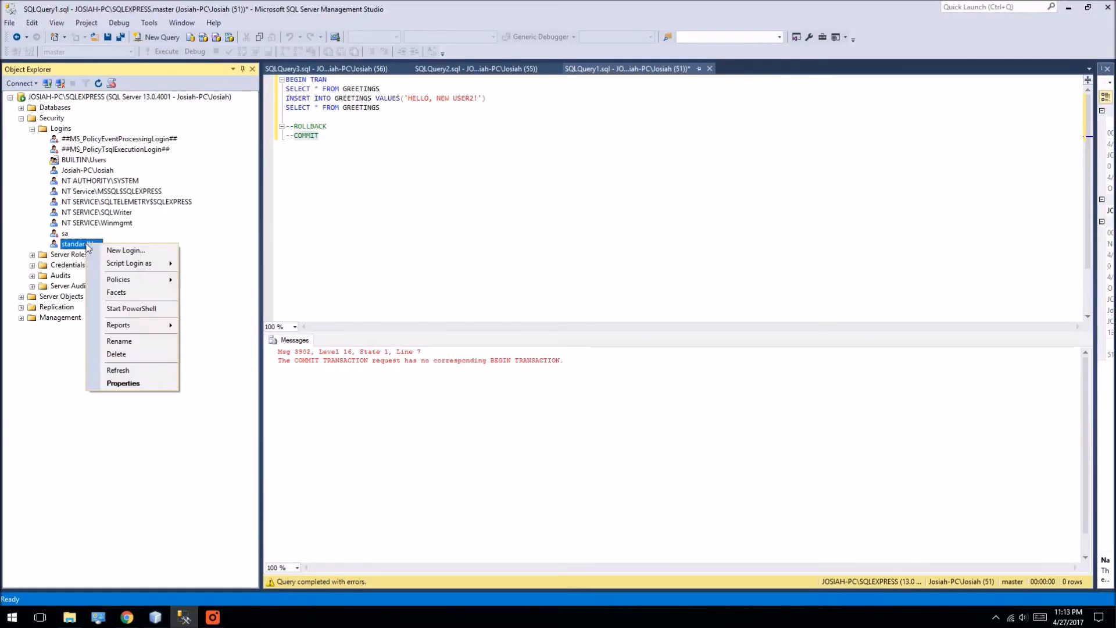
left_click(123, 383)
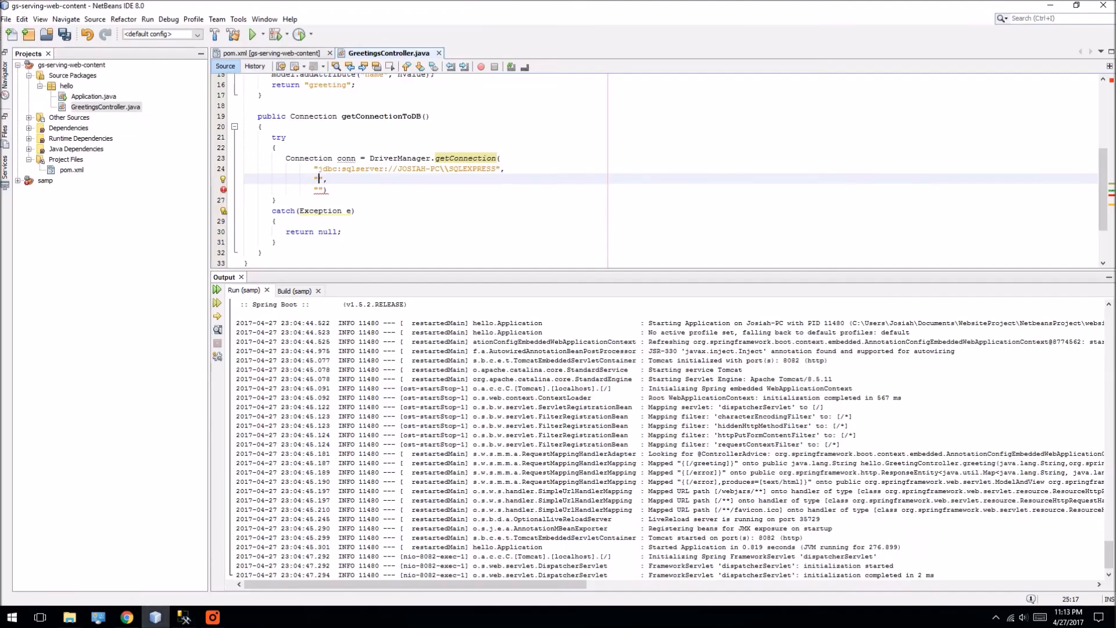
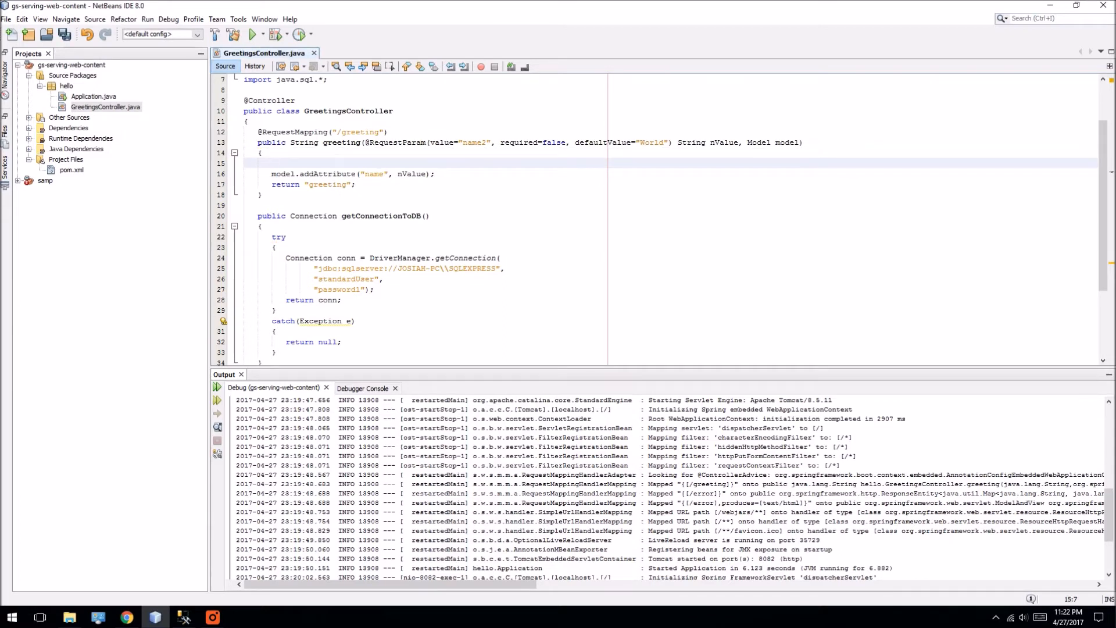
- Add Connection testConnection = getConnectionToDB() in greeting with a breakpoint, then debug the project
type("Connection")
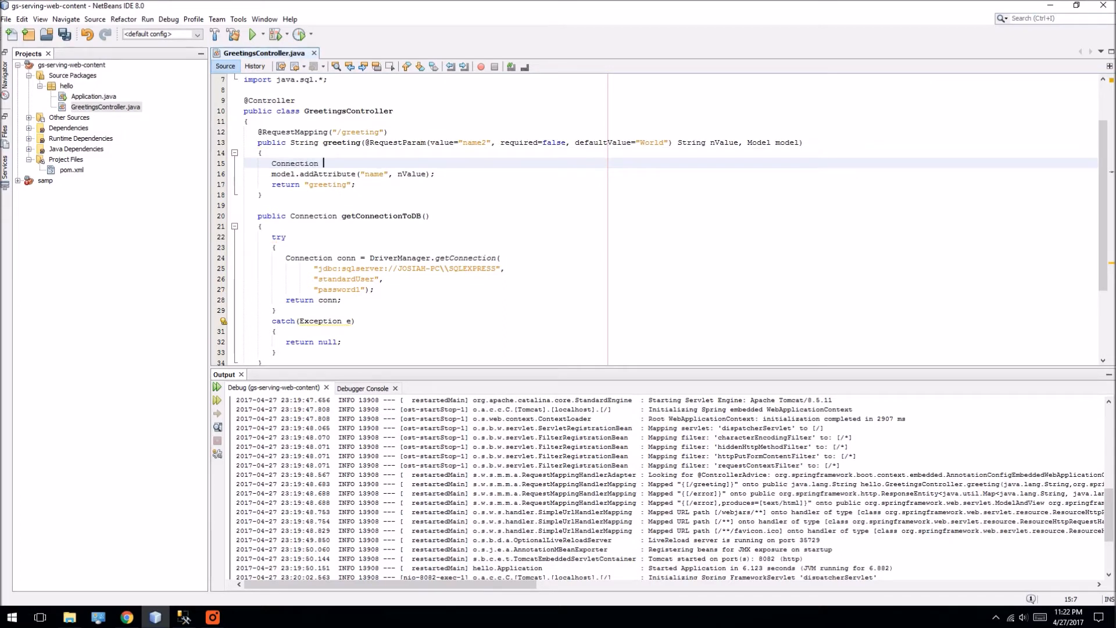
type("testConnecti")
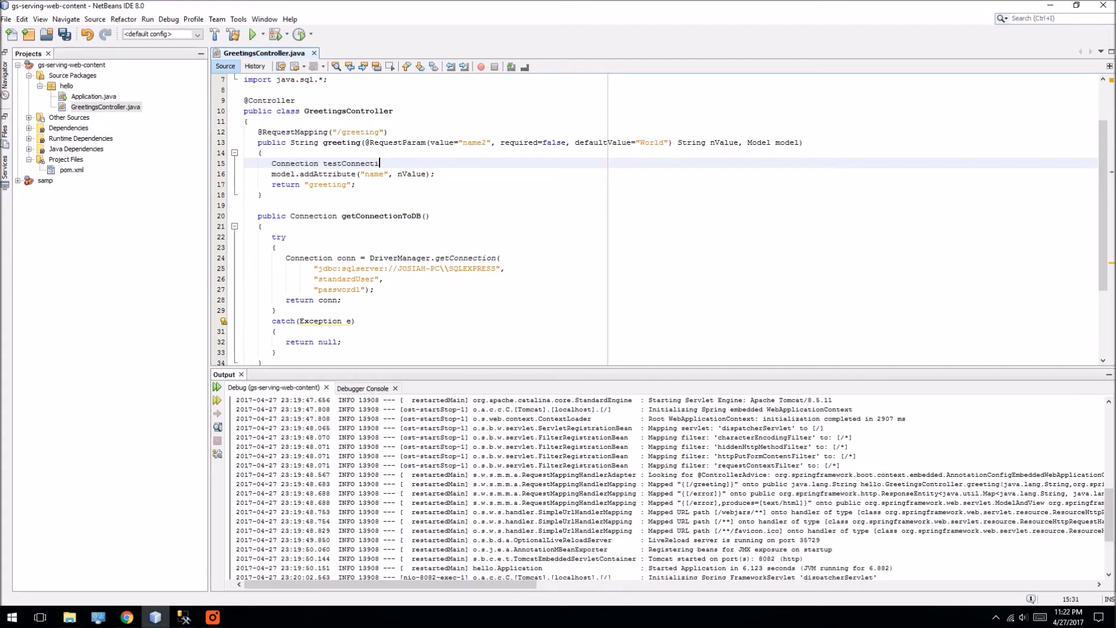
type("on =")
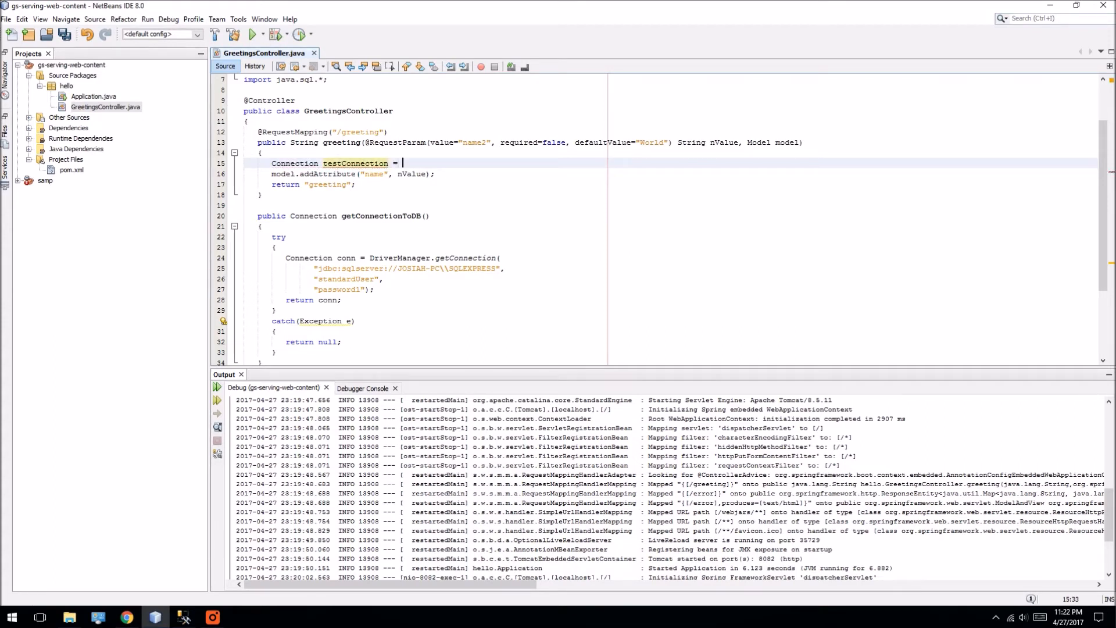
type("getConnectionT")
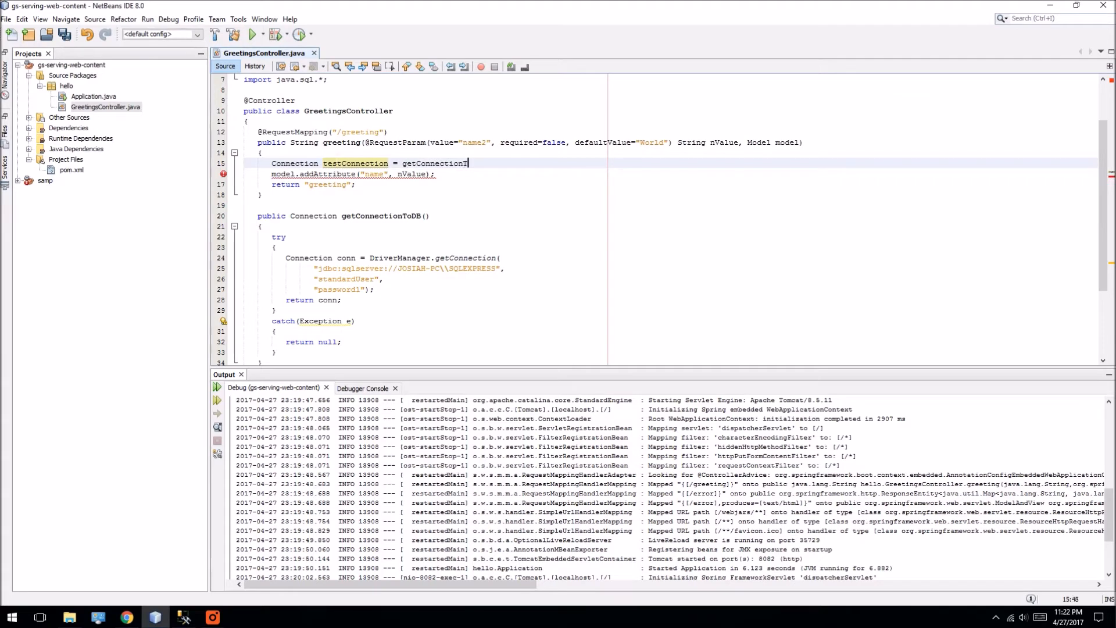
type("oDB();")
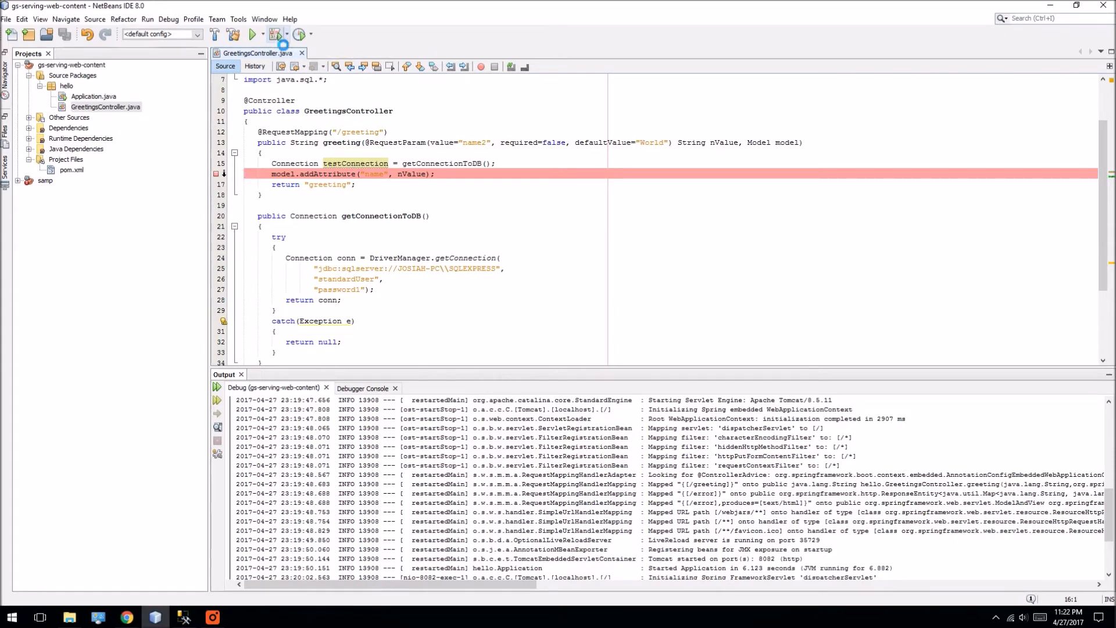
left_click(277, 33)
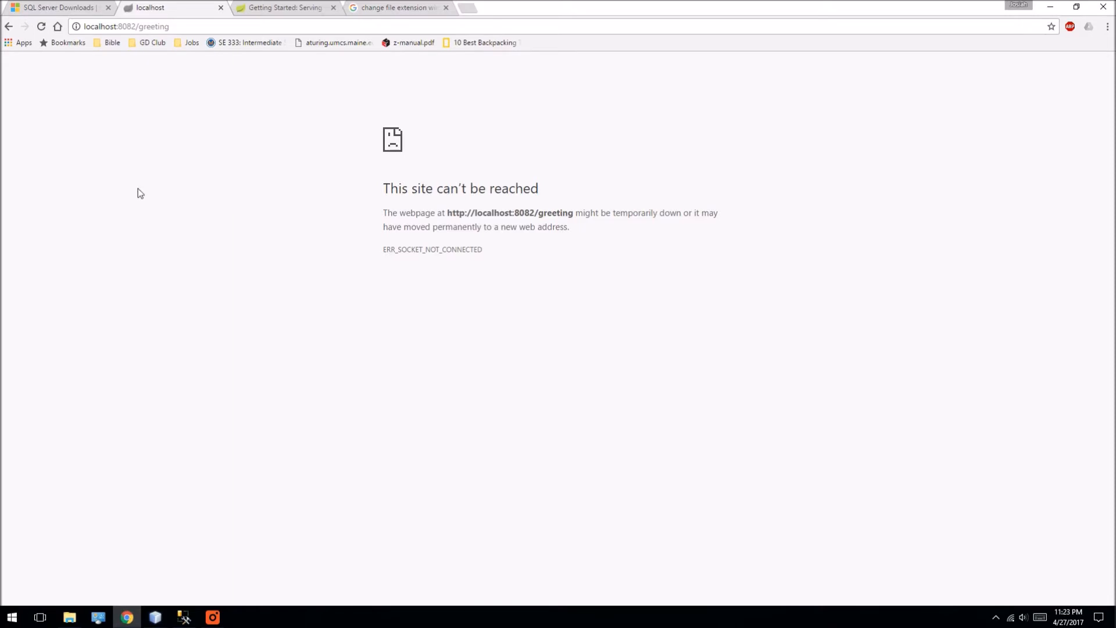
- Reload localhost:8082/greeting in Chrome so the debugger hits the breakpoint, then return to NetBeans
left_click(128, 26)
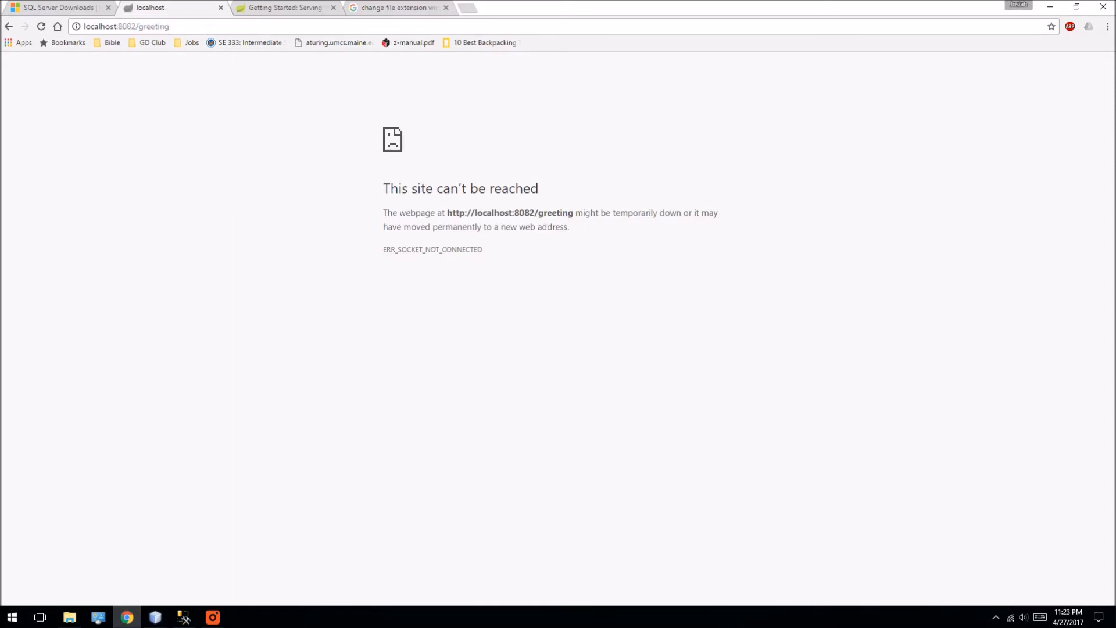
left_click(42, 27)
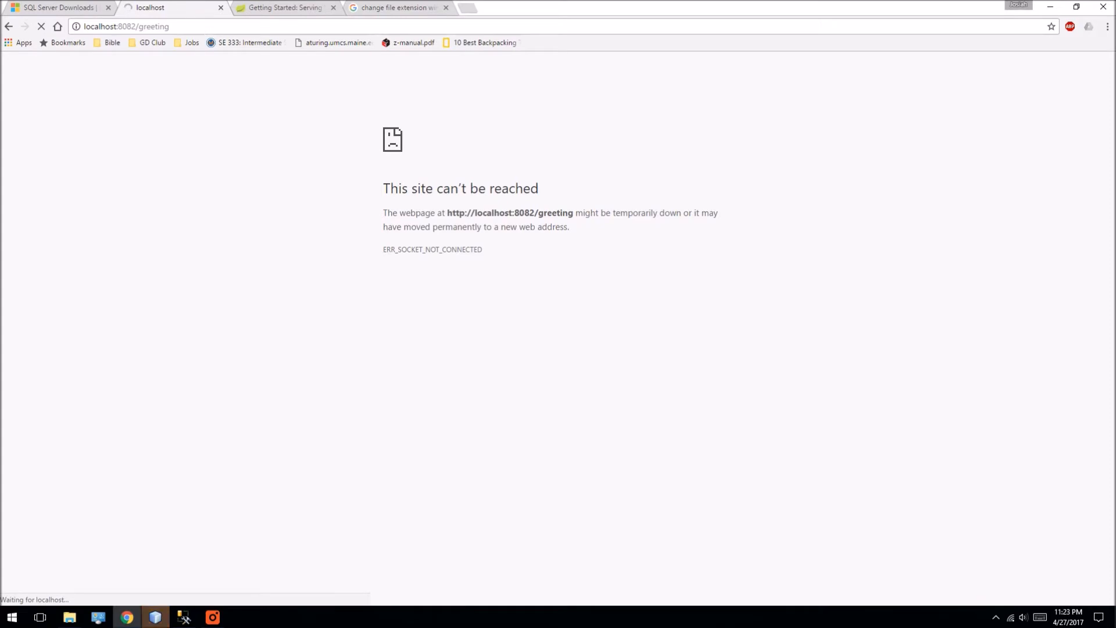
left_click(156, 616)
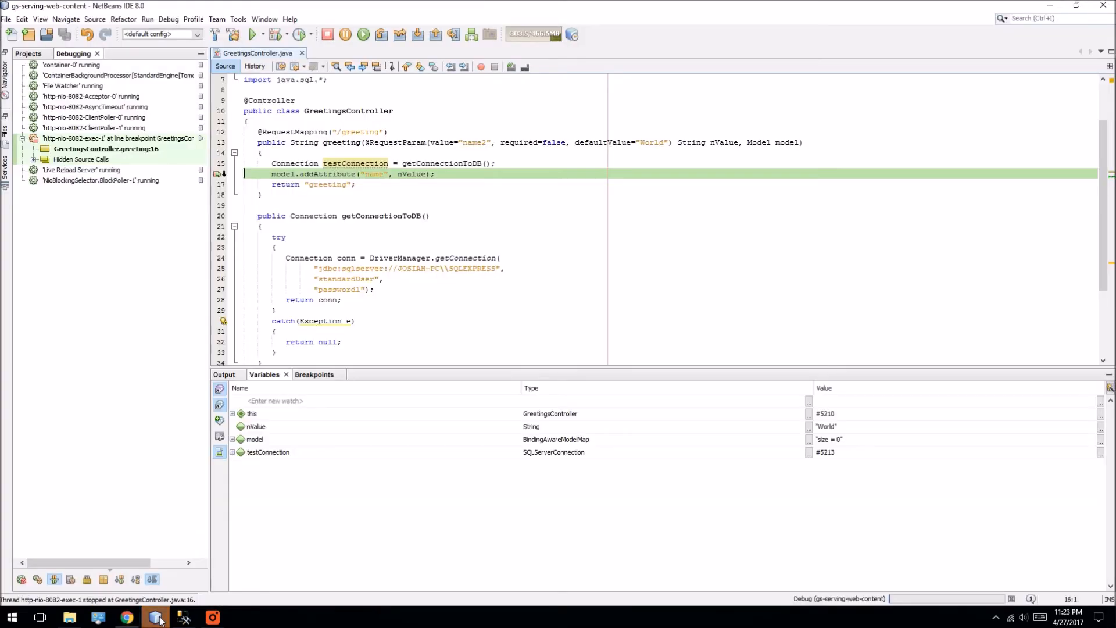
mouse_move(355, 163)
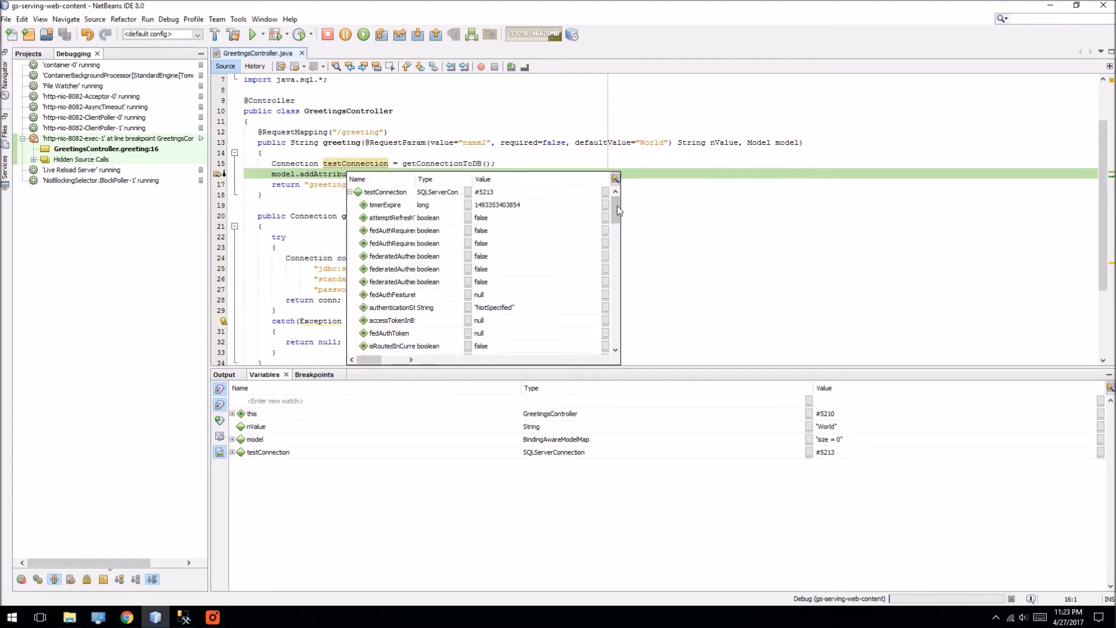
- Inspect testConnection's SQLServerConnection at the breakpoint, continue execution and return to Chrome
scroll("down", 3)
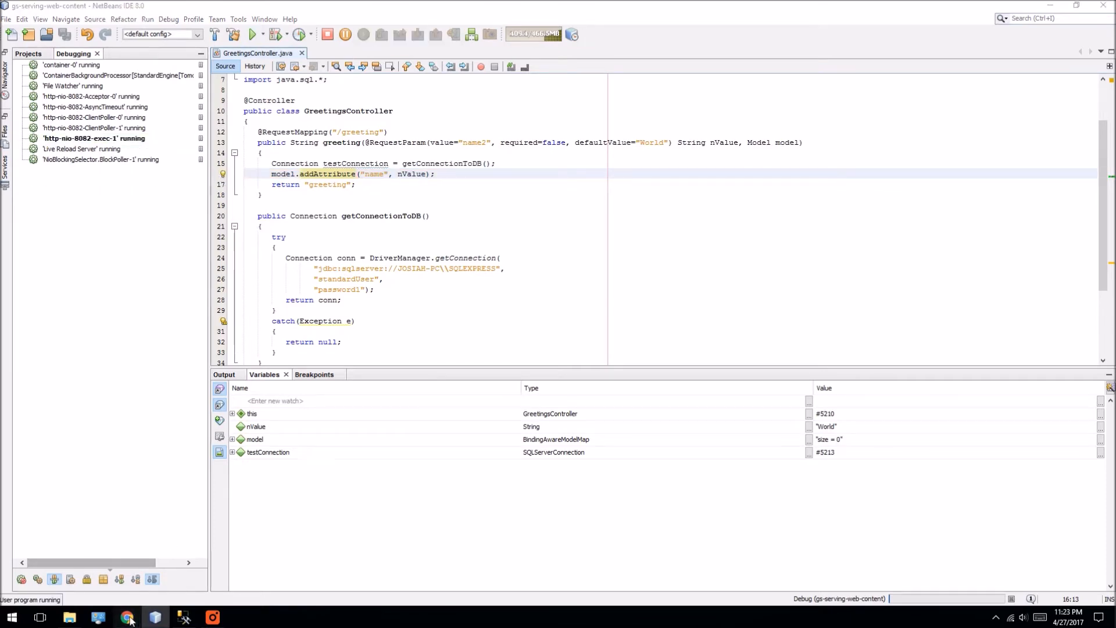
left_click(125, 617)
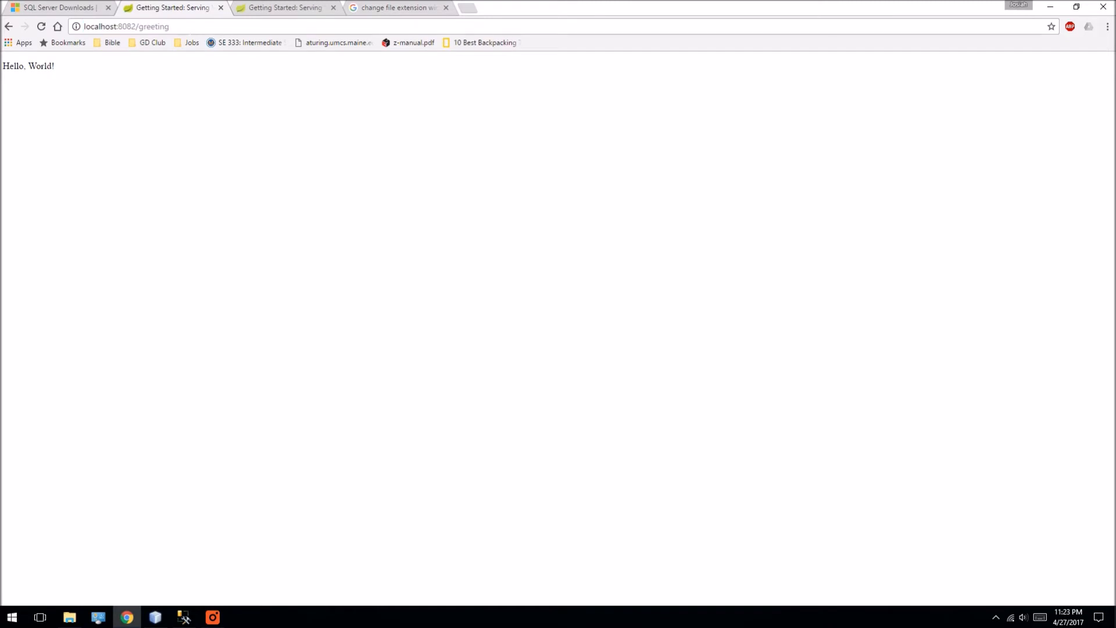
mouse_move(128, 99)
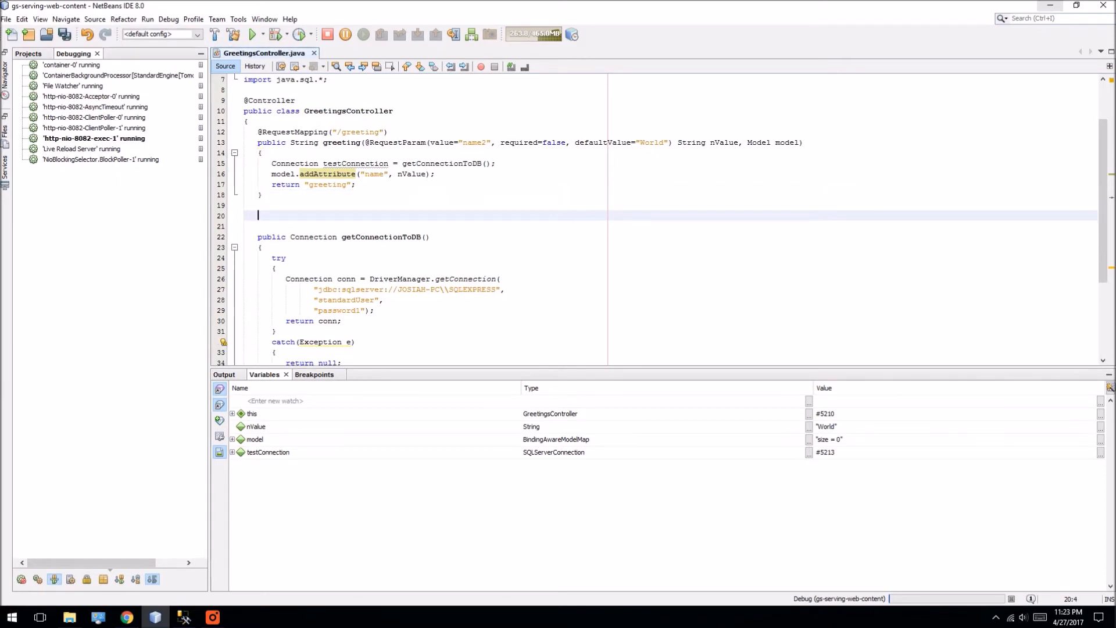
- Declare a GetGreeting(Connection conn) method below greeting()
type("public")
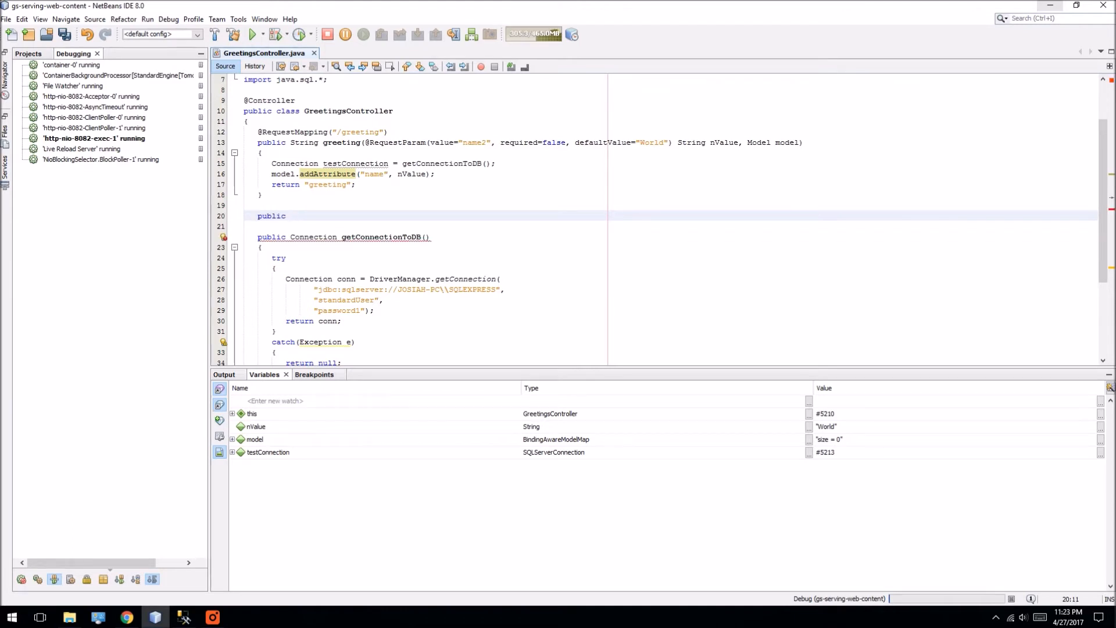
type("void")
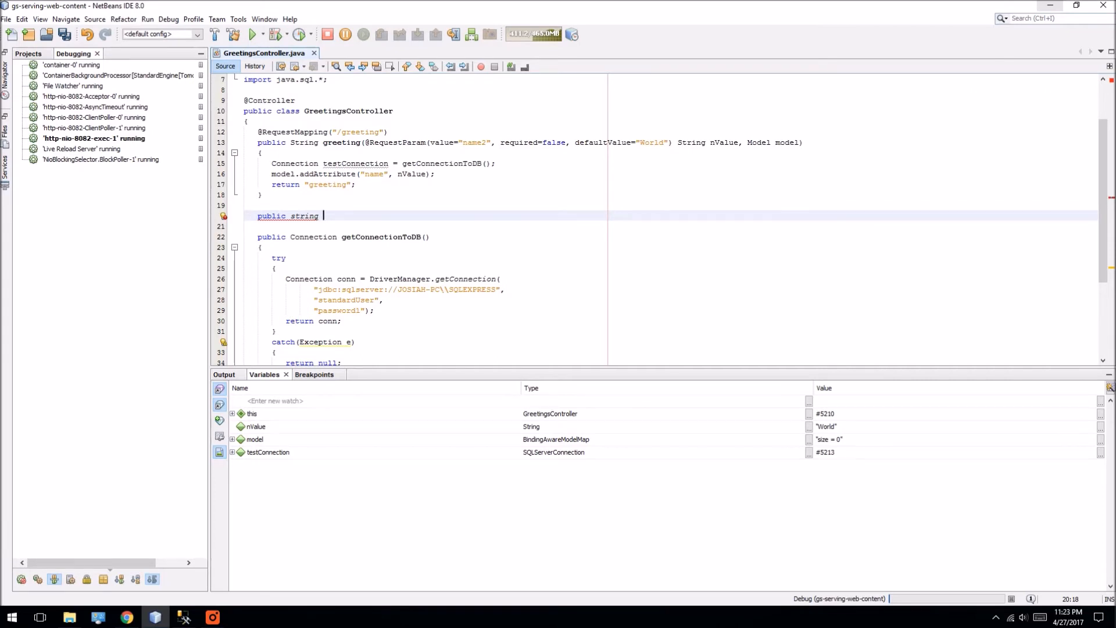
type("Get")
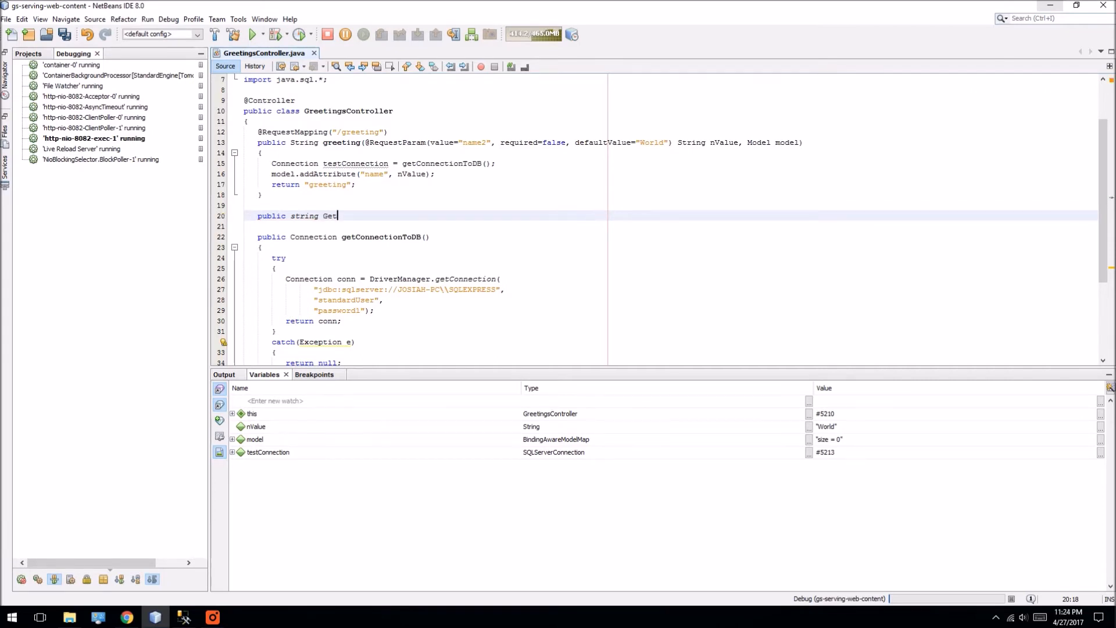
type("reeting(Connection")
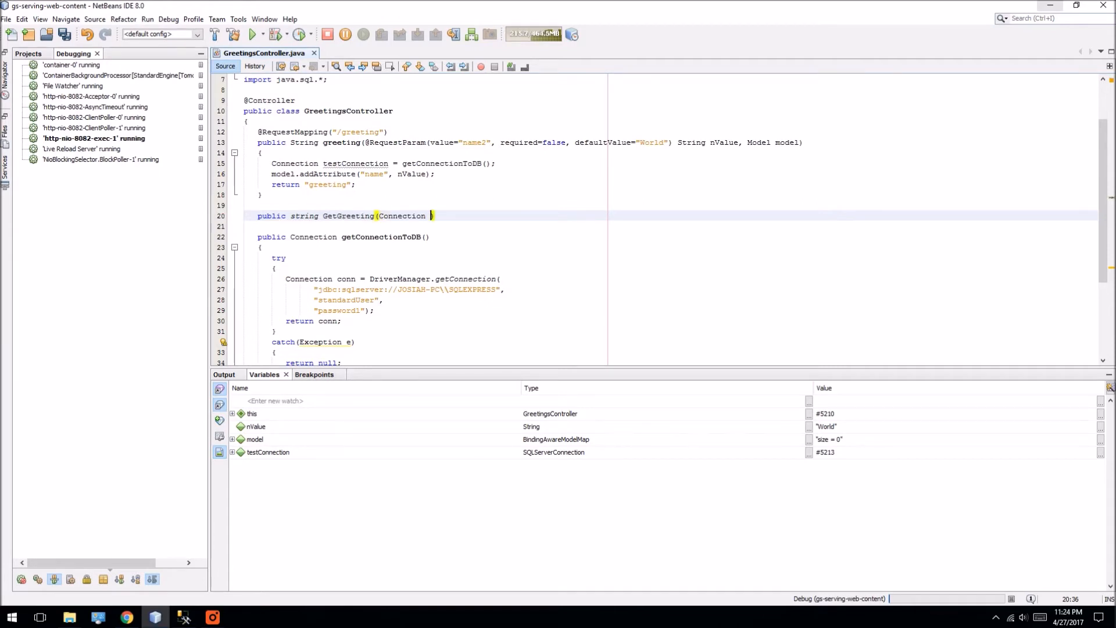
type("conn)")
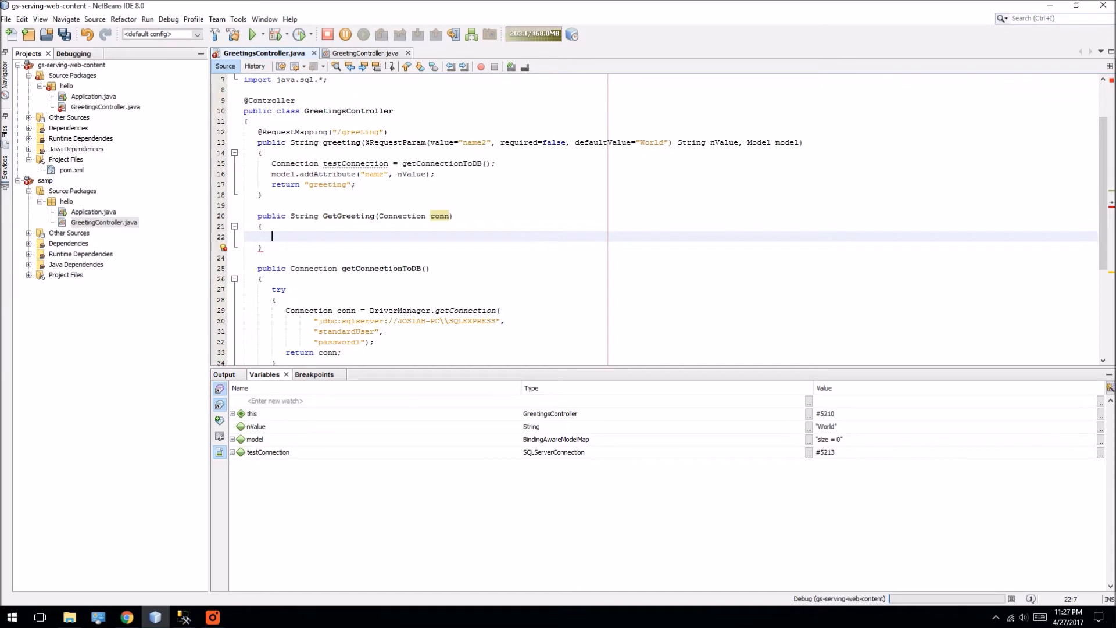
- Inside GetGreeting declare Statement stmt = null and begin String query = ""
type("Statement s")
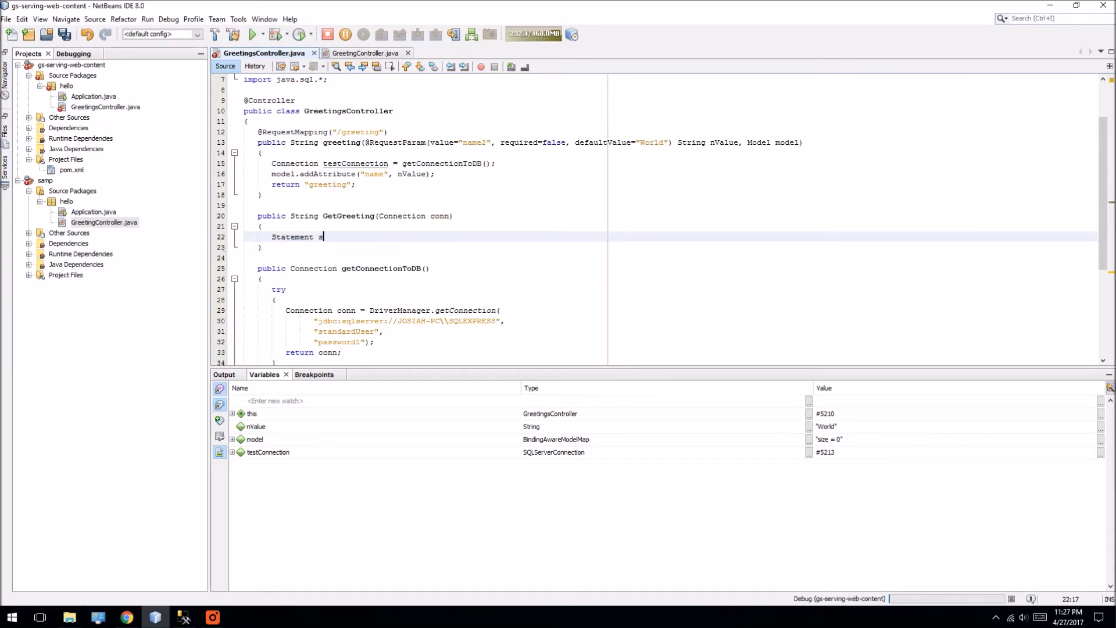
type("tmt =")
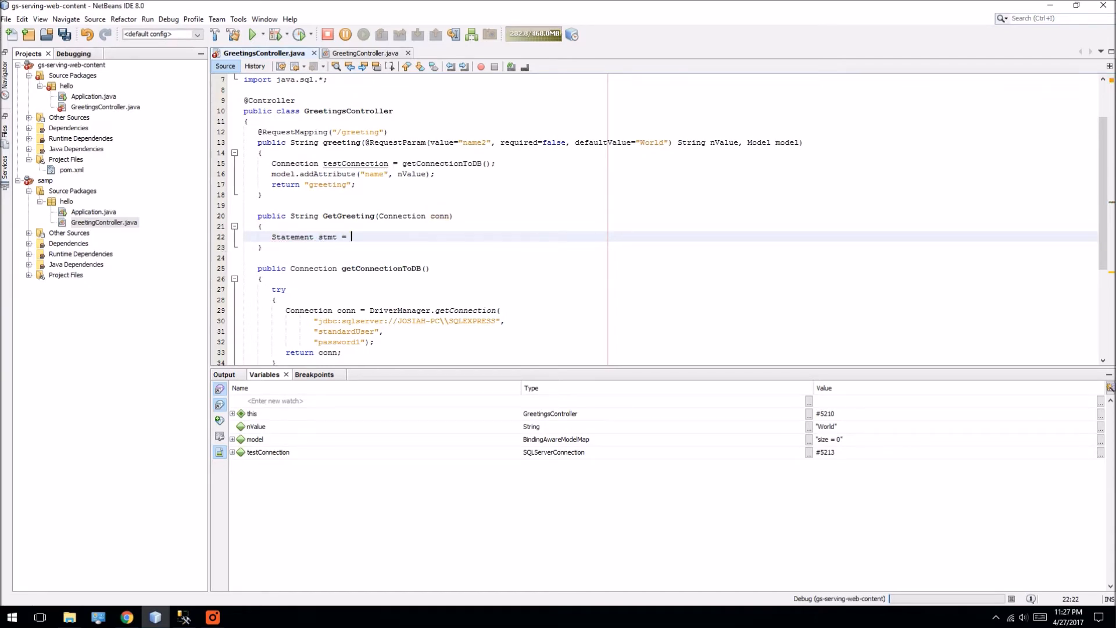
type("null;")
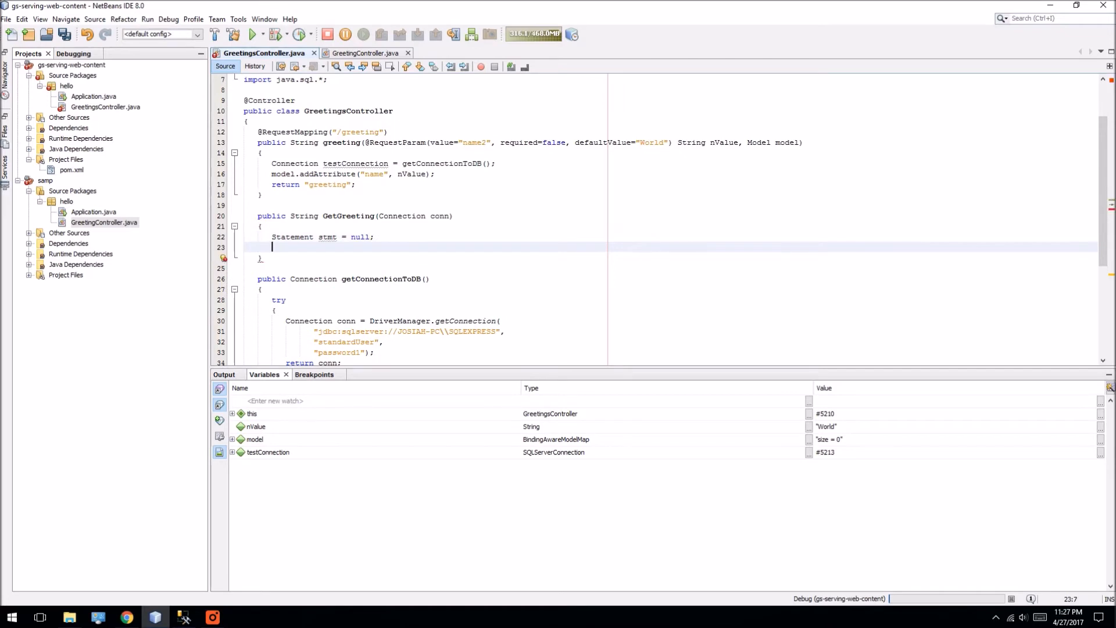
type("String")
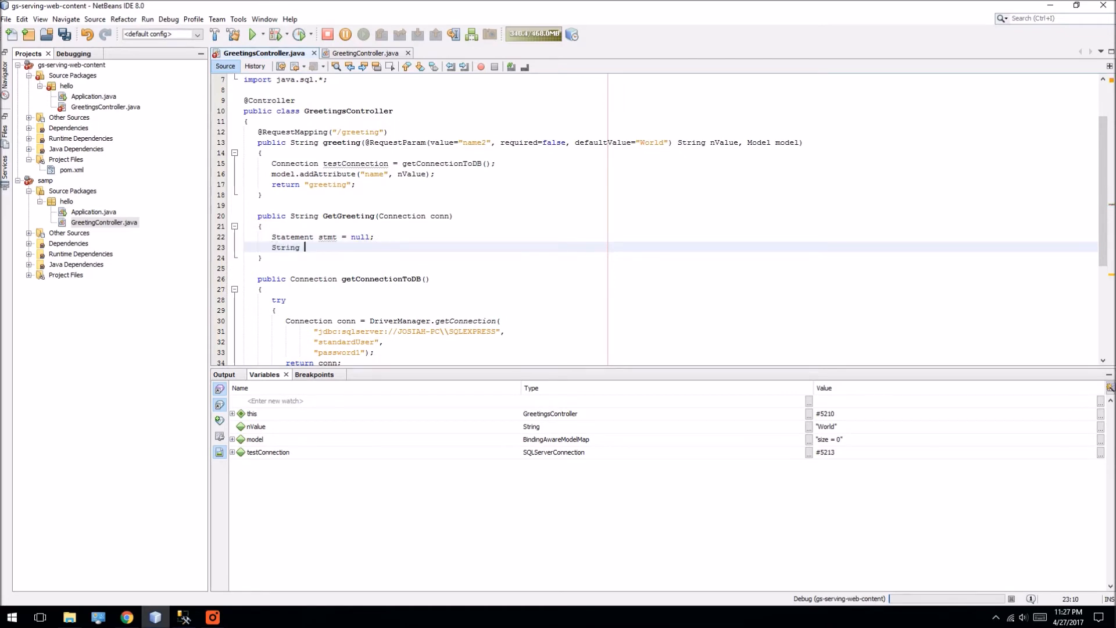
type("query")
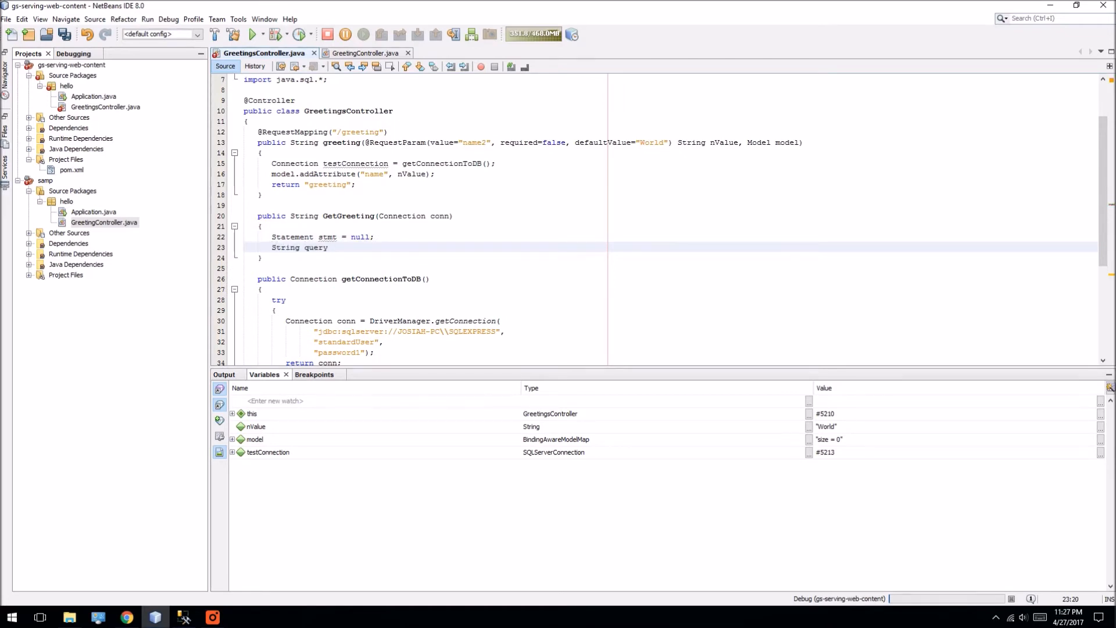
type("=")
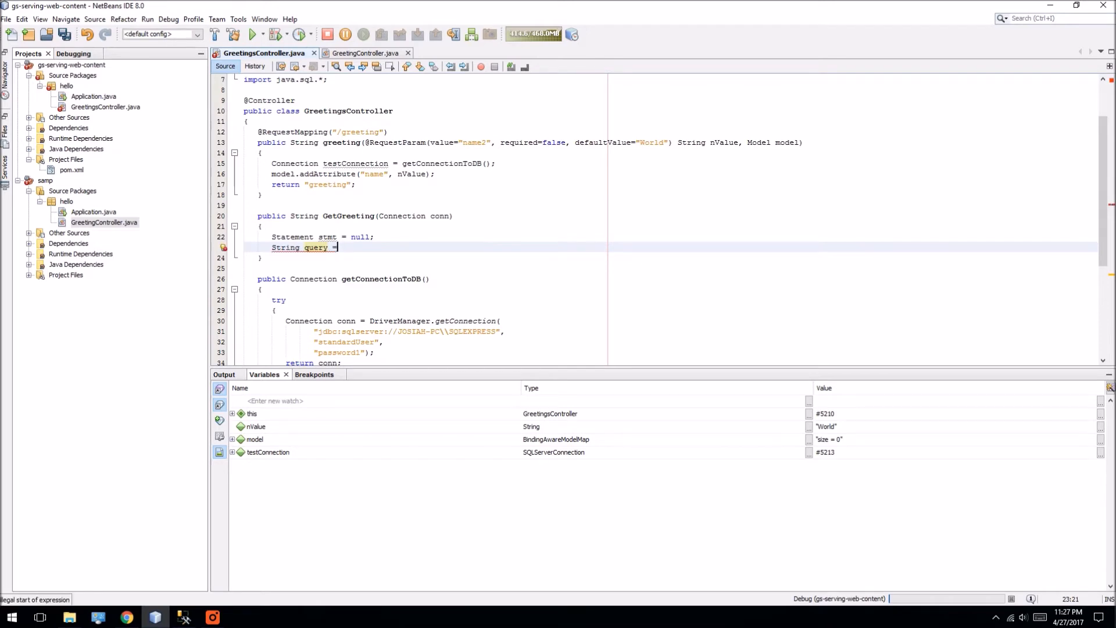
type("\"\"")
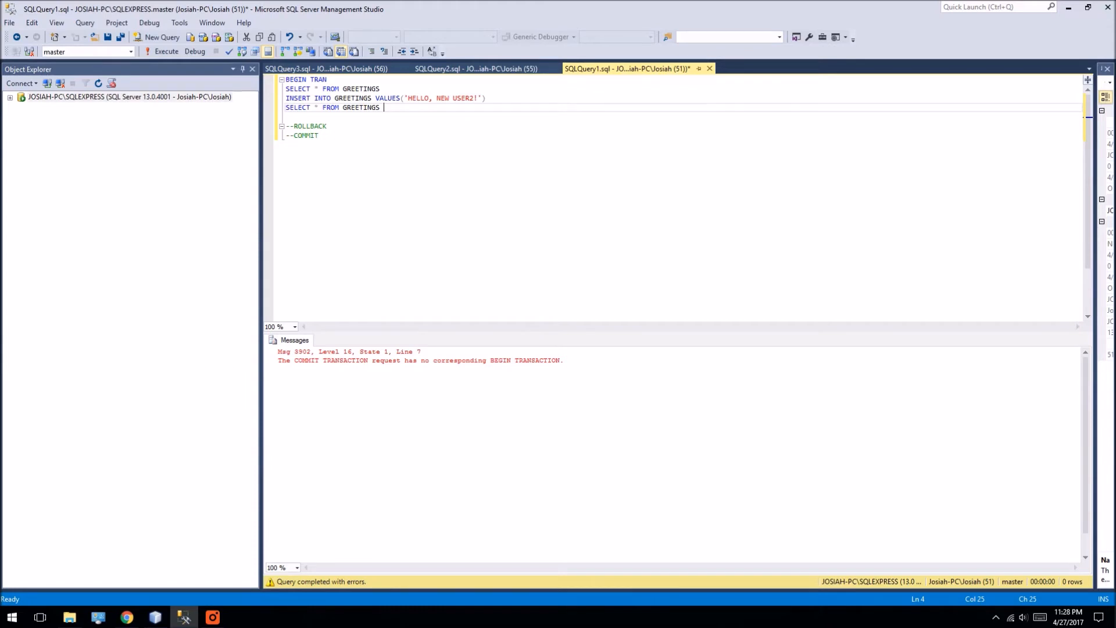
- Run SELECT TOP 1 * FROM GREETINGS, returning the row HELLO, NEW USER2!
type("TOP 1")
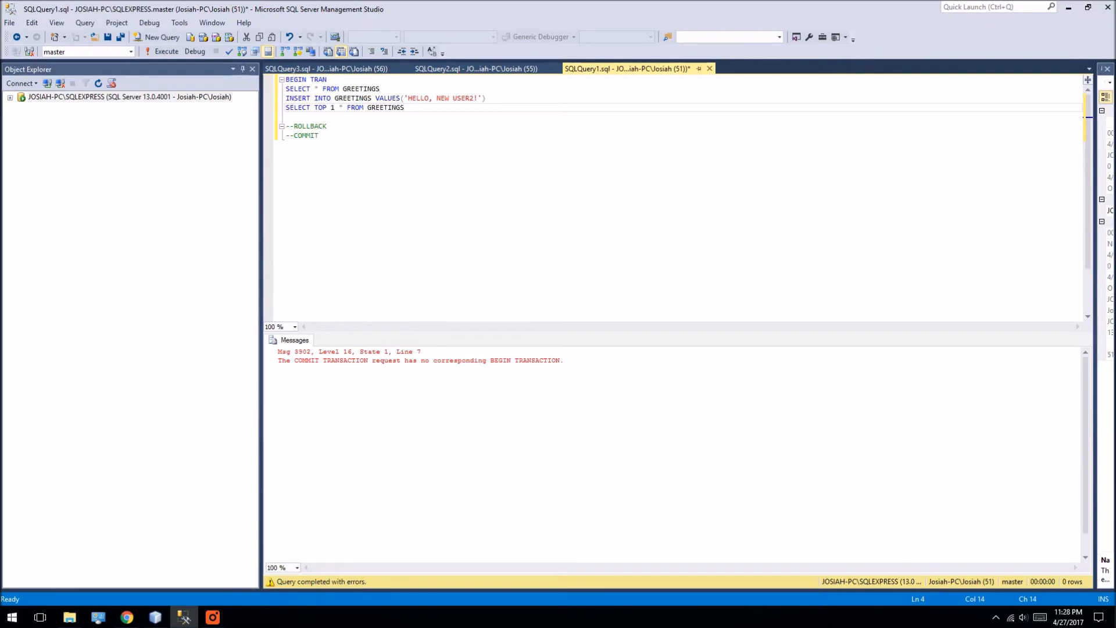
left_click_drag(285, 107, 407, 107)
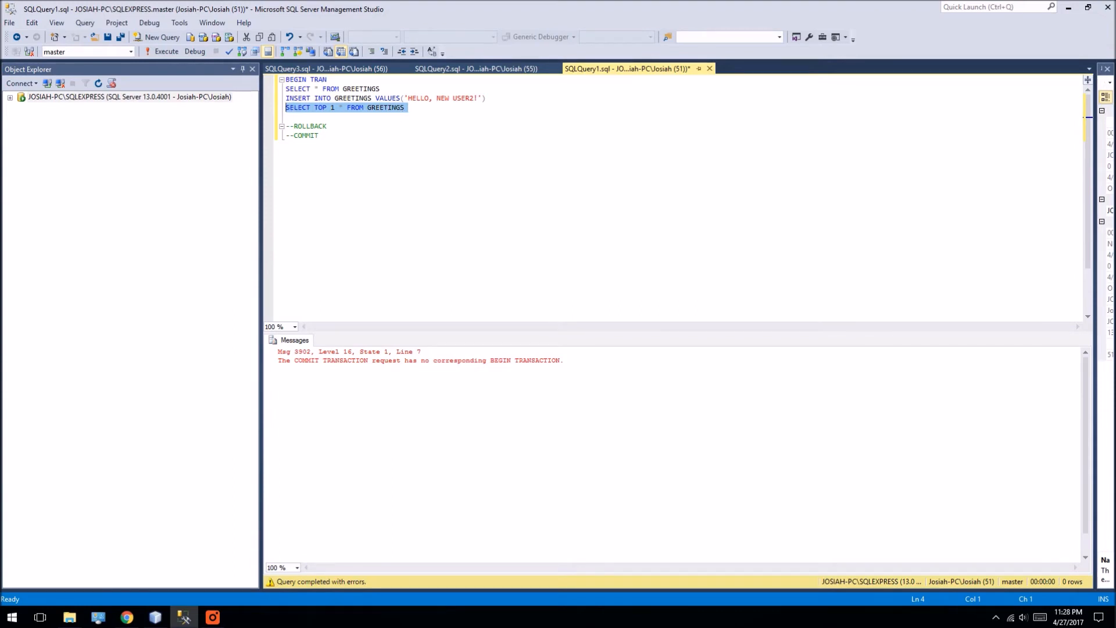
left_click(165, 51)
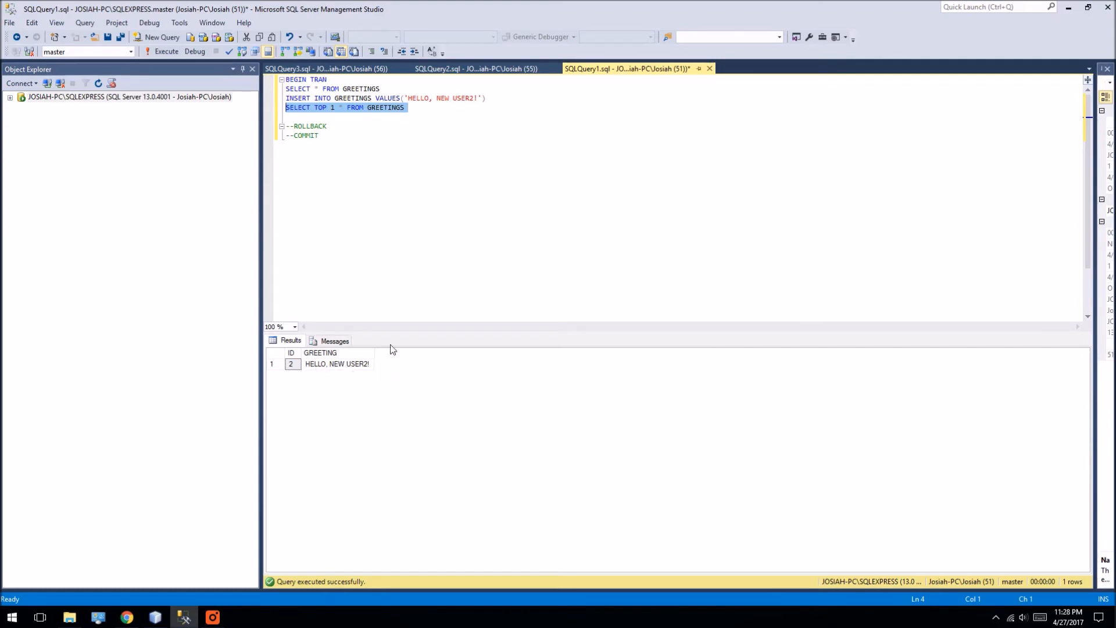
mouse_move(363, 384)
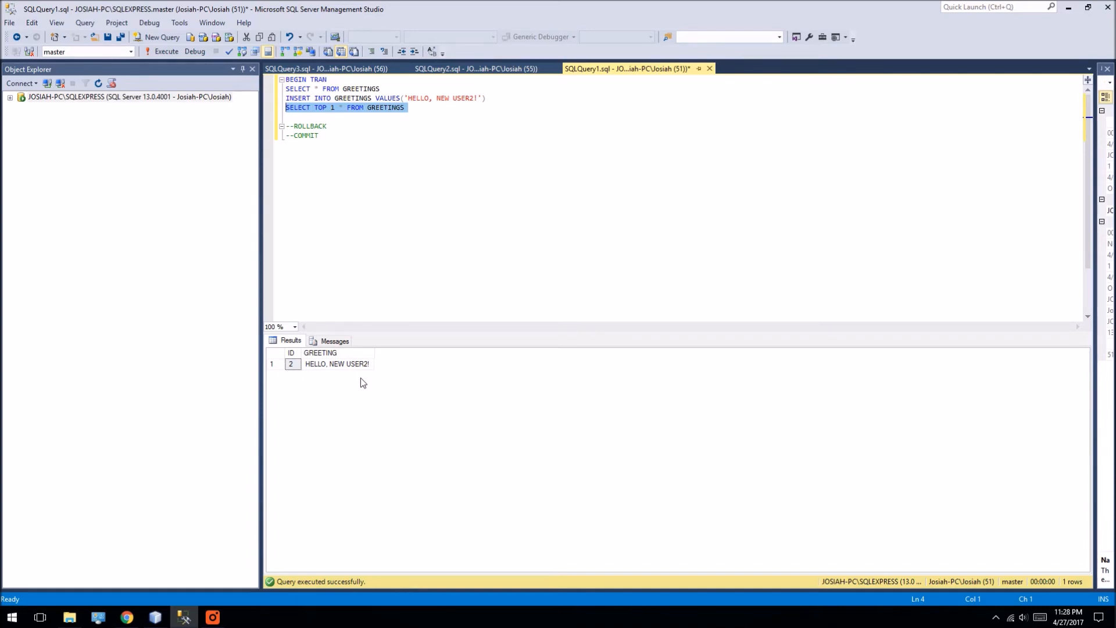
mouse_move(370, 343)
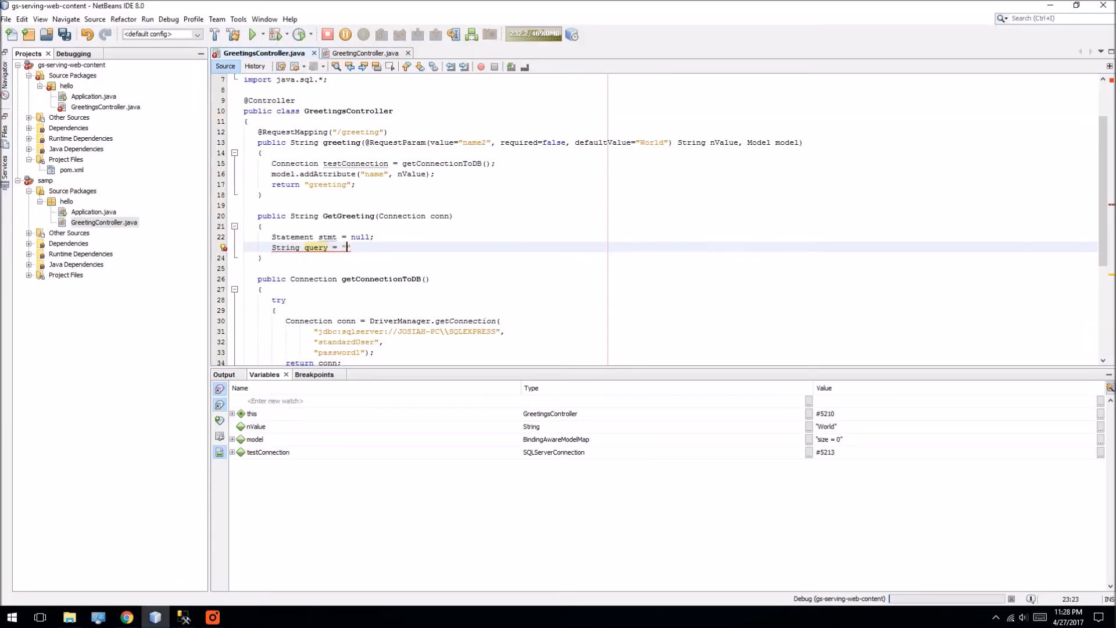
- Set query to "SELECT TOP 1 * FROM GREETINGS" and create the statement from conn in a try block
type("SELECT TOP 1 * FROM GREETINGS")
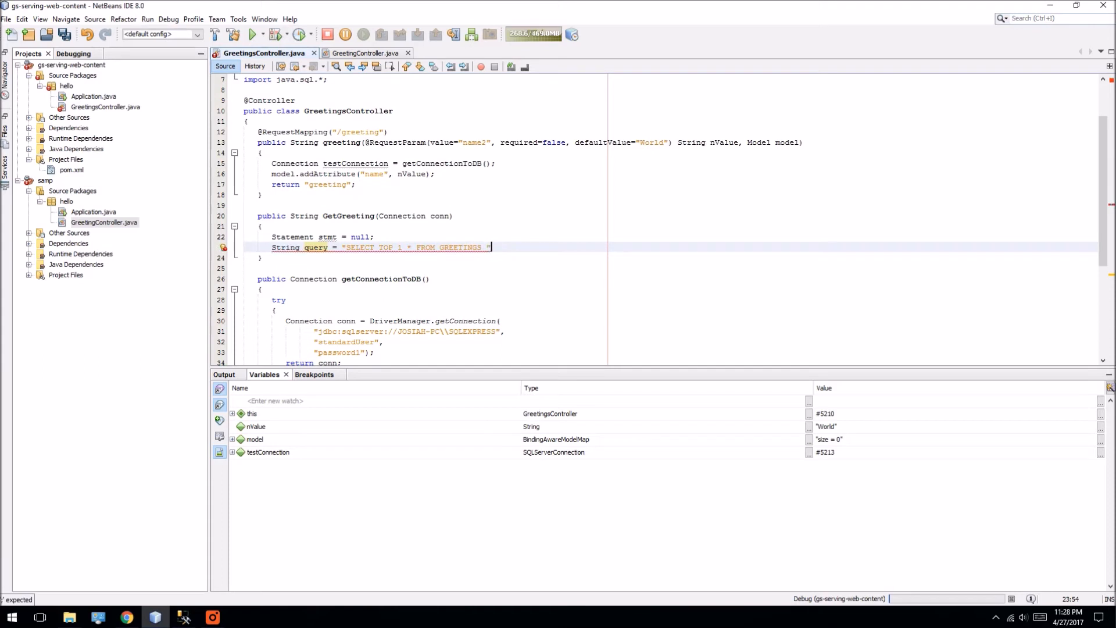
key("Enter")
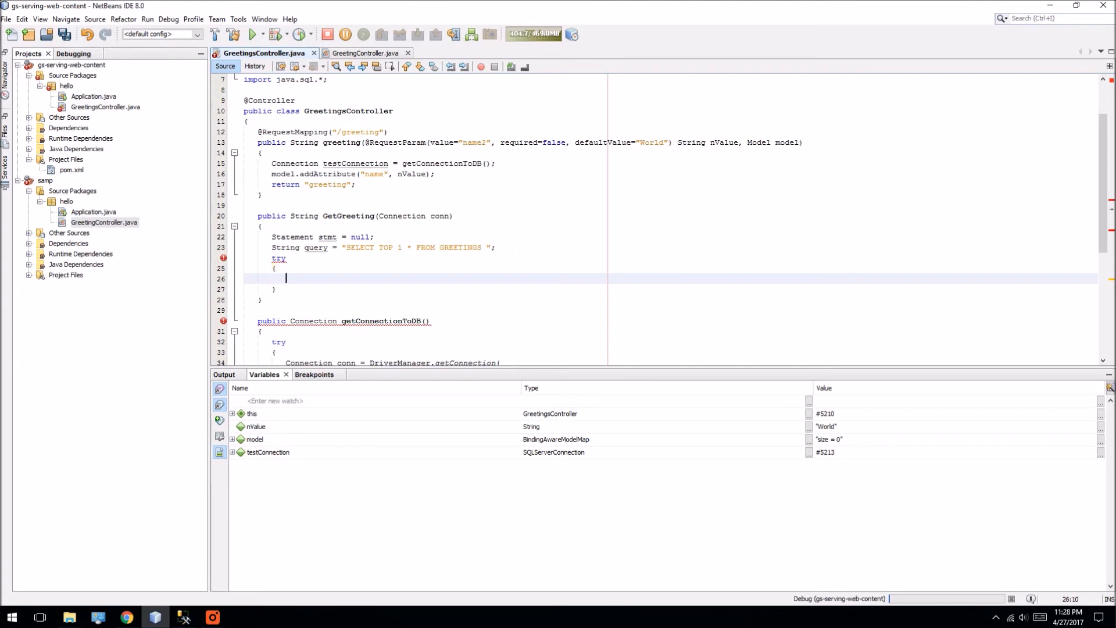
type("s")
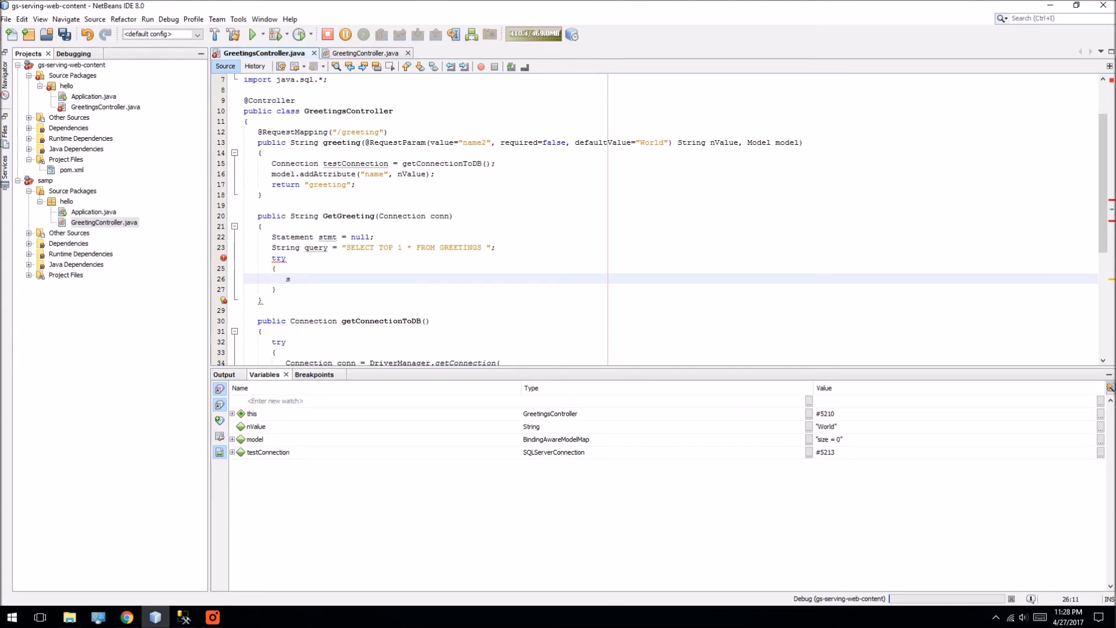
type("tmt =")
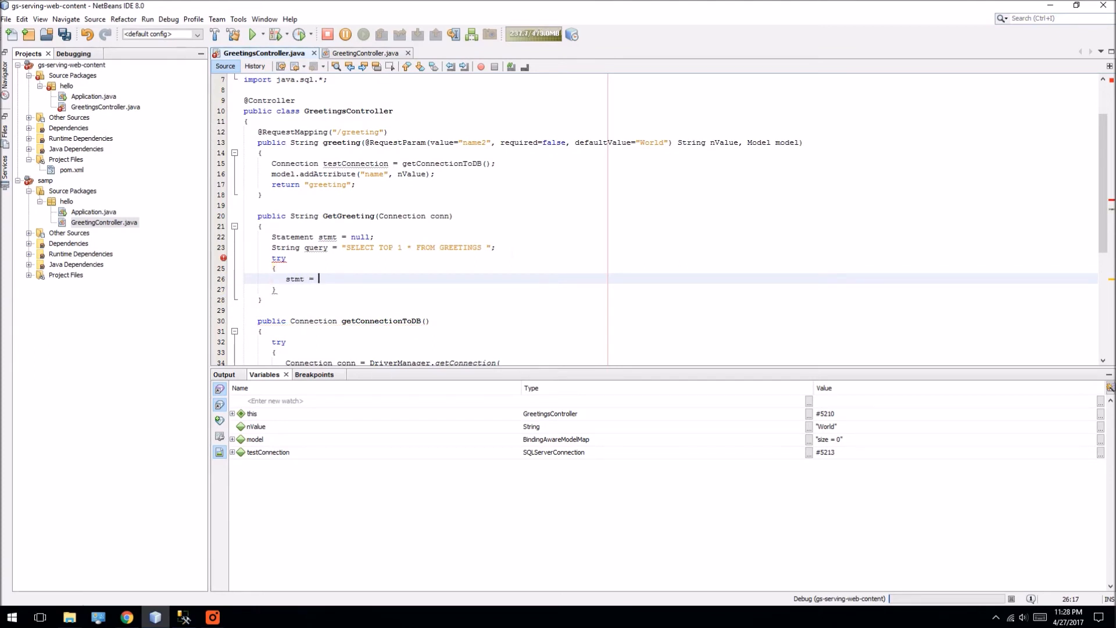
type("conn.createStatement();")
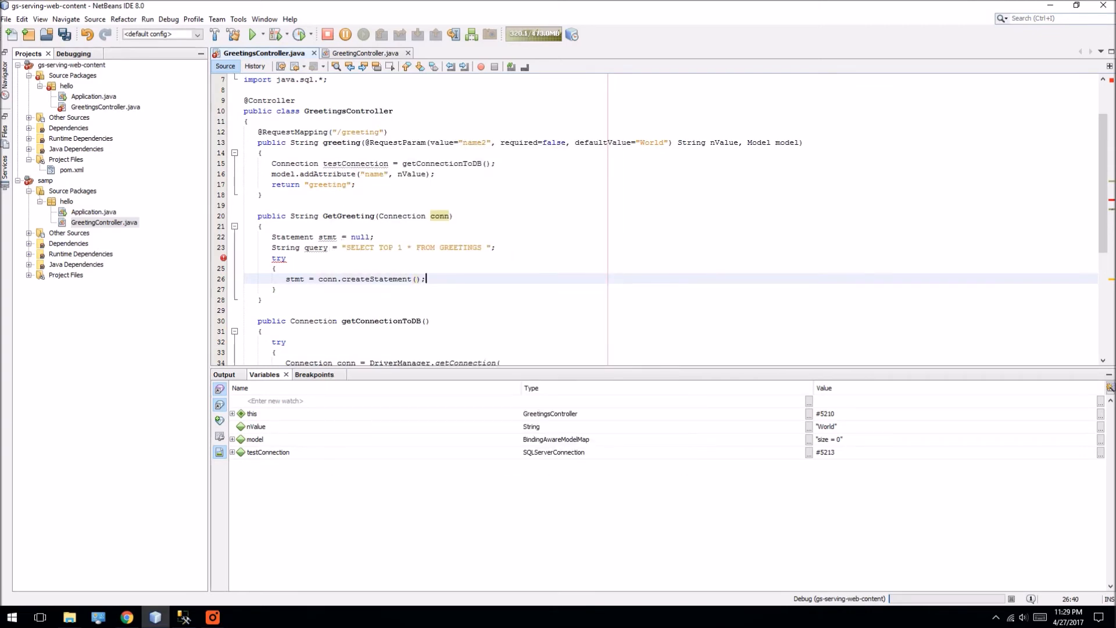
- Execute the query into ResultSet rs and advance to its first row with rs.next()
type("R")
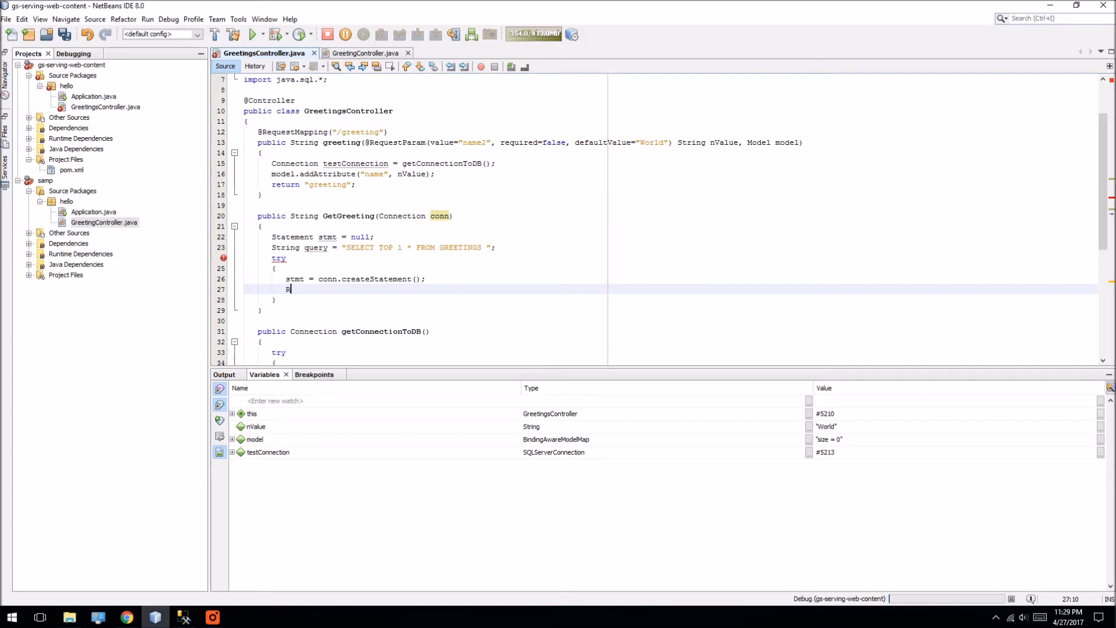
type("ResultSet")
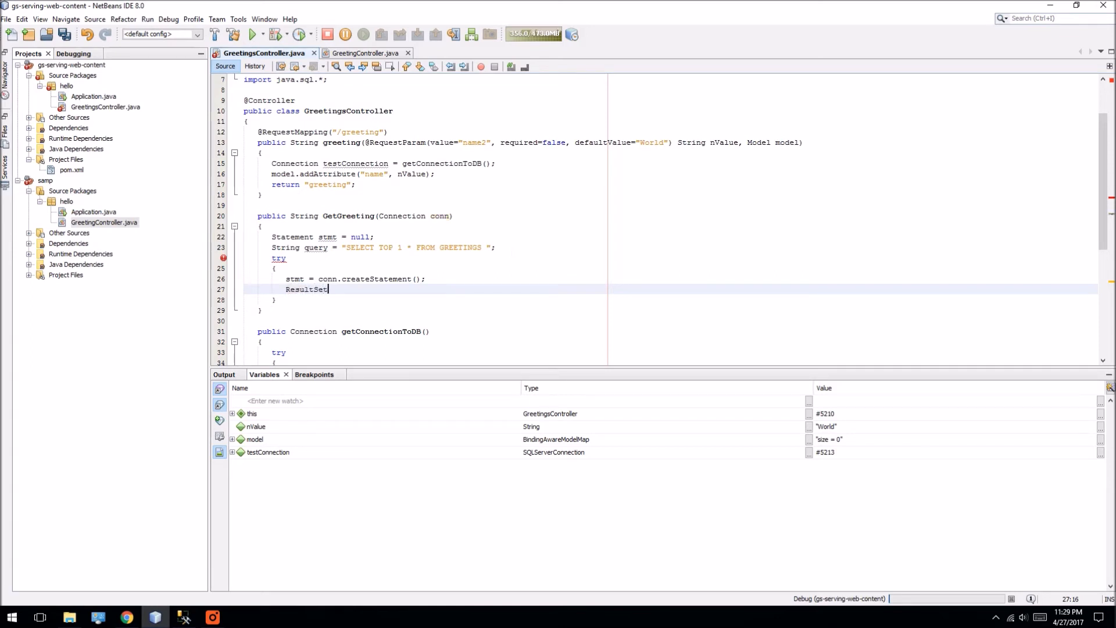
type("r")
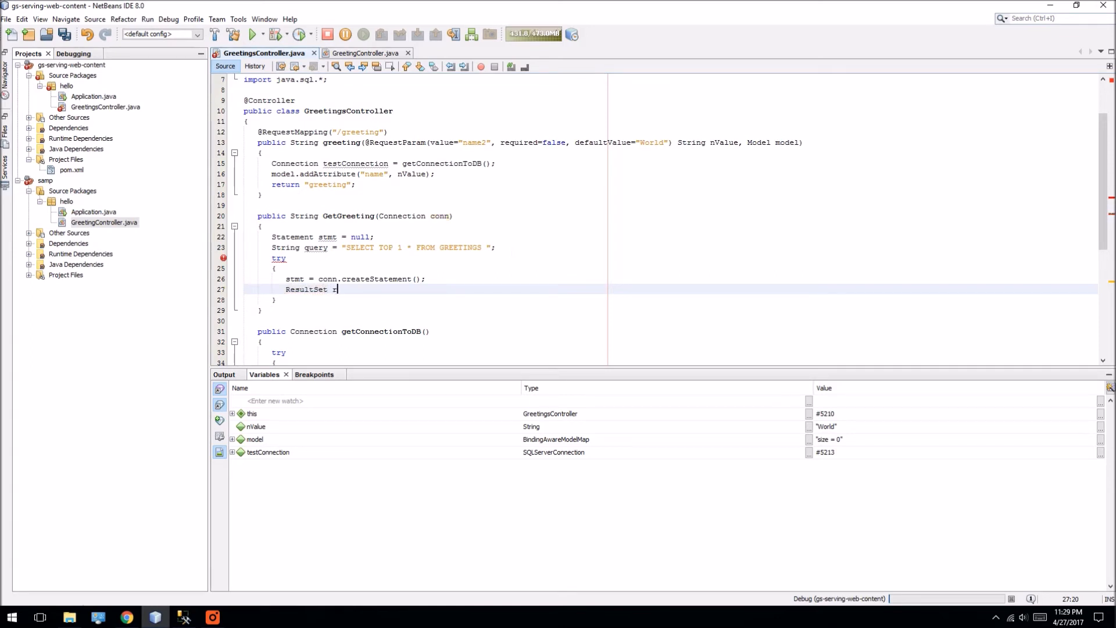
type("s = stm")
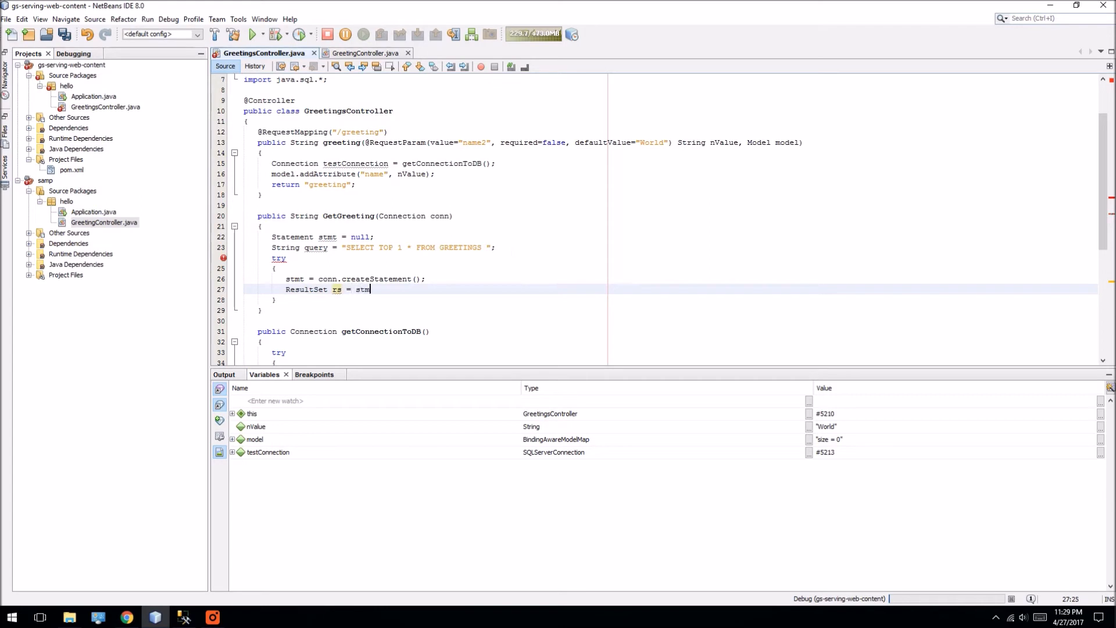
type(".")
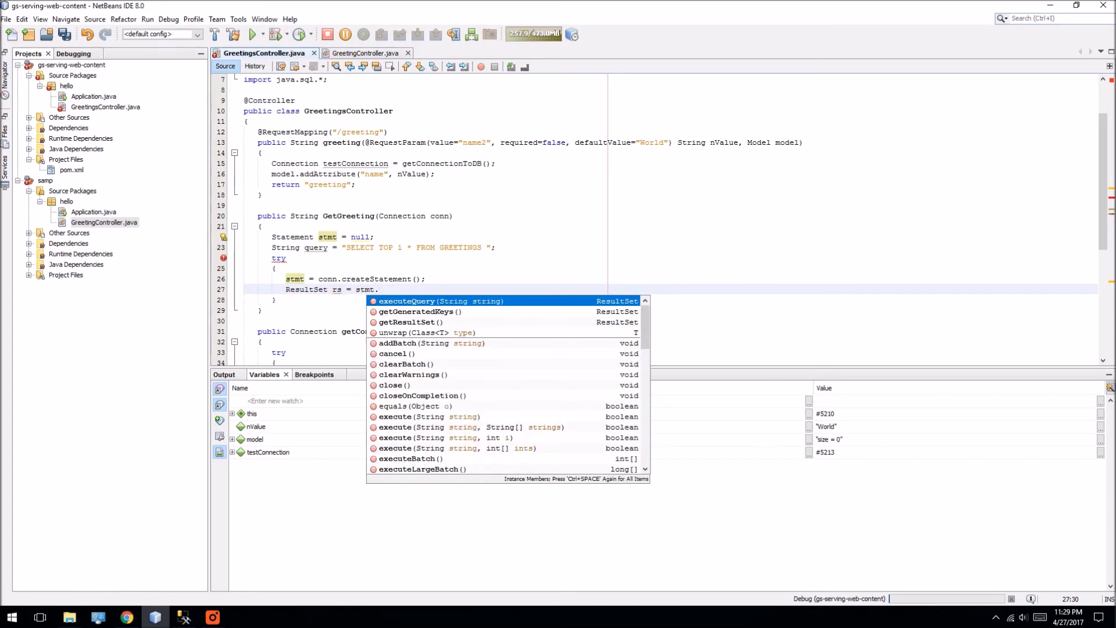
left_click(407, 300)
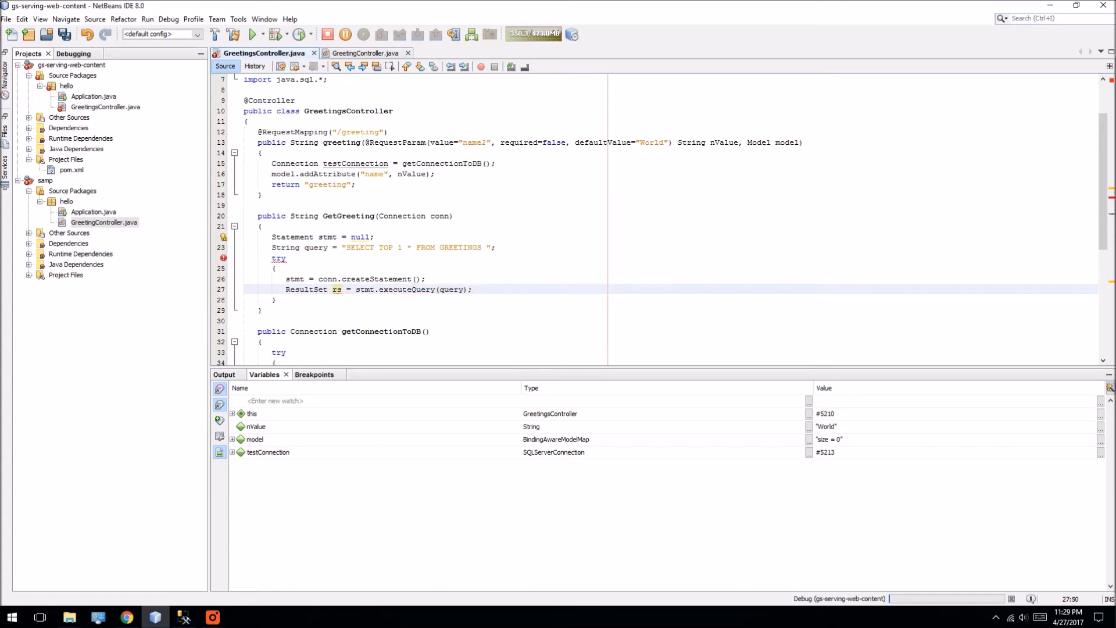
type("r")
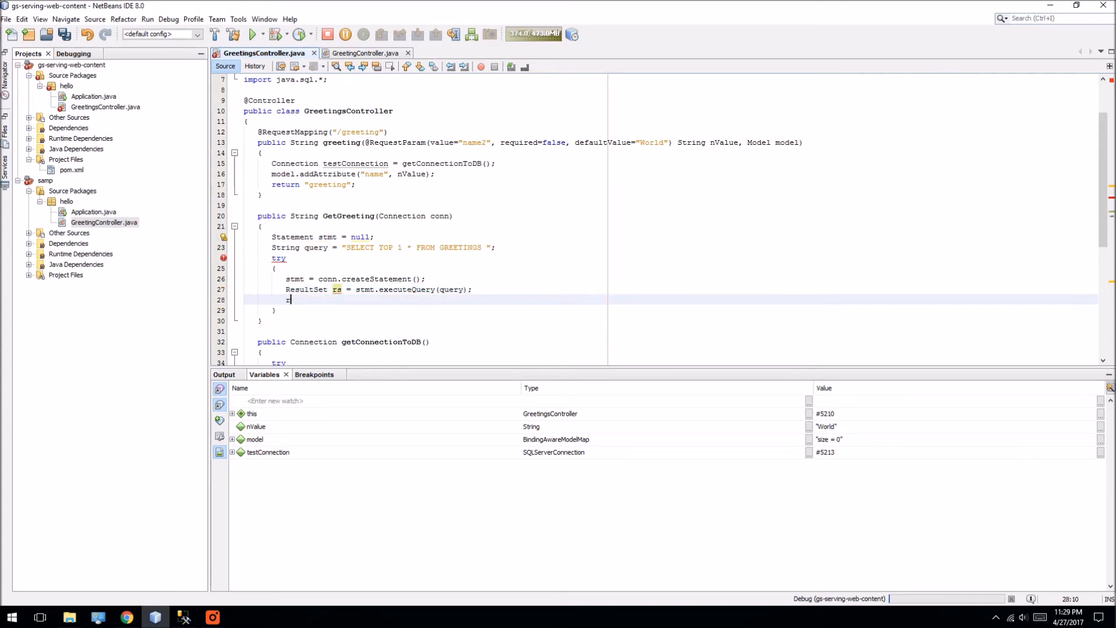
type("rs.next()")
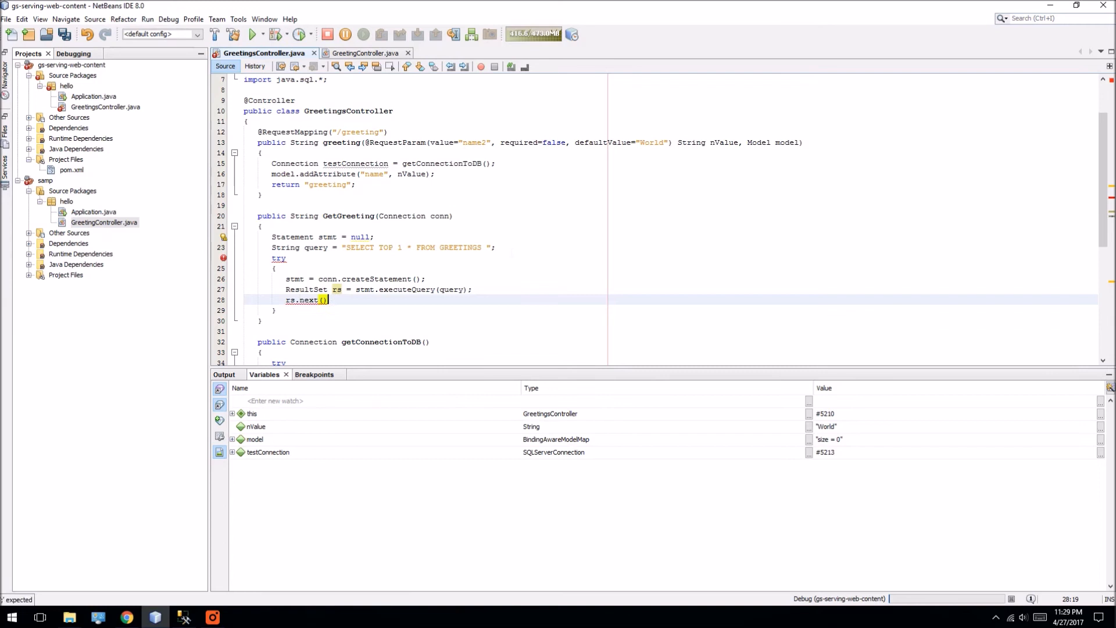
type(";")
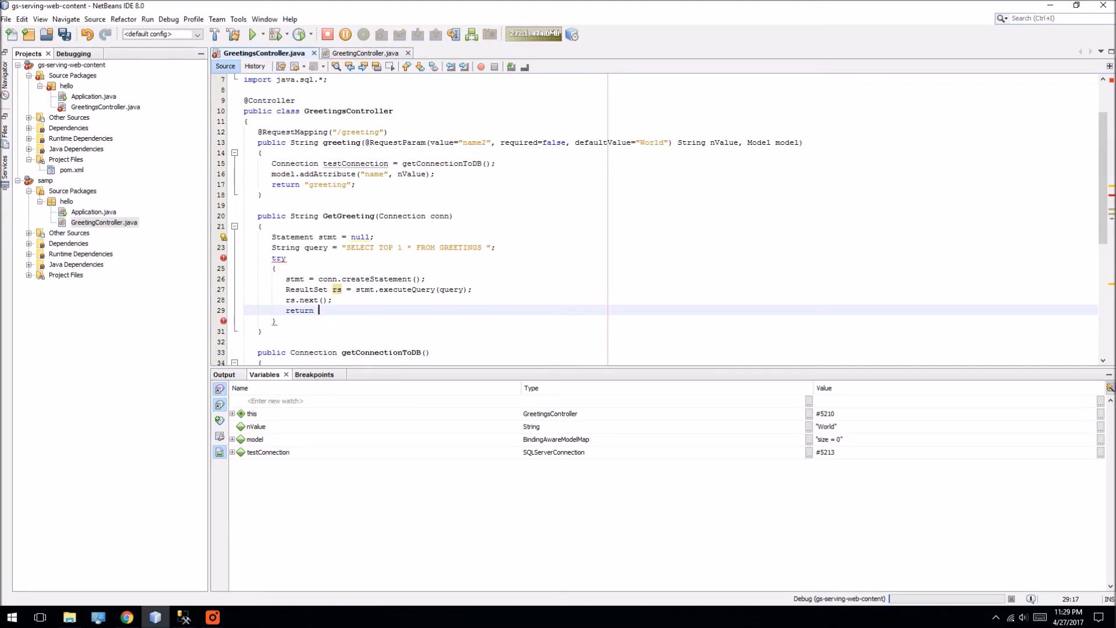
- Return rs.getString("Greeting") and begin the catch clause
type("rs.getString(")
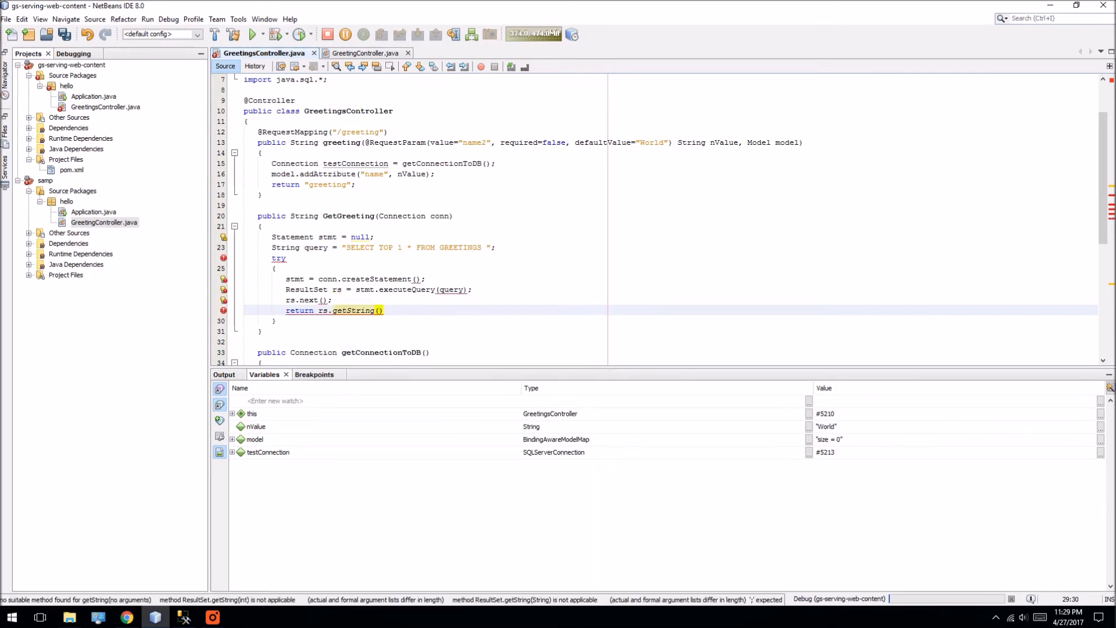
type("\"Greeting\"")
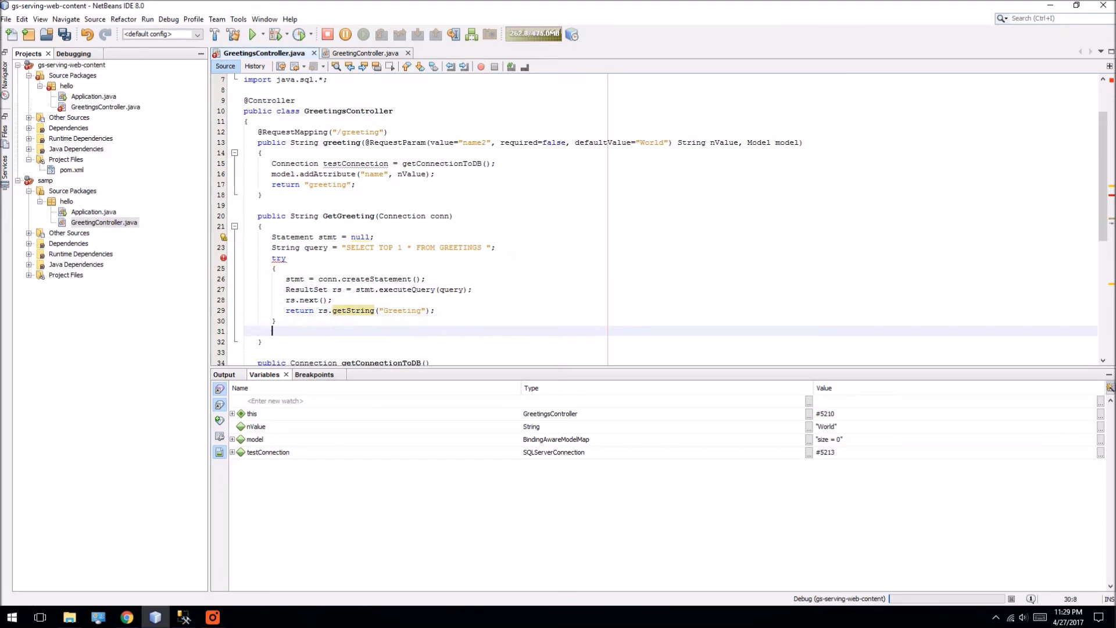
type("catch")
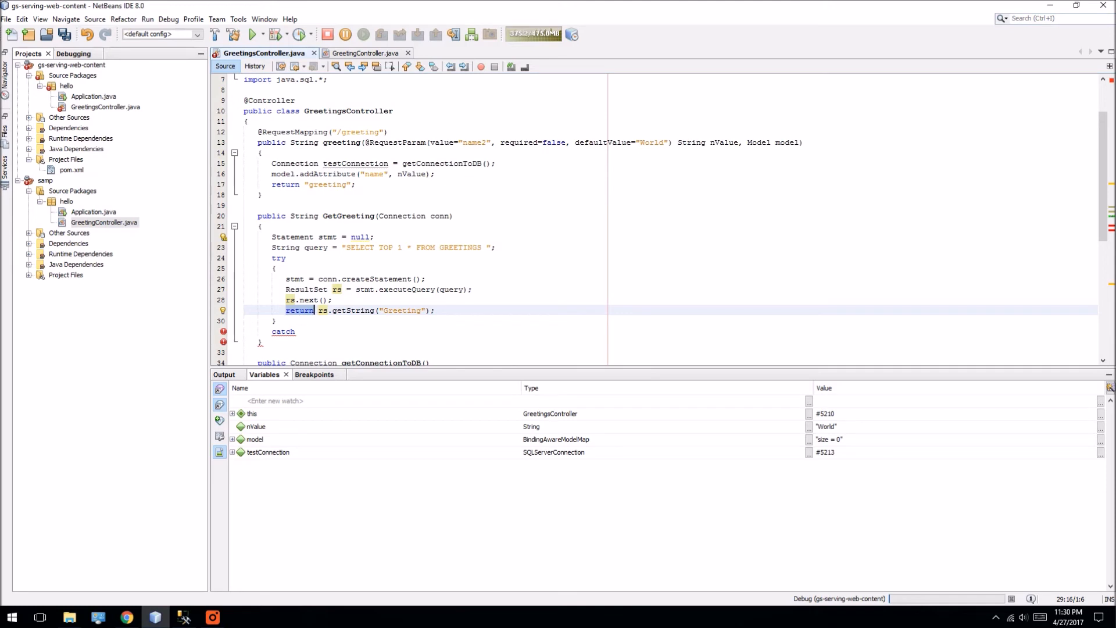
- Catch SQLException in GetGreeting and return an empty string from it
left_click(295, 331)
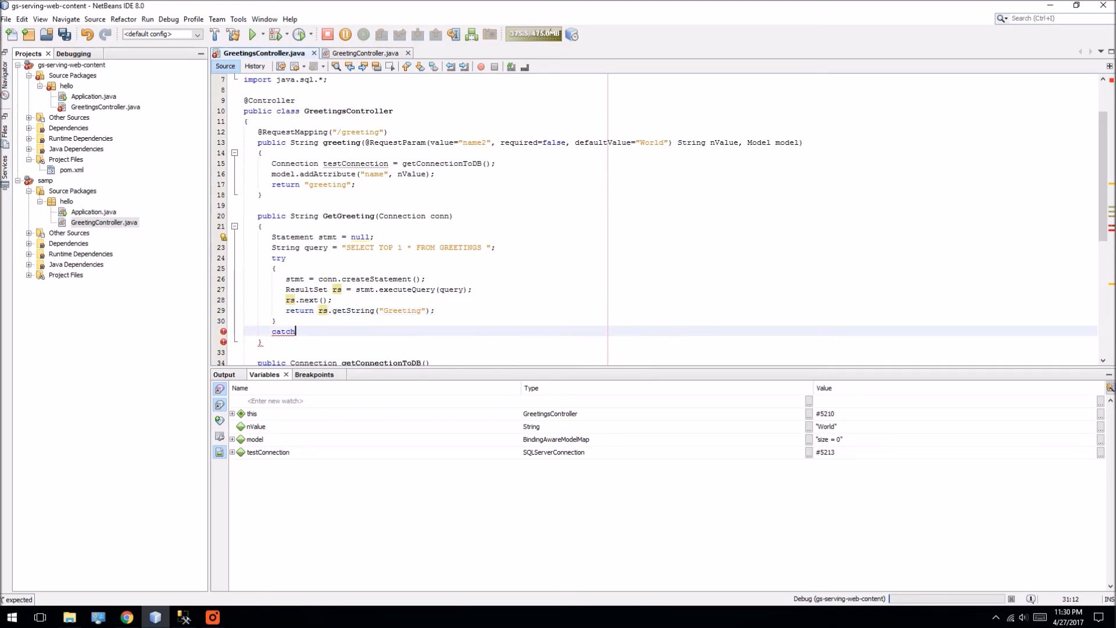
type("(SQLException e")
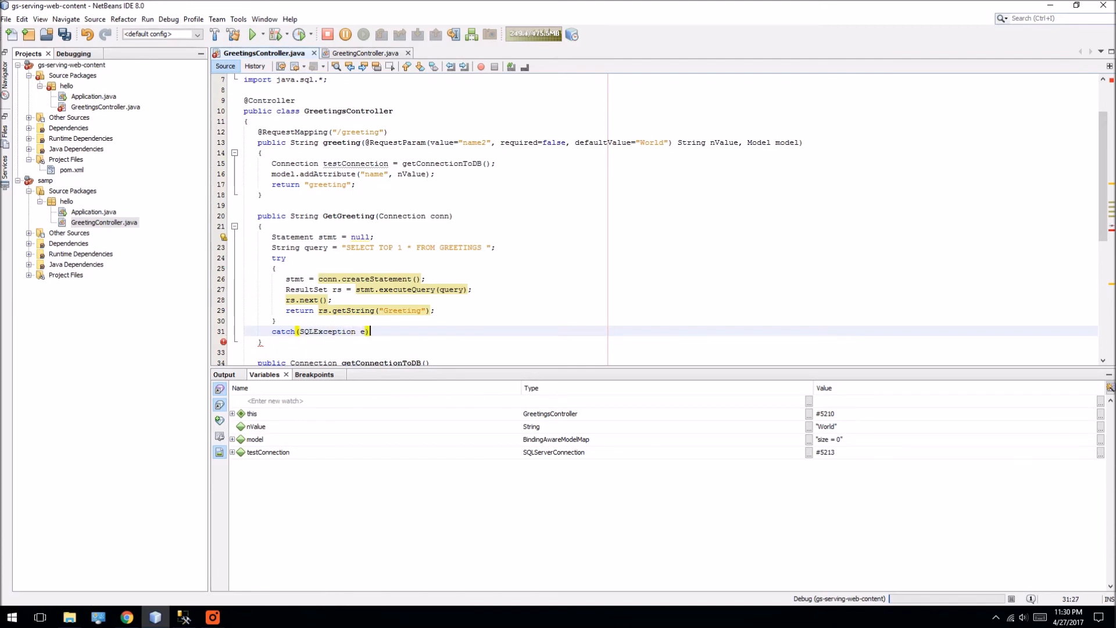
key("Enter")
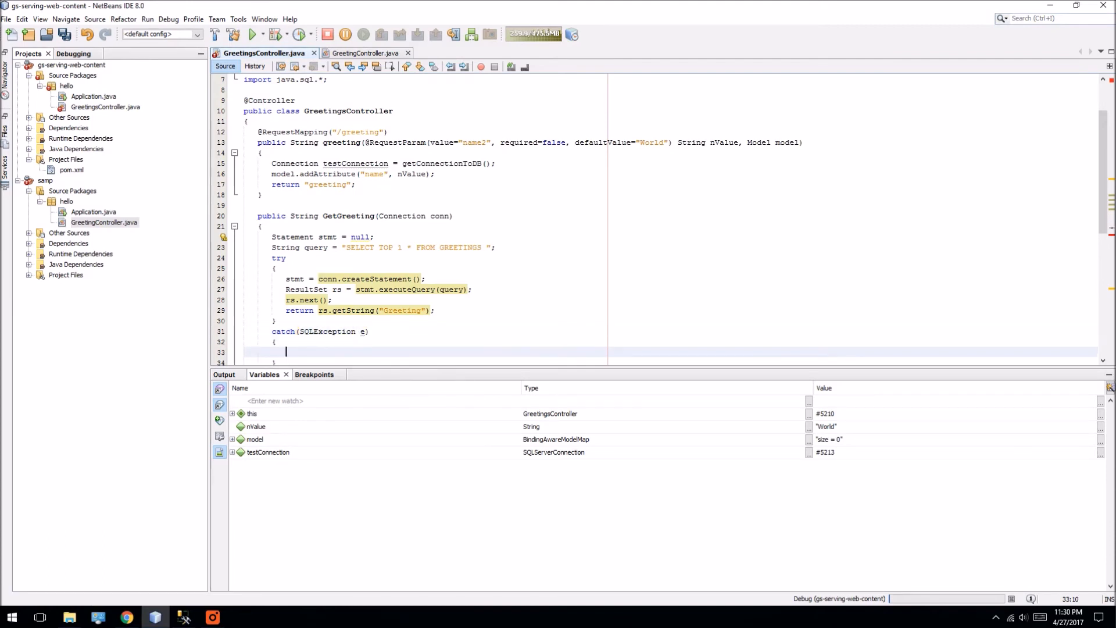
type("return \"")
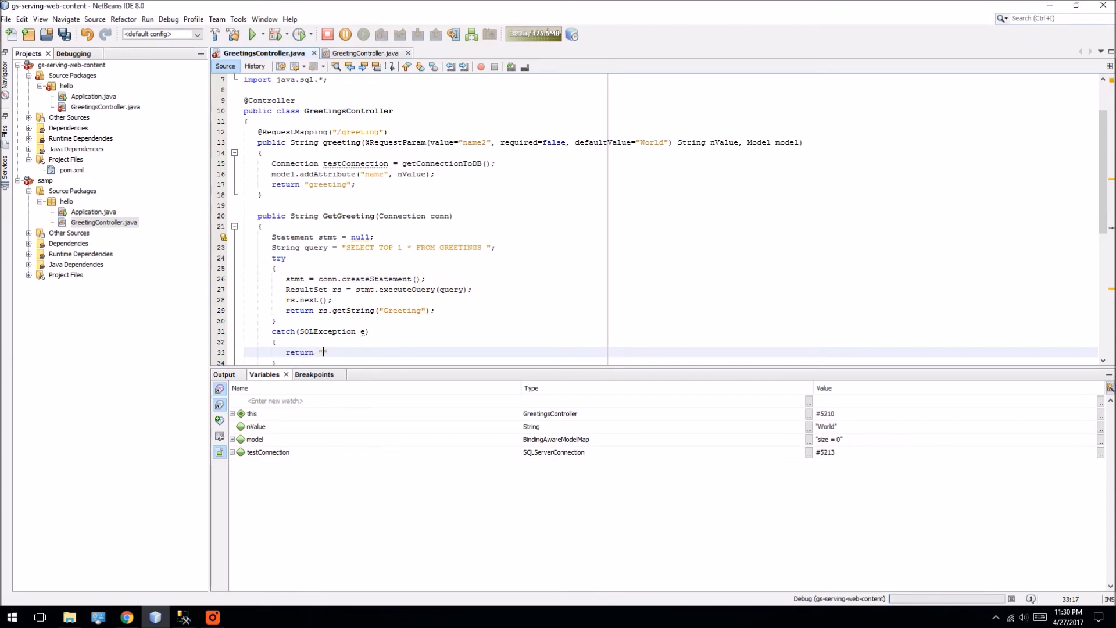
type("\"\";")
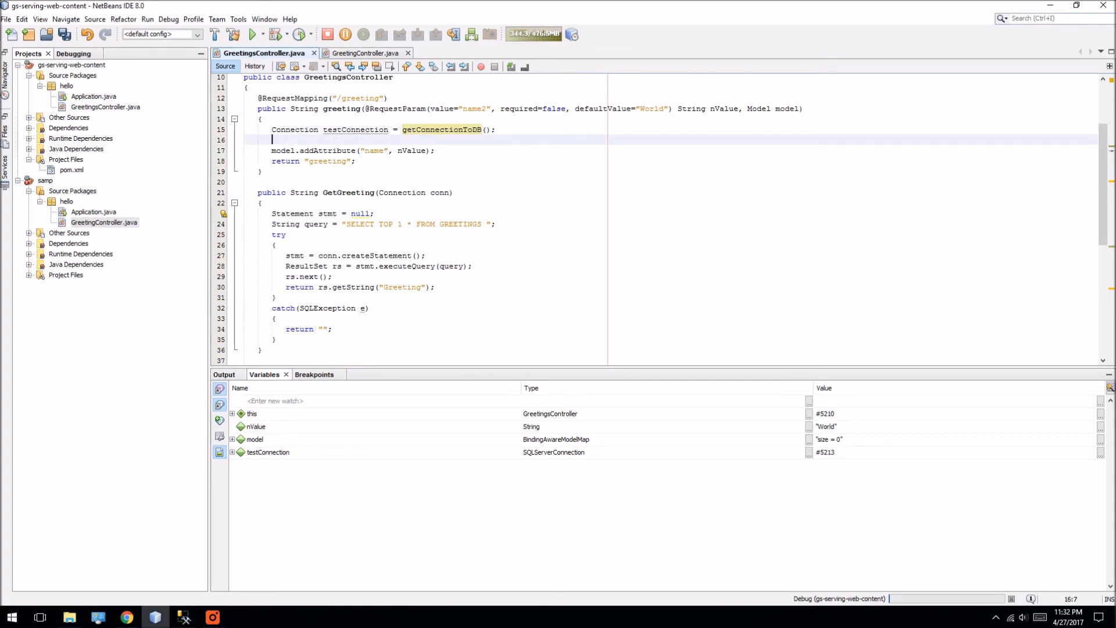
- Add an if(testConnection == null) branch with an else in greeting()
type("if(")
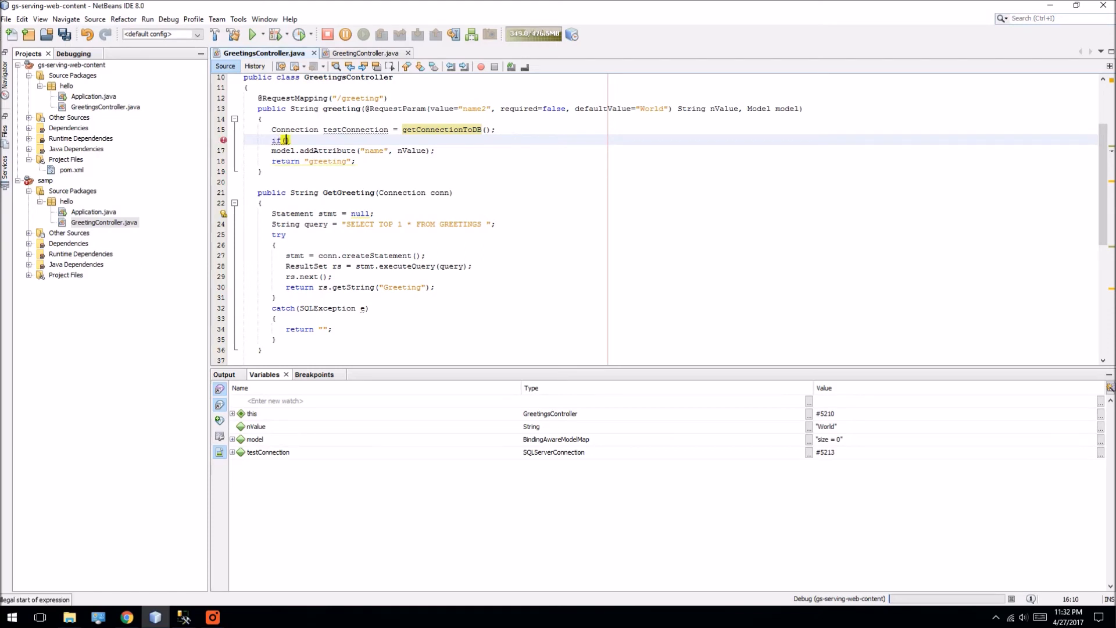
type("testConnection == null")
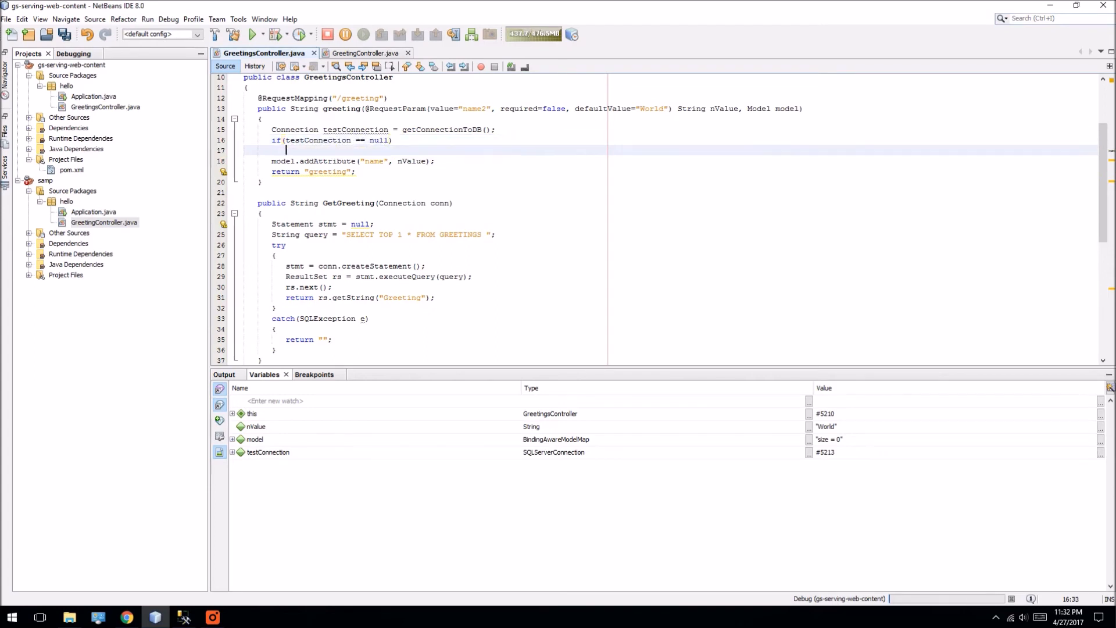
type("{")
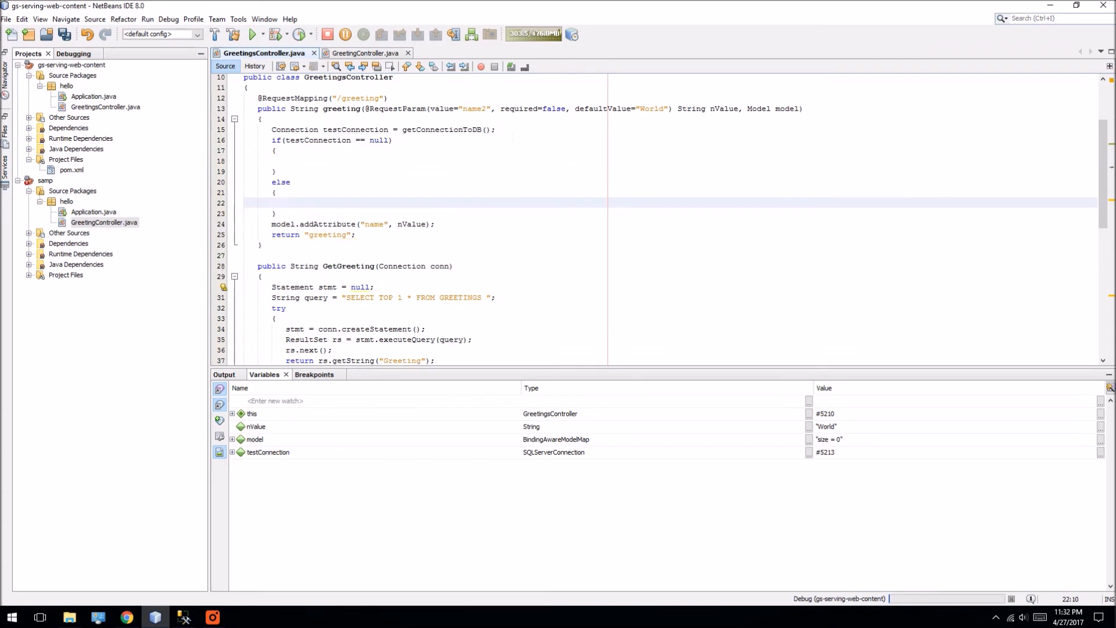
double_click(356, 129)
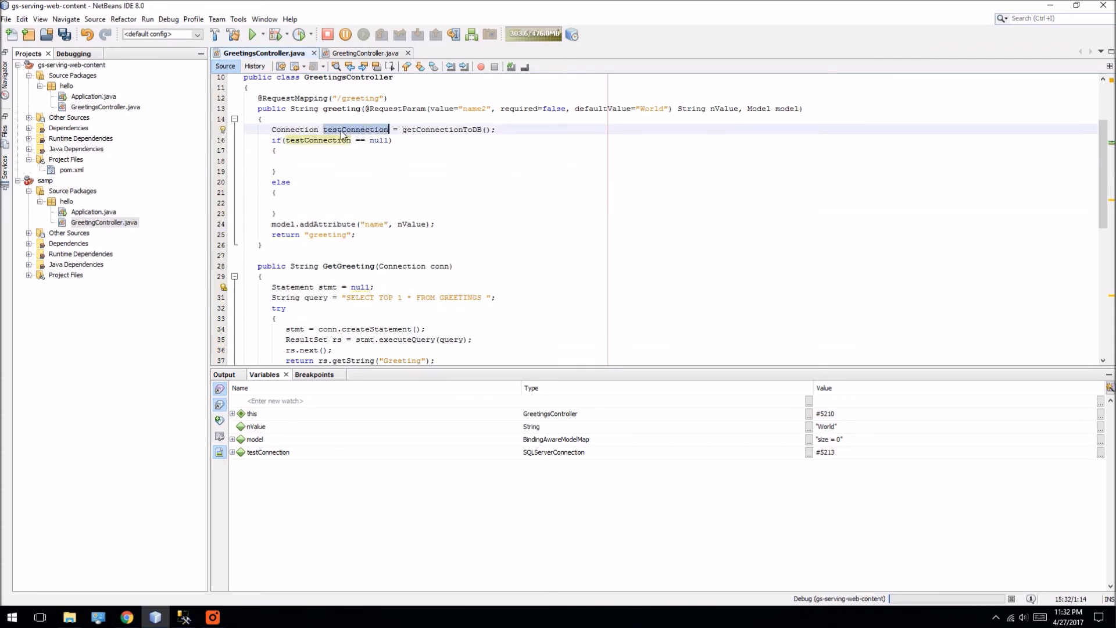
scroll("down", 3)
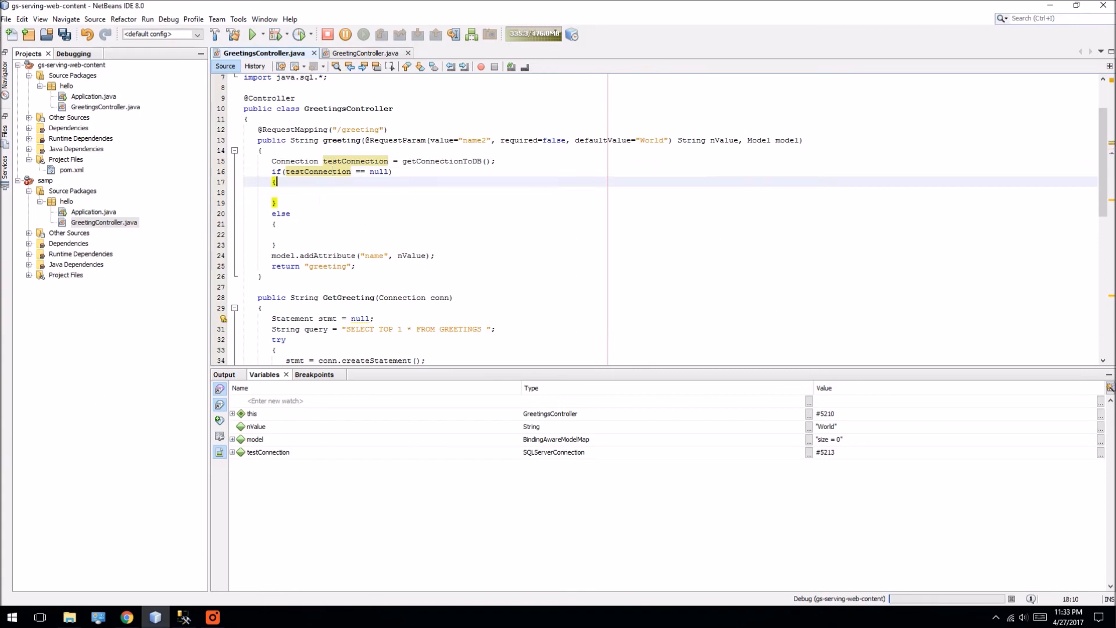
- Declare String greeting, set it to "No Connection!" when null, otherwise GetGreeting(testConnection)
type("String greeting = \"\";")
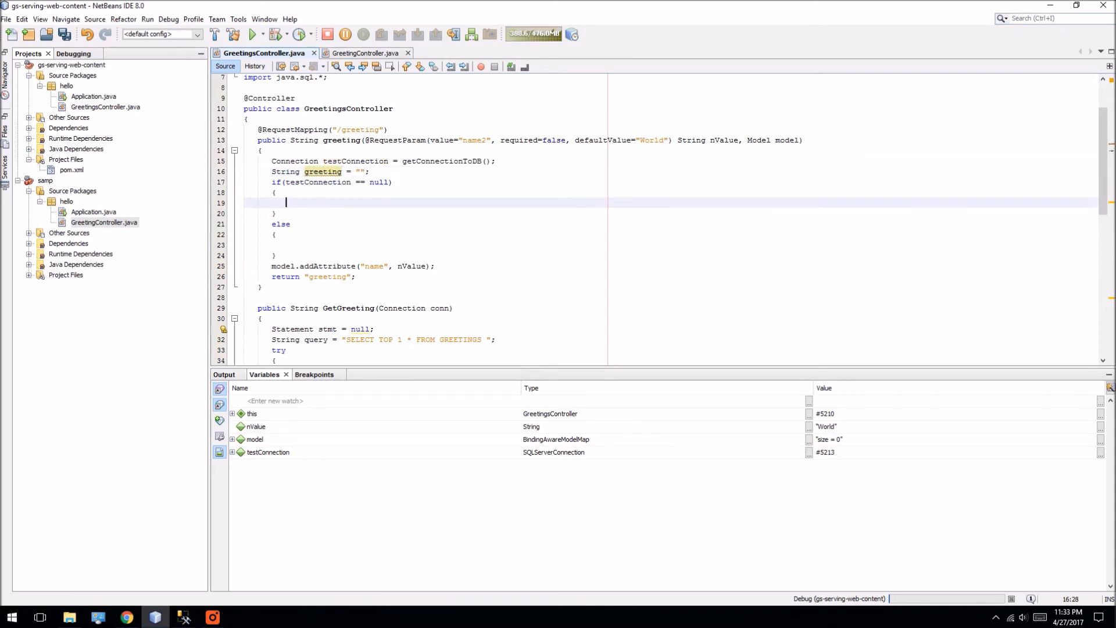
type("greetting")
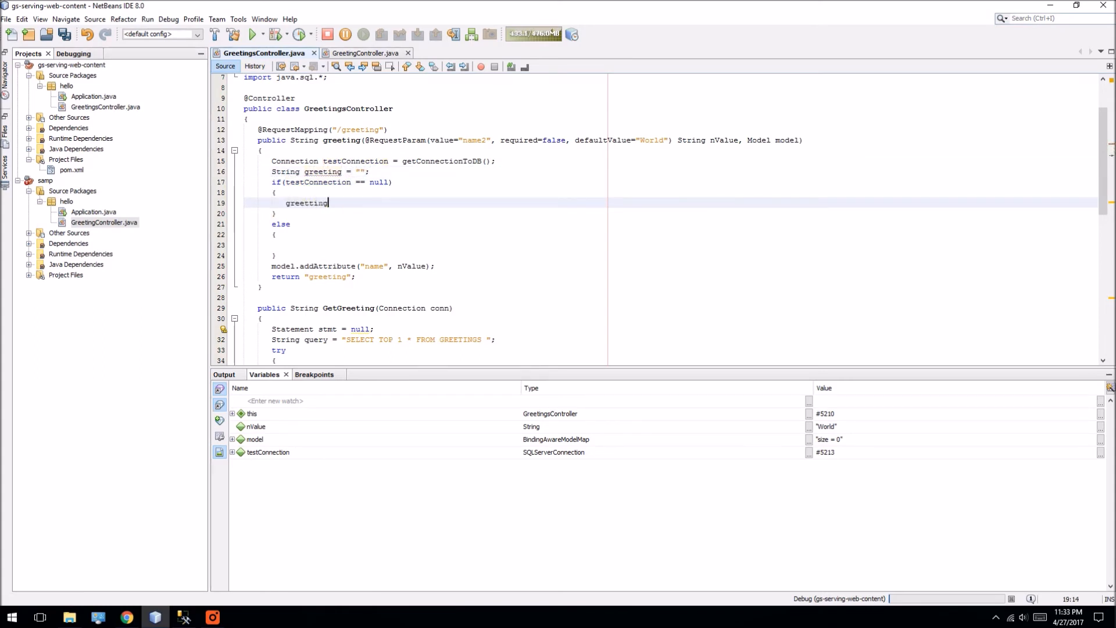
type("= \"")
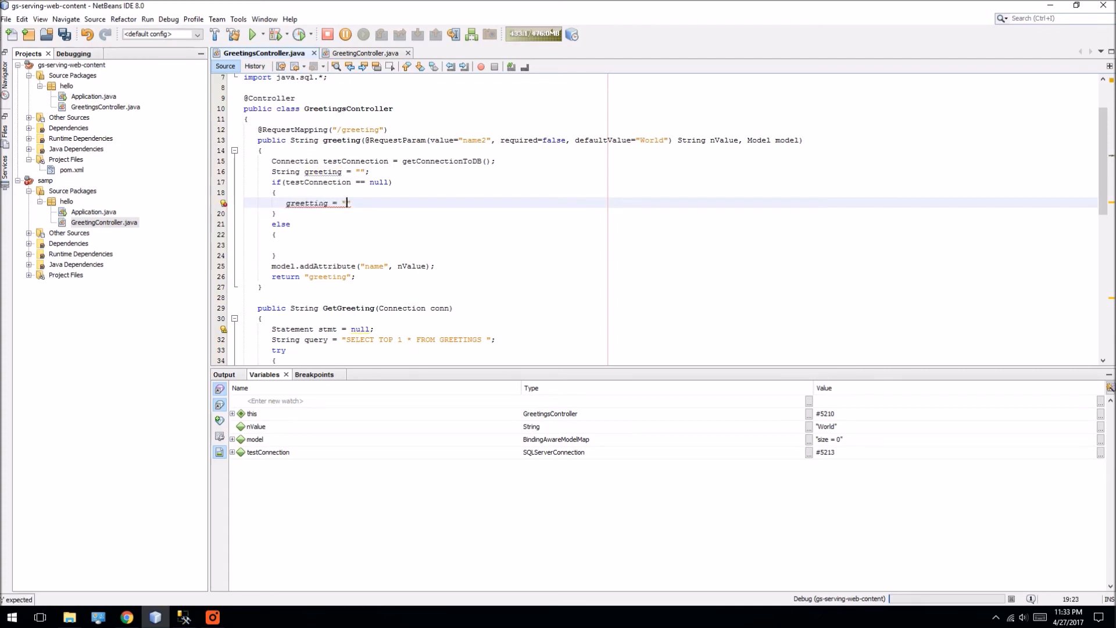
type("No Conenc")
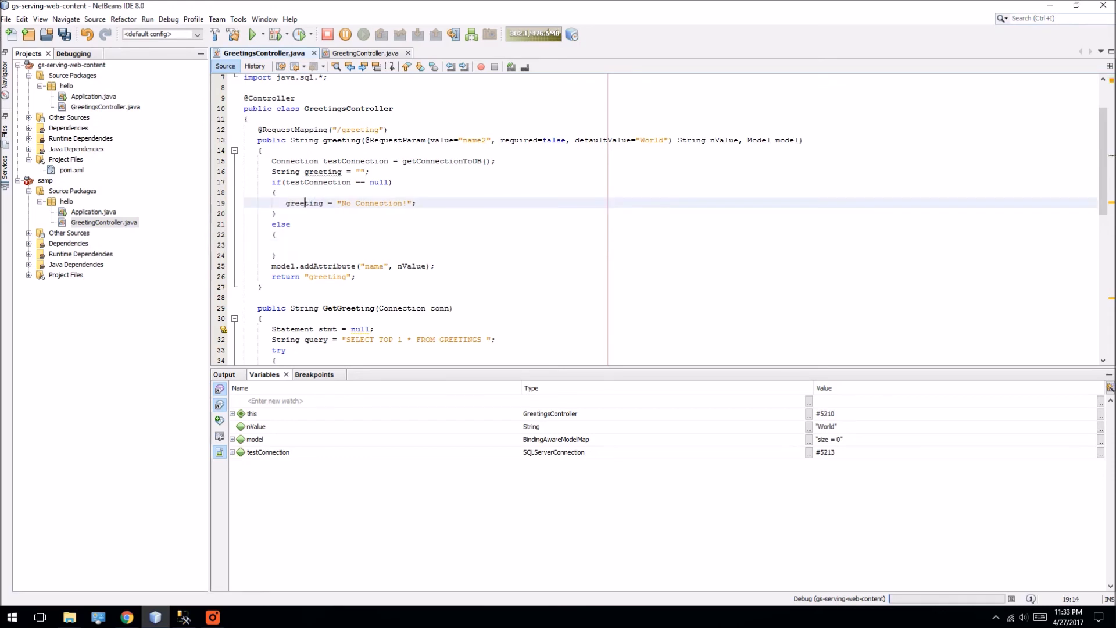
type("greeting =")
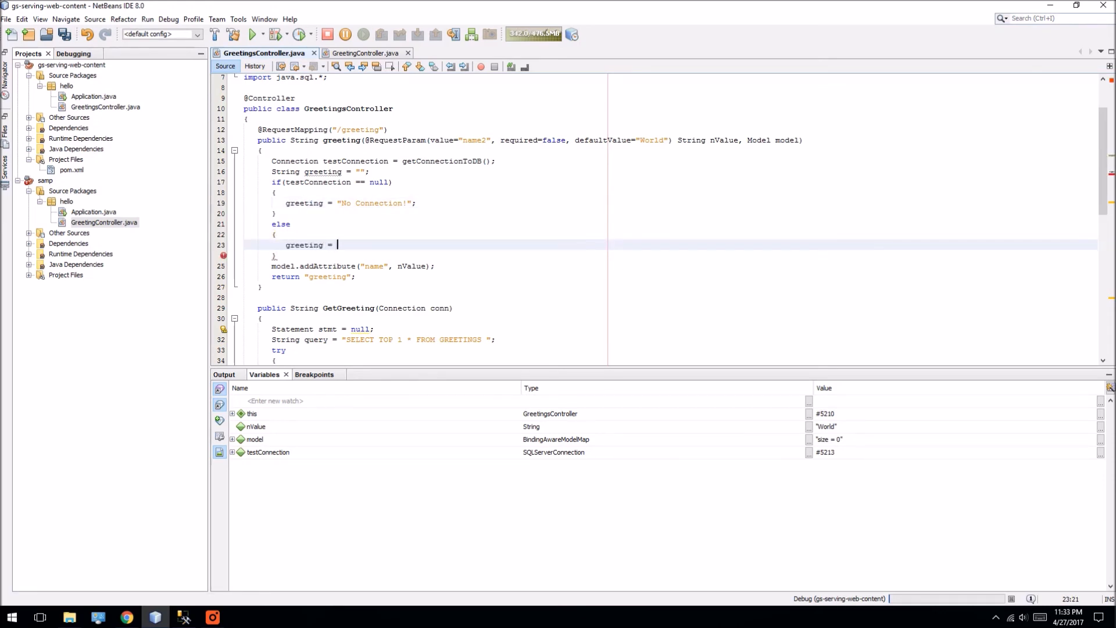
type("GetGreeting(testConnection);")
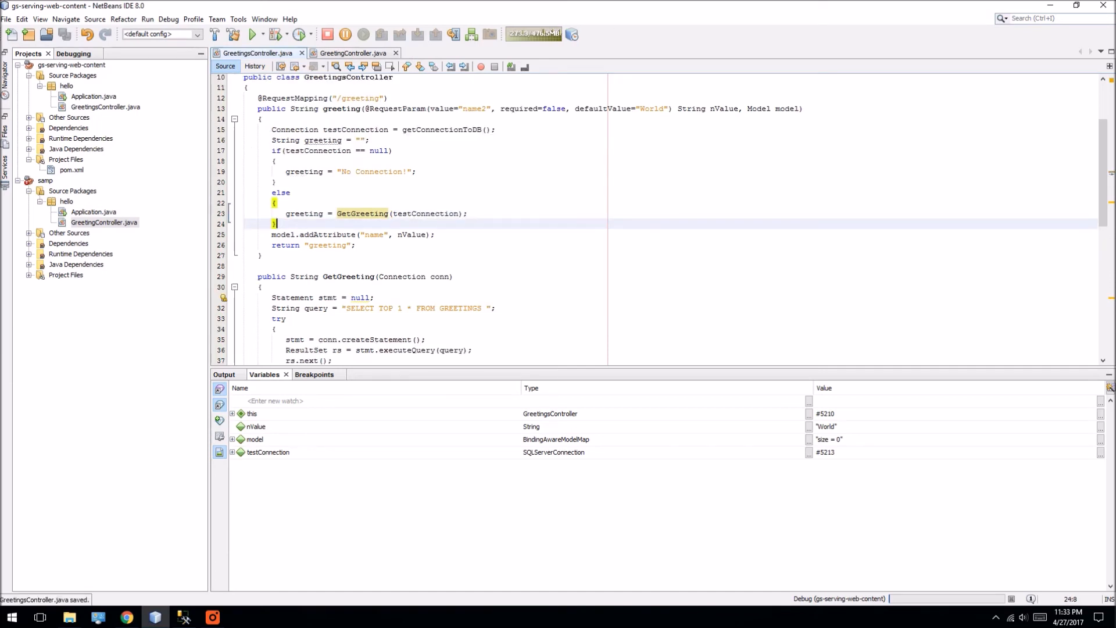
double_click(374, 234)
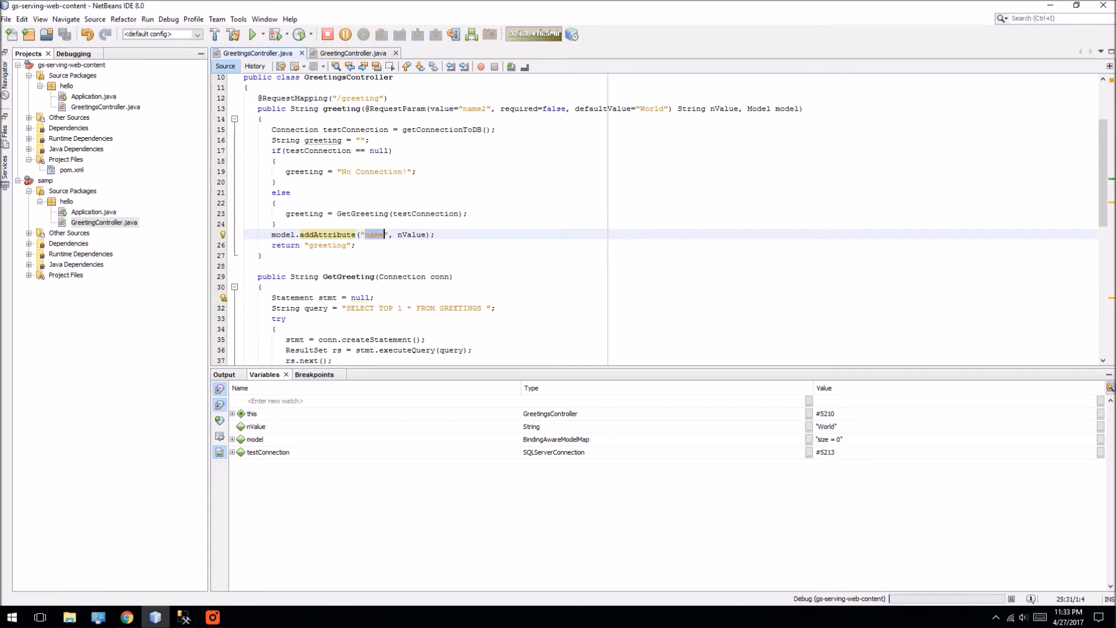
type("Greeting")
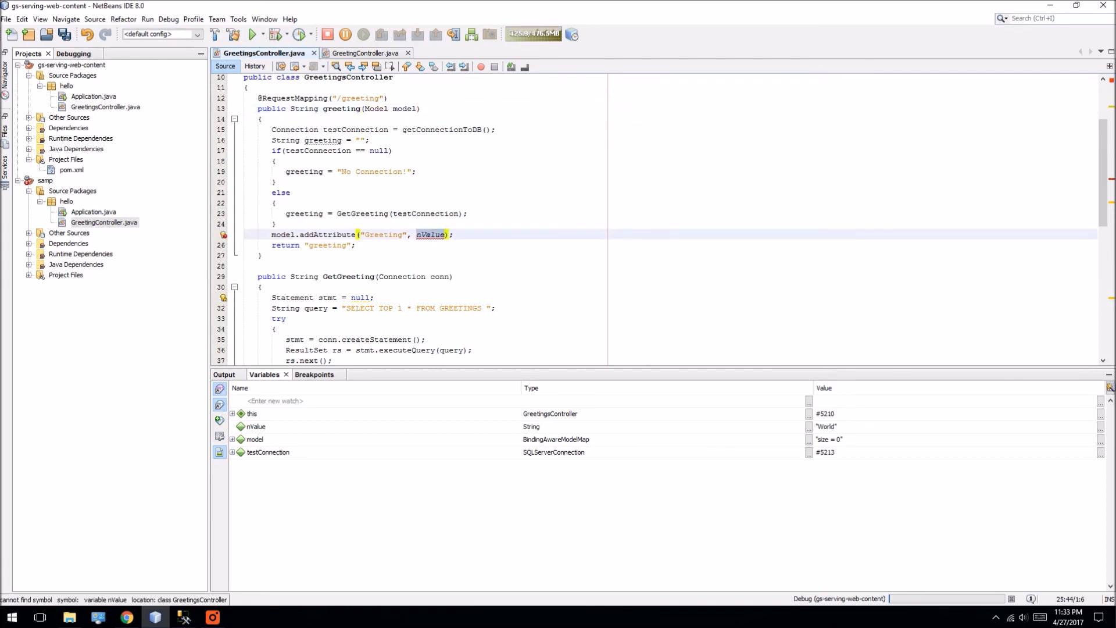
type("greeting")
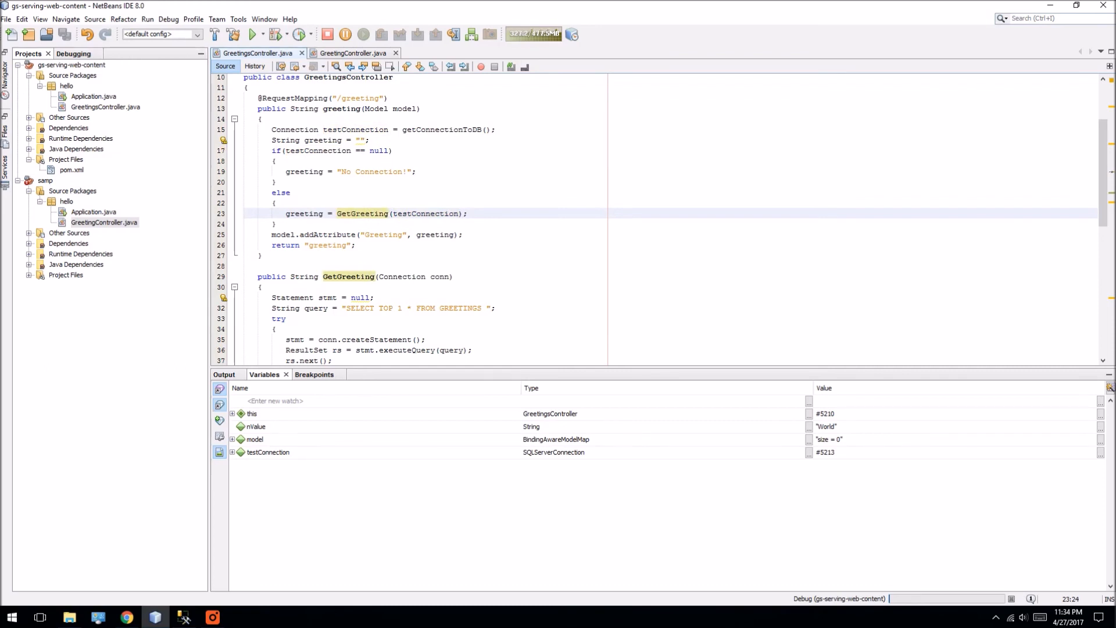
left_click(350, 214)
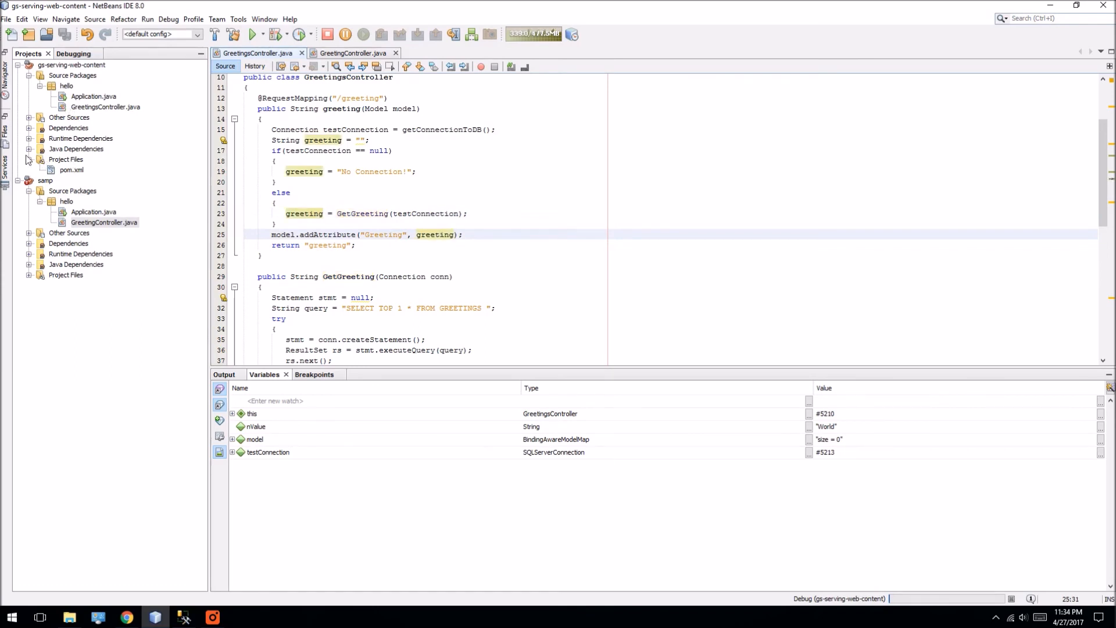
- Open greeting.html from Other Sources > src/main/resources > templates
left_click(104, 233)
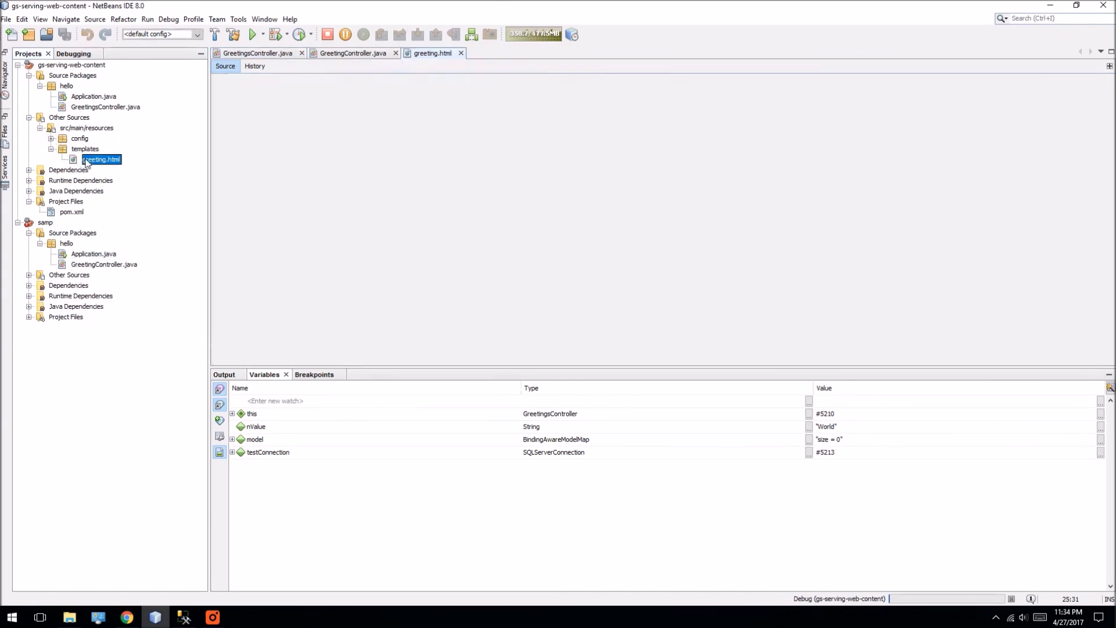
double_click(101, 158)
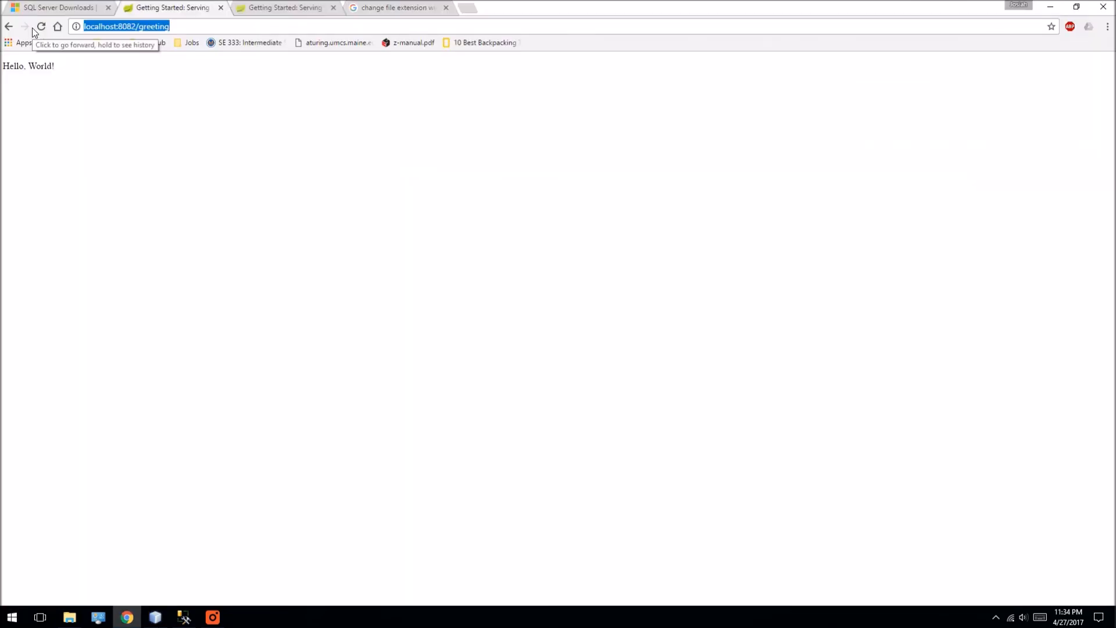
- Reload localhost:8082/greeting in Chrome to check the current output
left_click(43, 27)
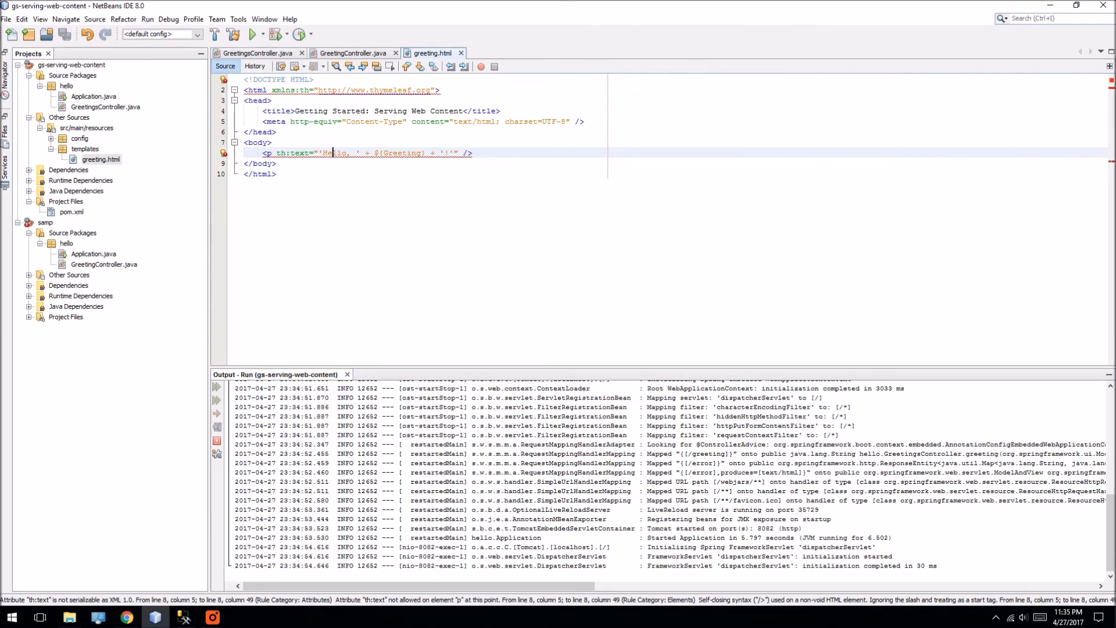
- Reduce the paragraph's th:text to "${Greeting}", save and rerun so the page shows HELLO, NEW USER2!
left_click_drag(322, 152, 362, 153)
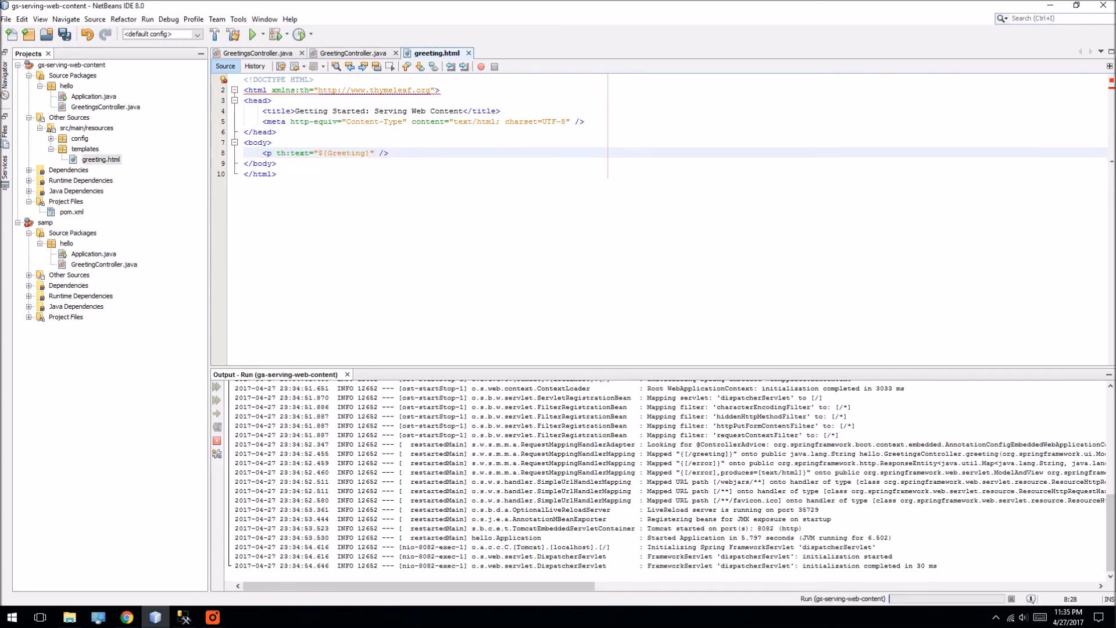
left_click(324, 153)
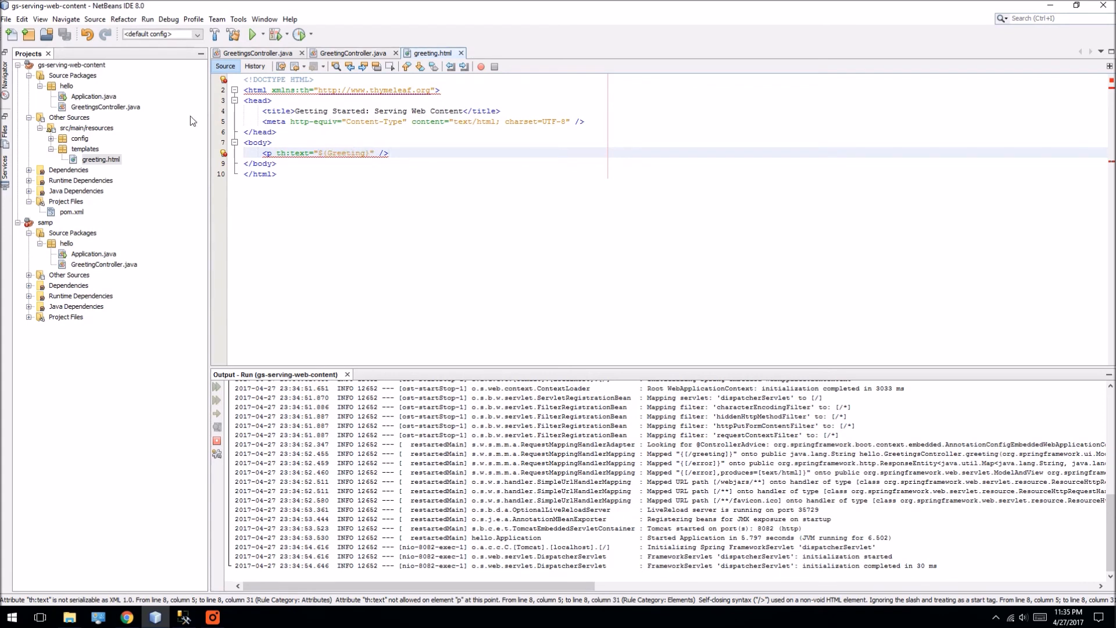
mouse_move(216, 442)
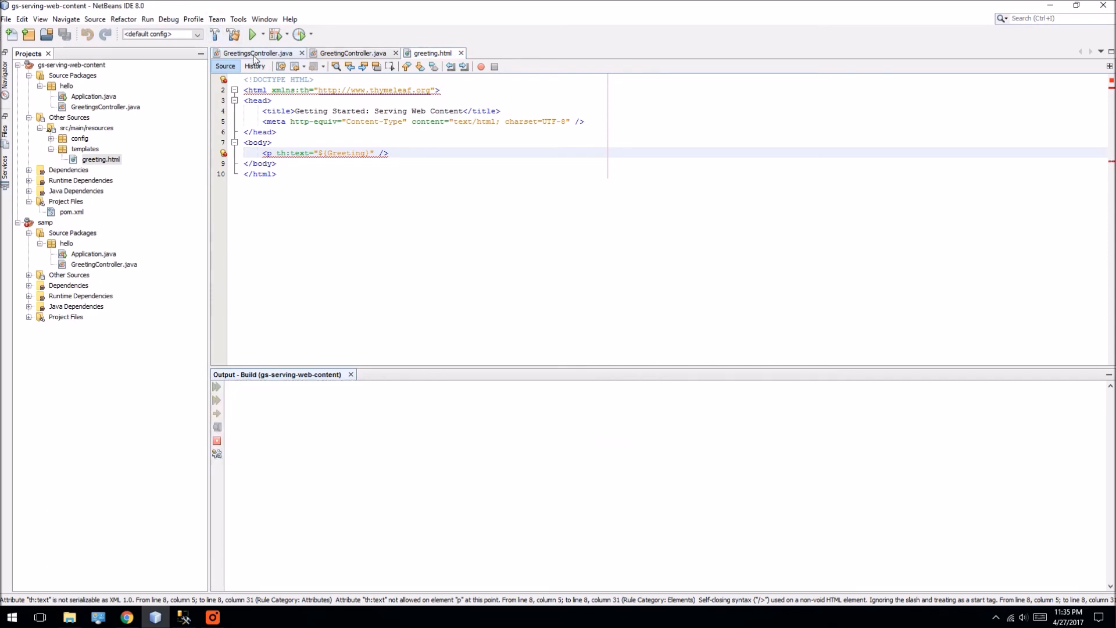
left_click(252, 34)
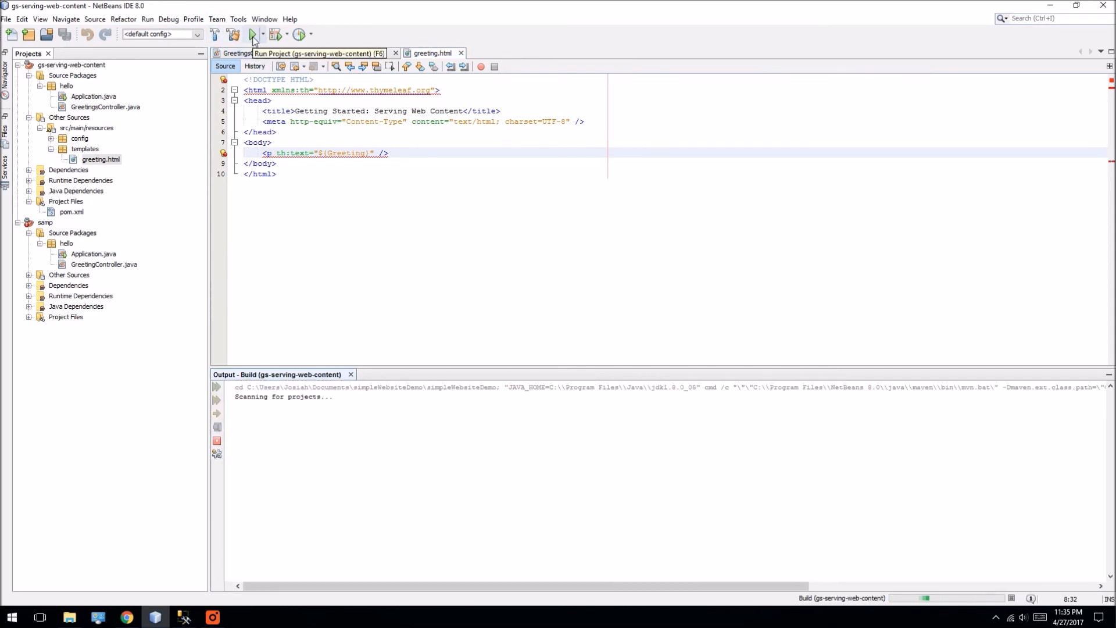
left_click(254, 34)
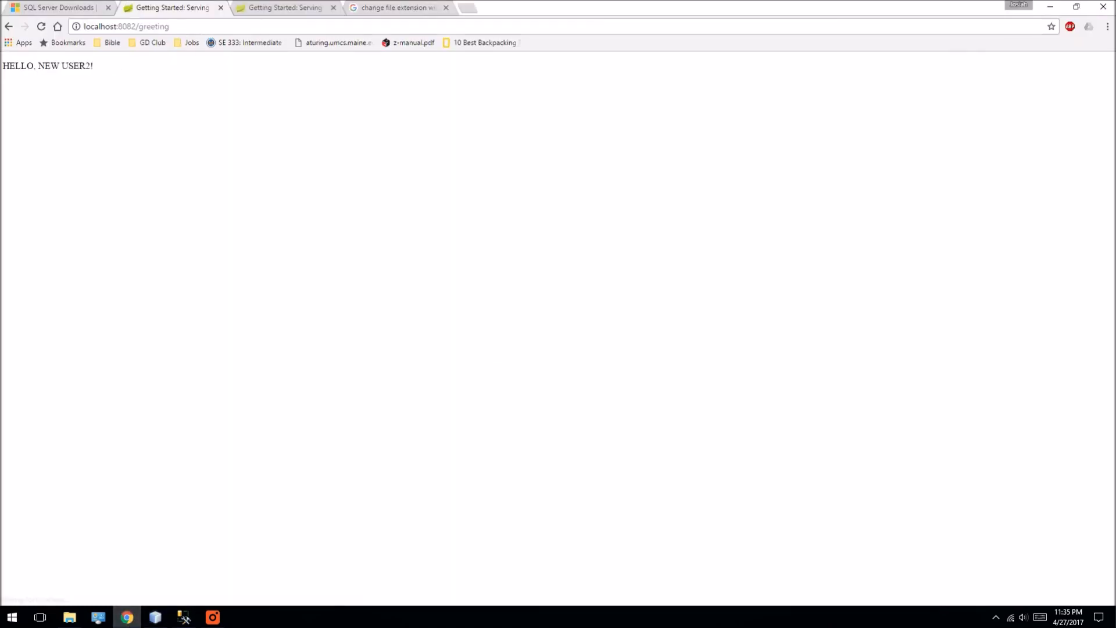
left_click(184, 616)
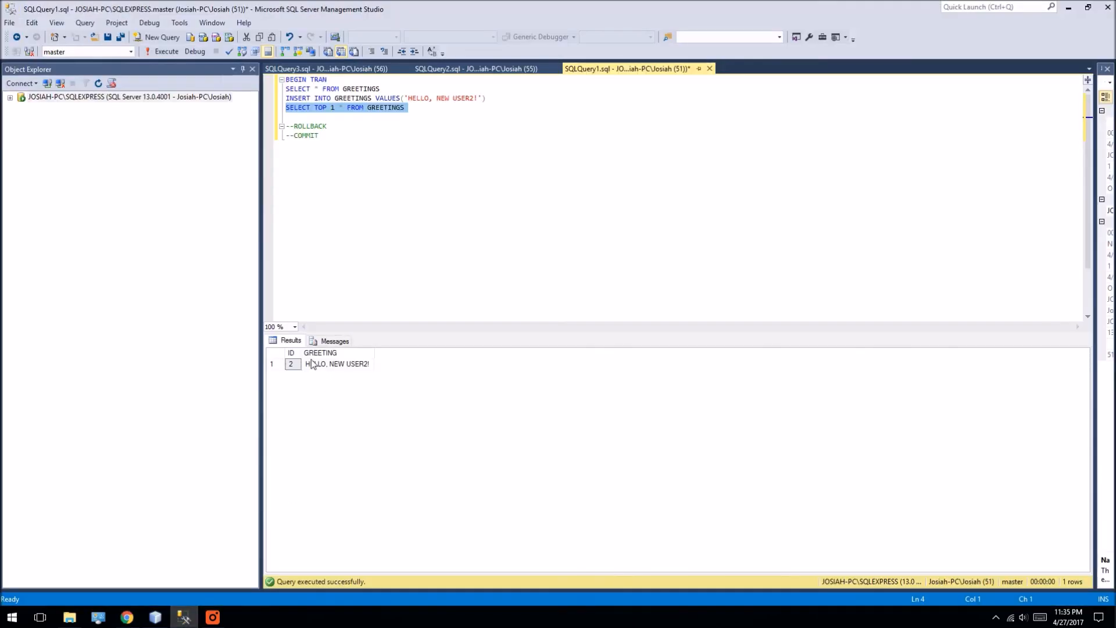
left_click(338, 364)
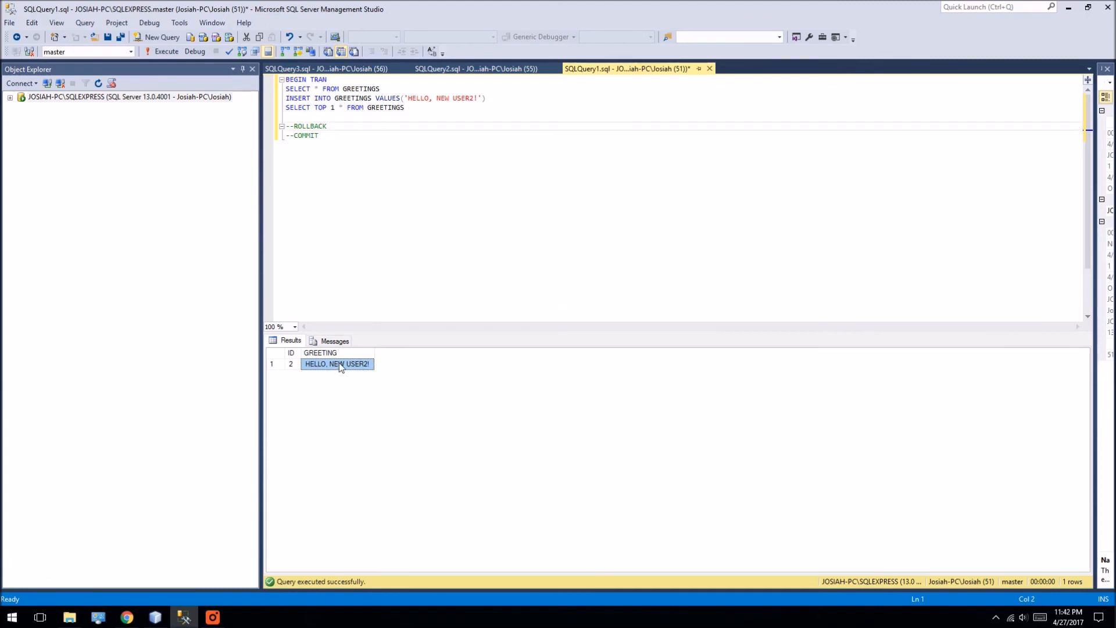
mouse_move(335, 371)
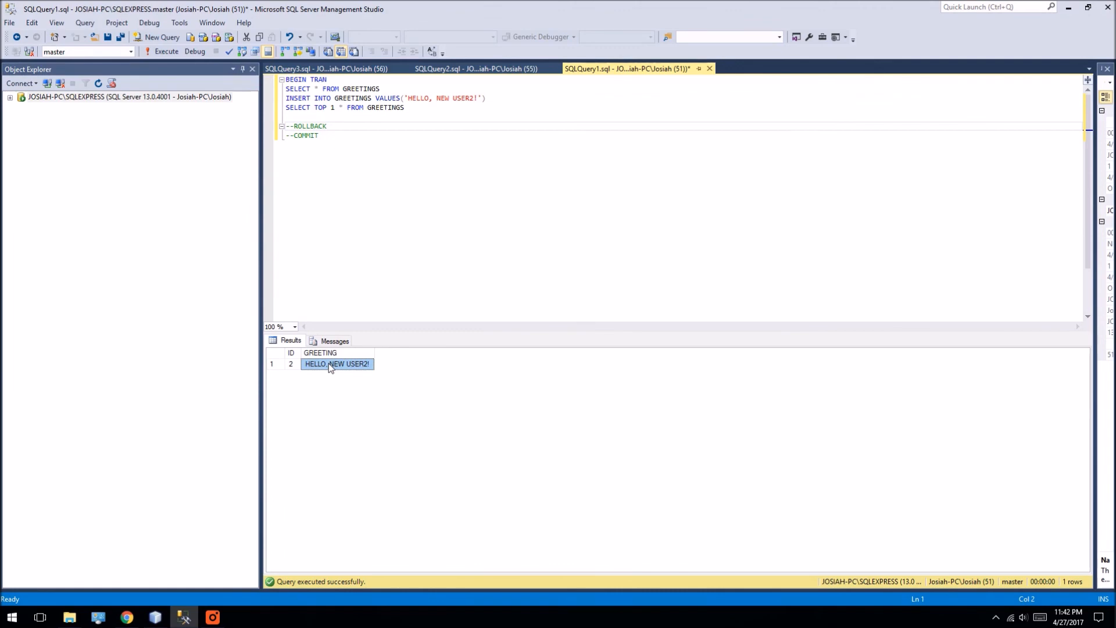
left_click(154, 617)
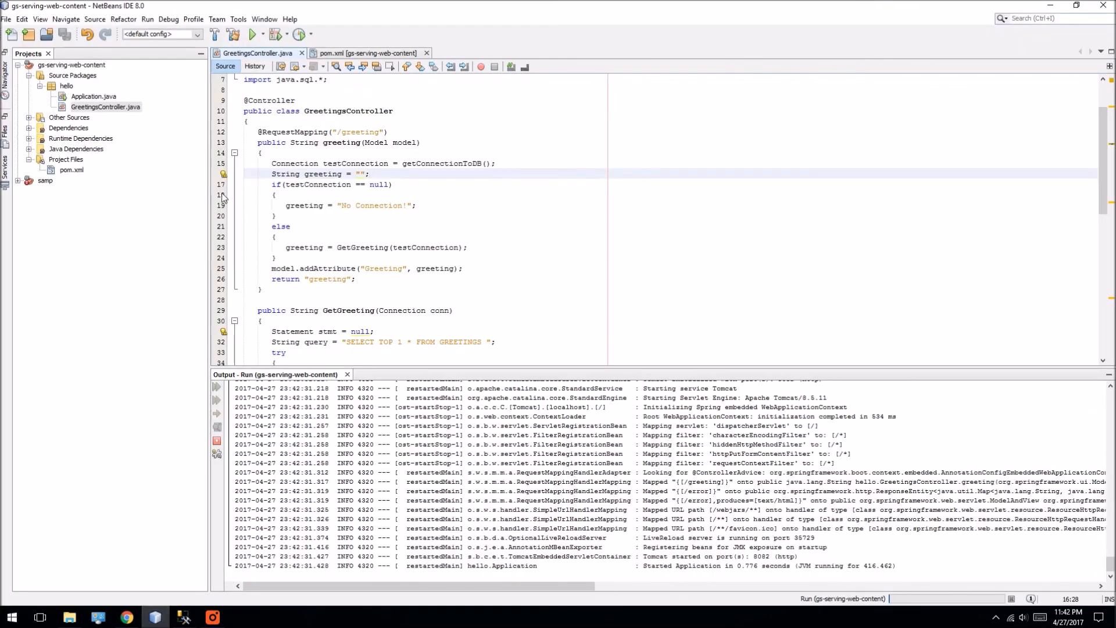
- Wrap testConnection.close() in a try with an empty SQLException catch commented "//Do nothing.", and save
left_click(379, 174)
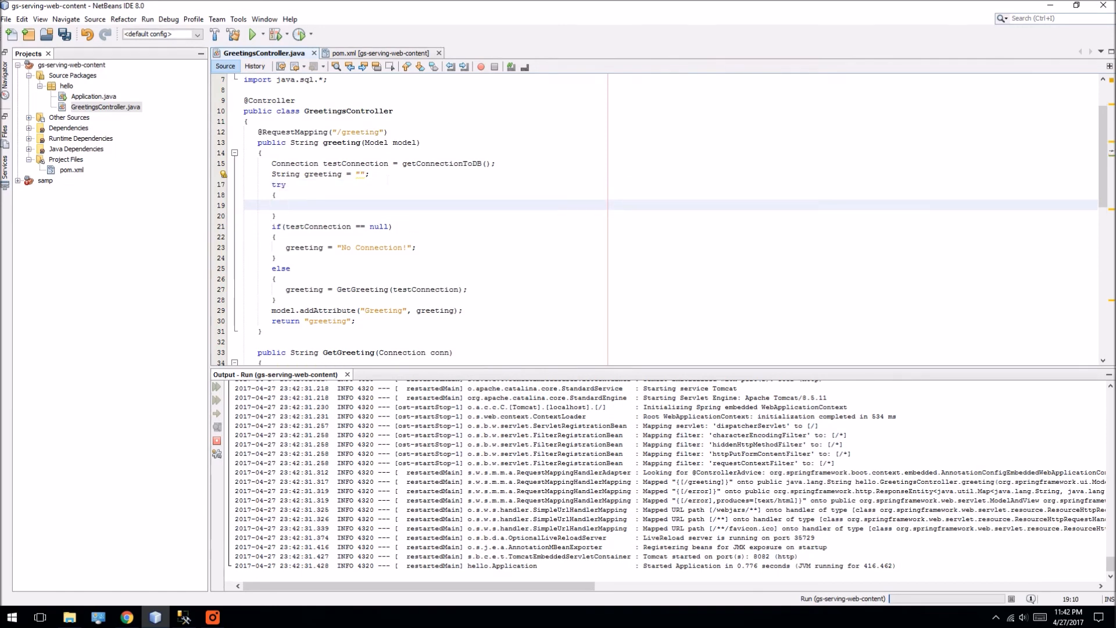
type("testC")
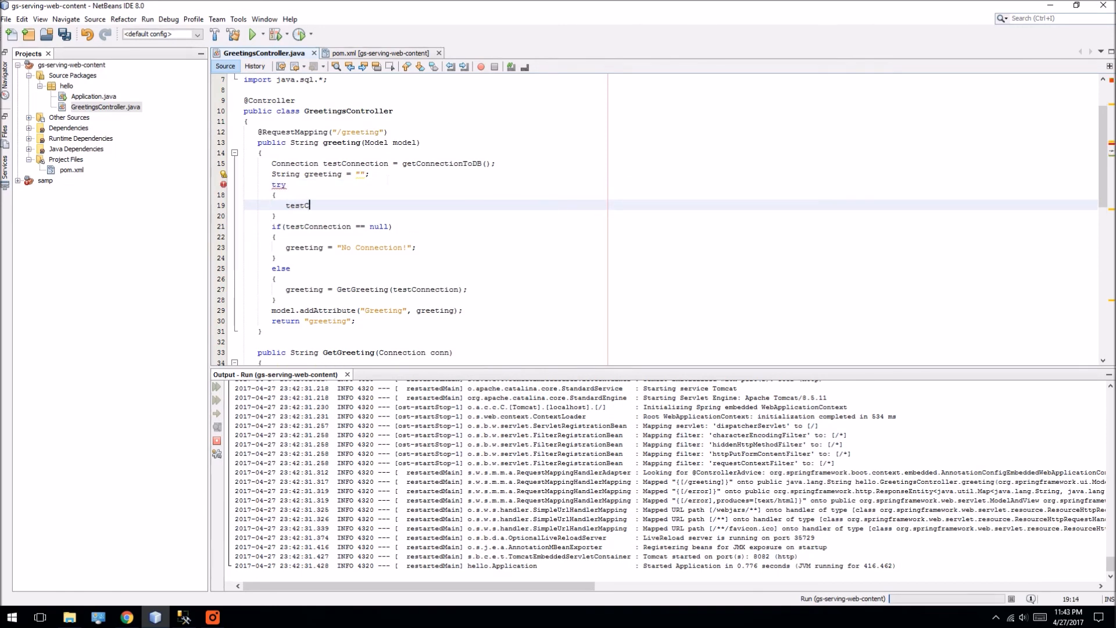
type("Connection.close();")
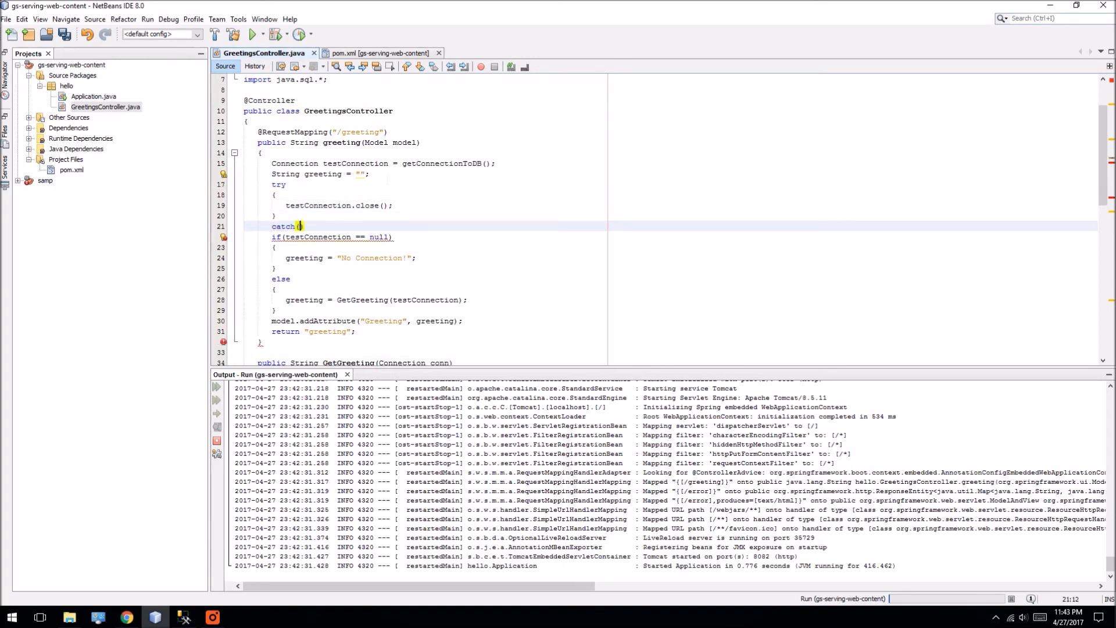
type("Exception e")
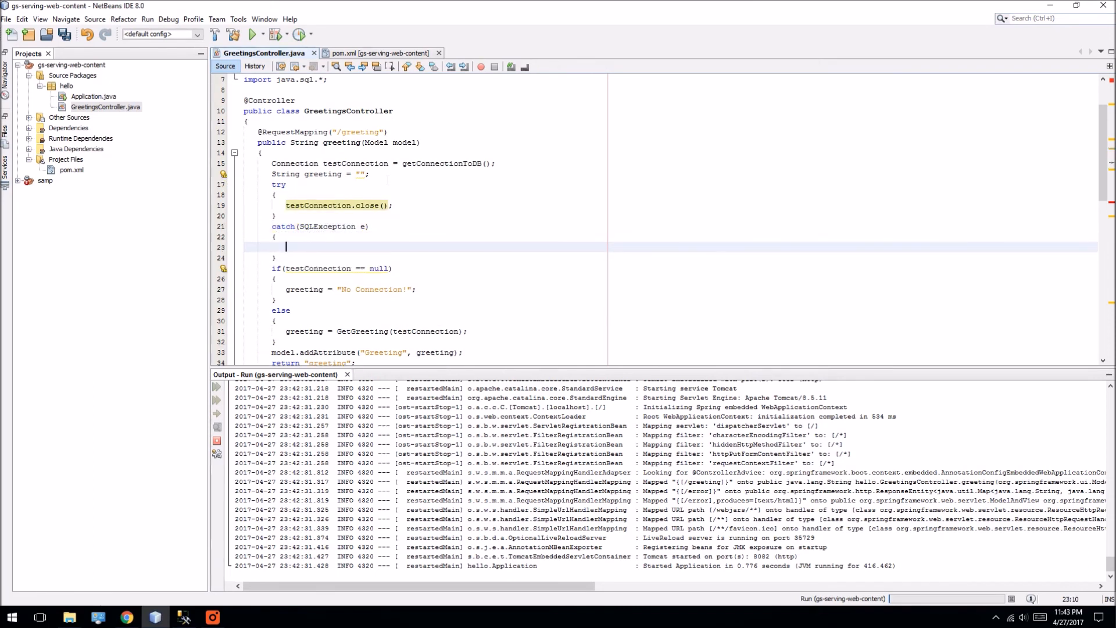
type(";//Do nothing")
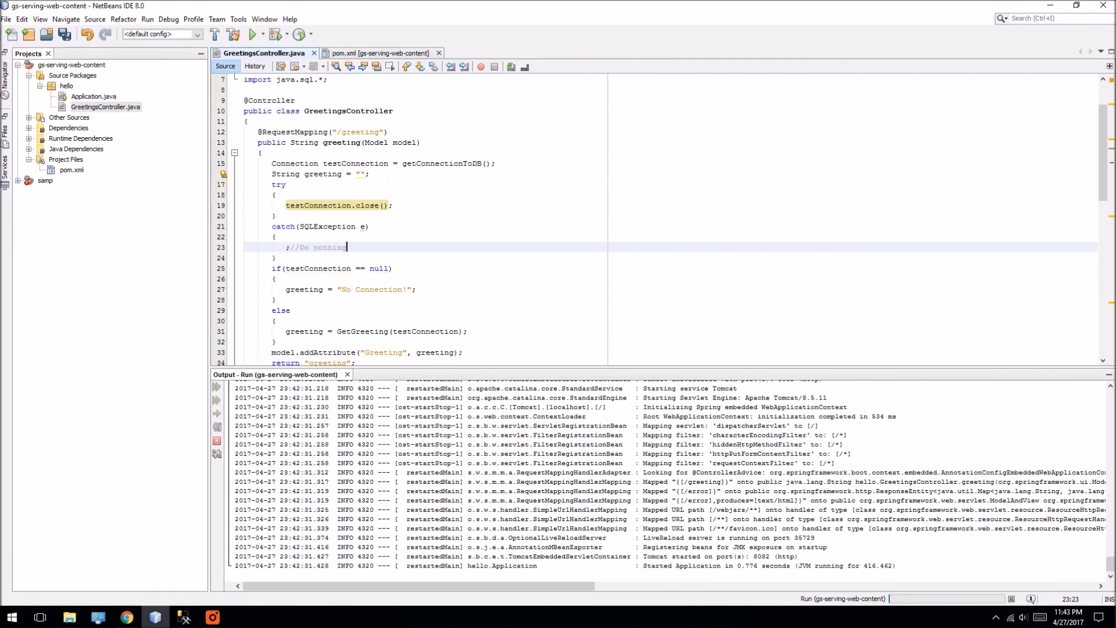
key("ctrl+s")
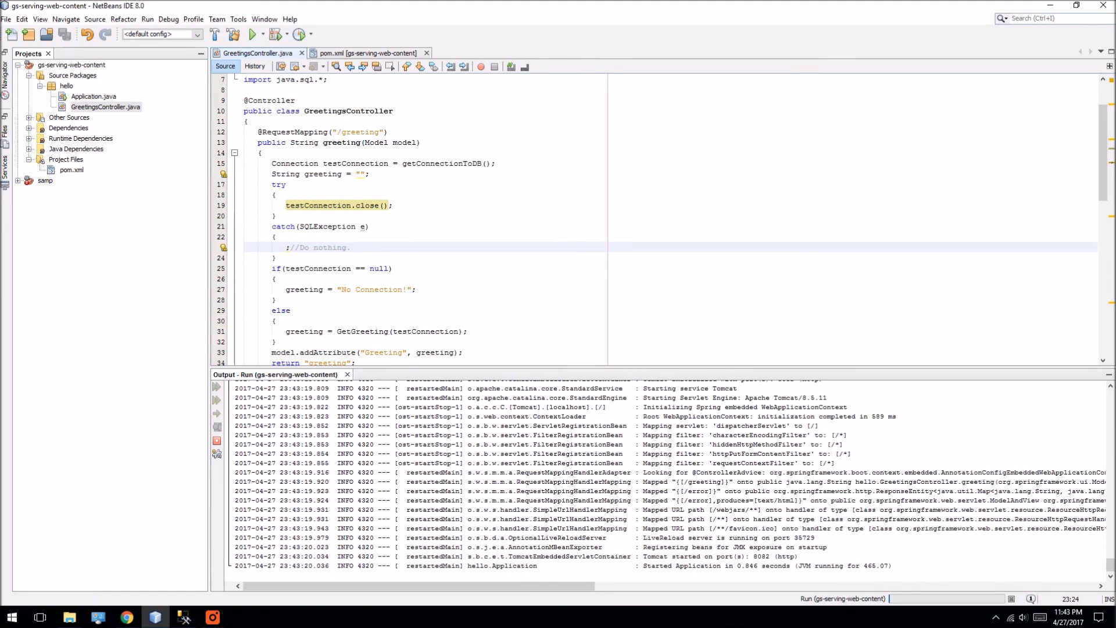
left_click(350, 246)
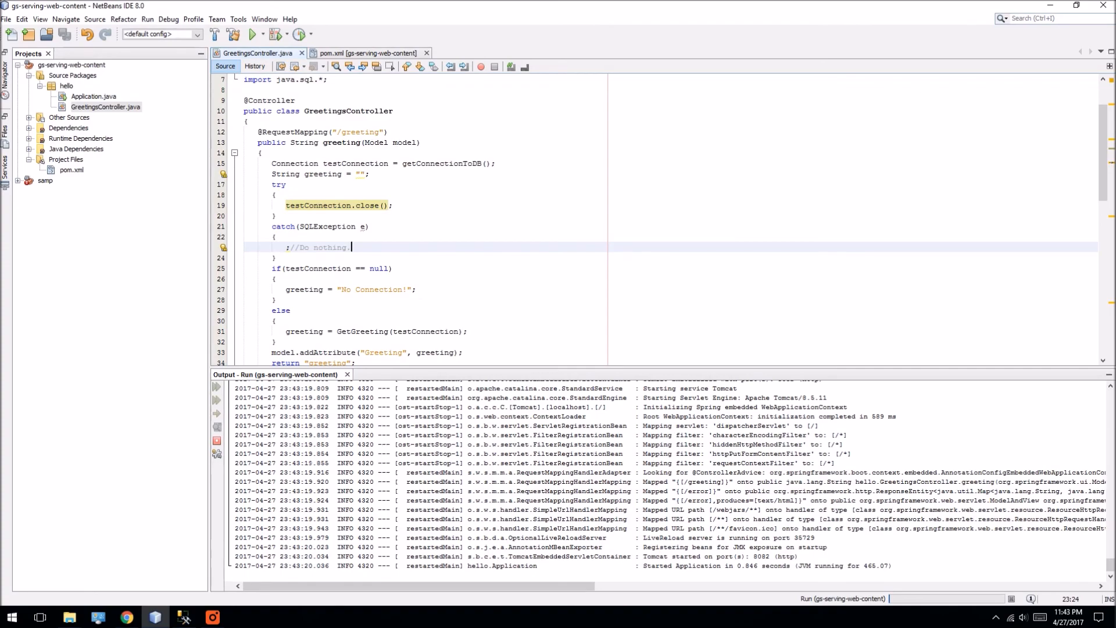